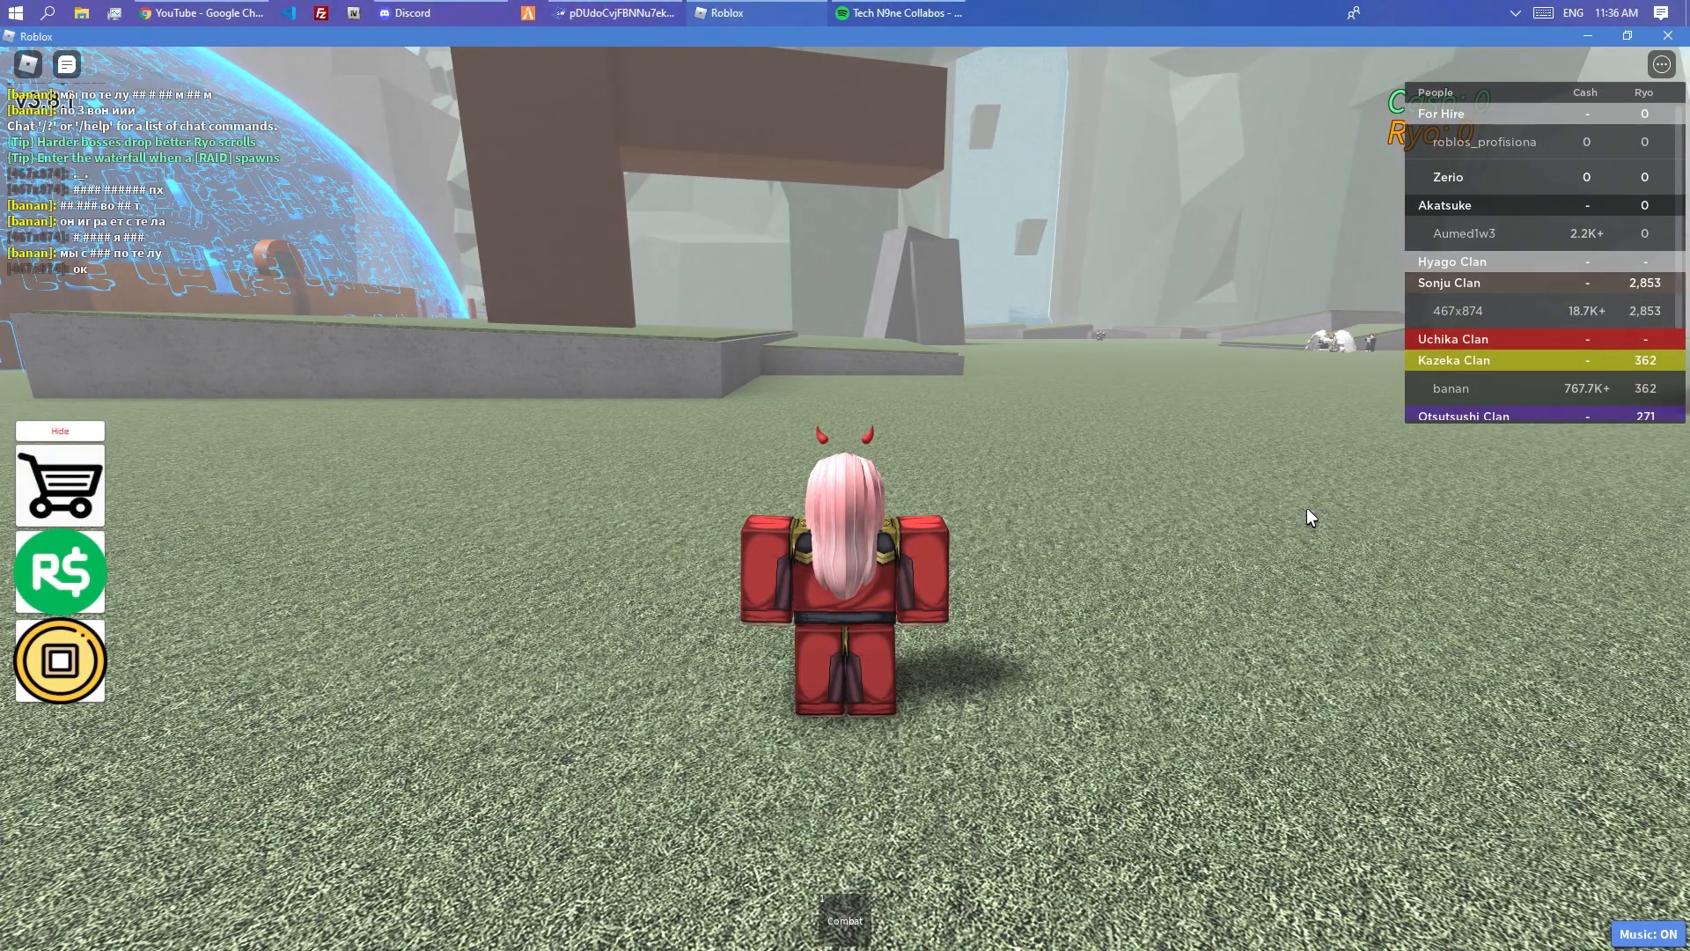
- Check the Ninja Tycoon page in the browser and return to the running game
{"action": "left_click", "coordinate": [199, 13]}
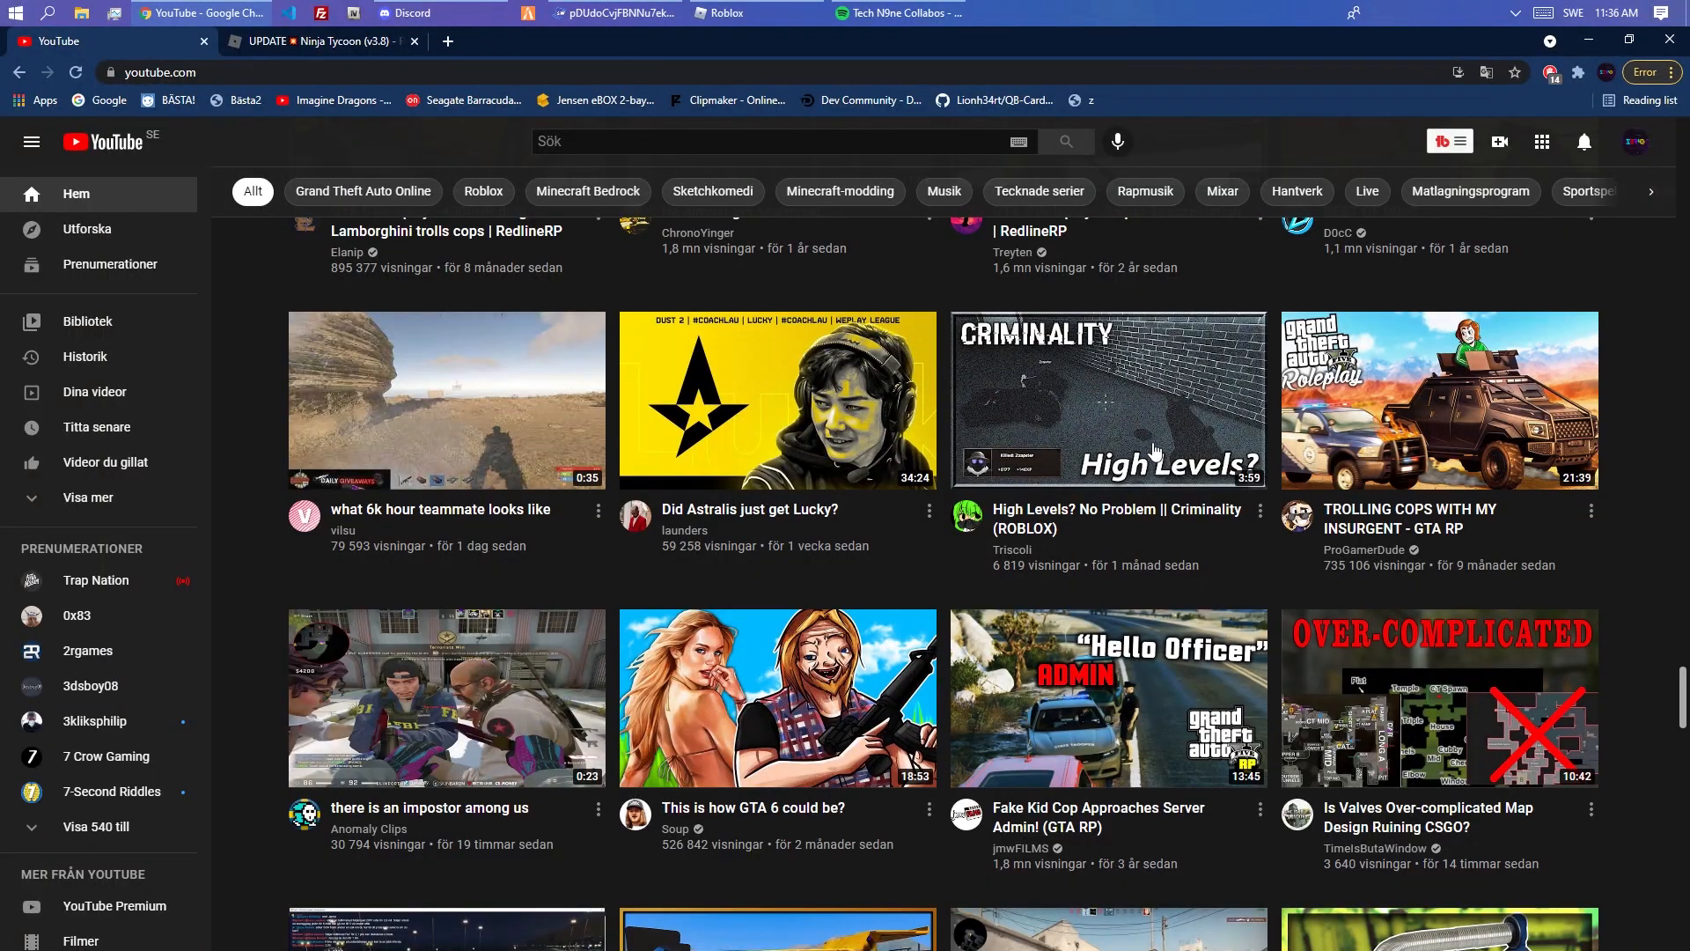
{"action": "left_click", "coordinate": [319, 40]}
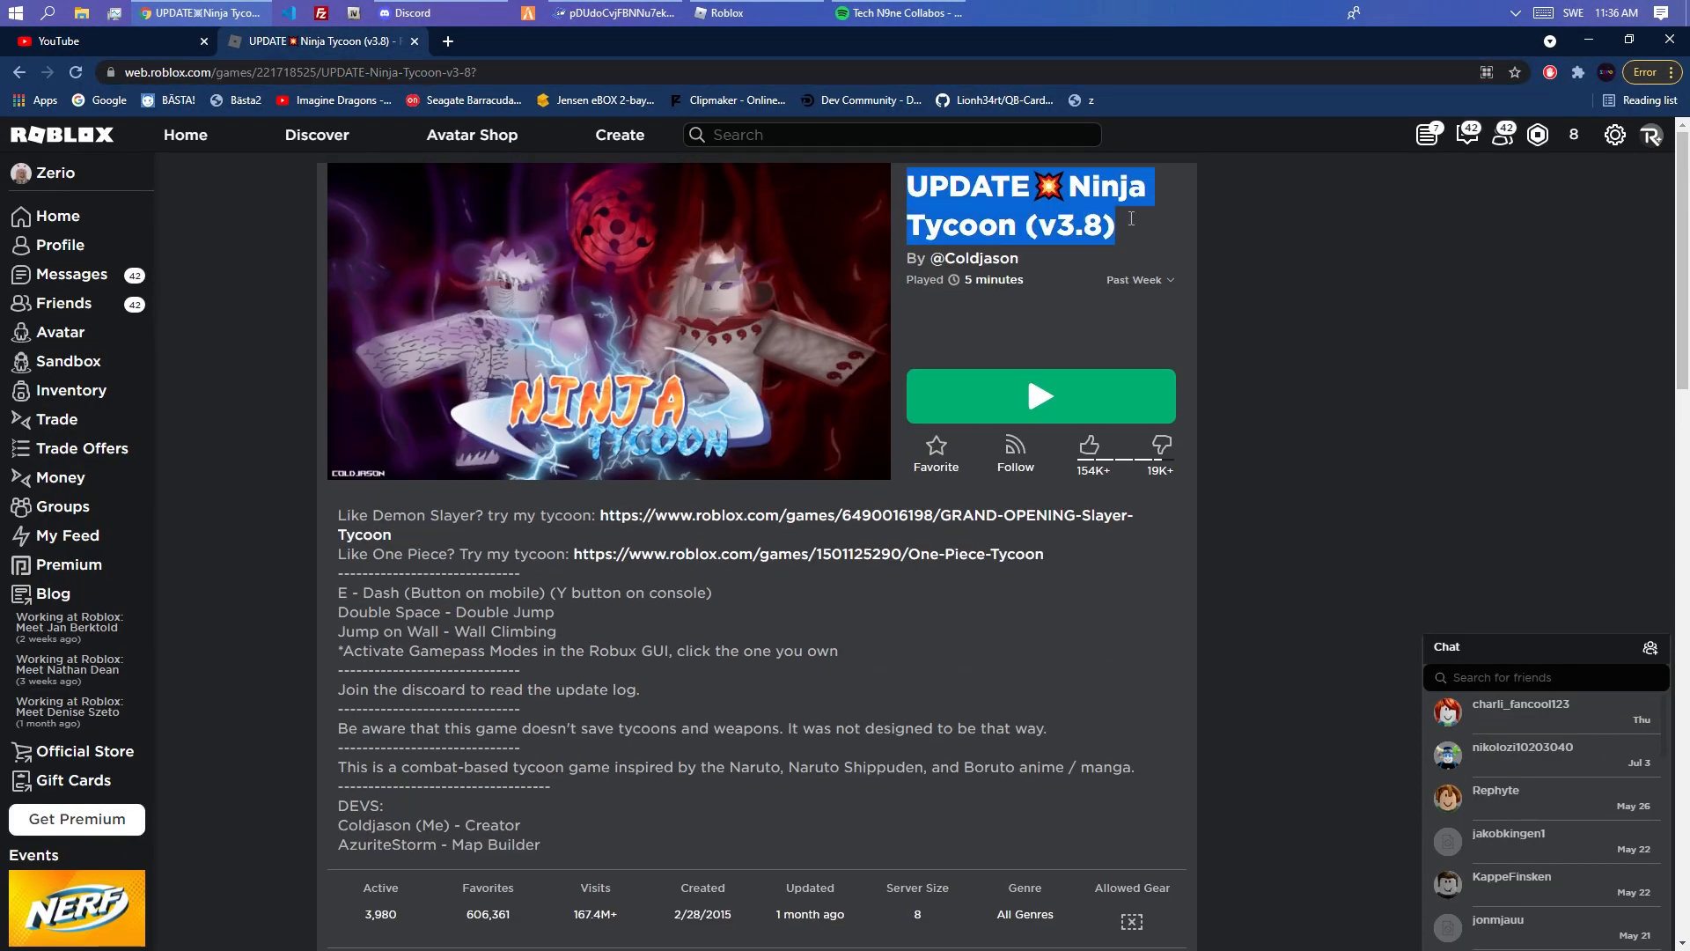
{"action": "mouse_move", "coordinate": [931, 129]}
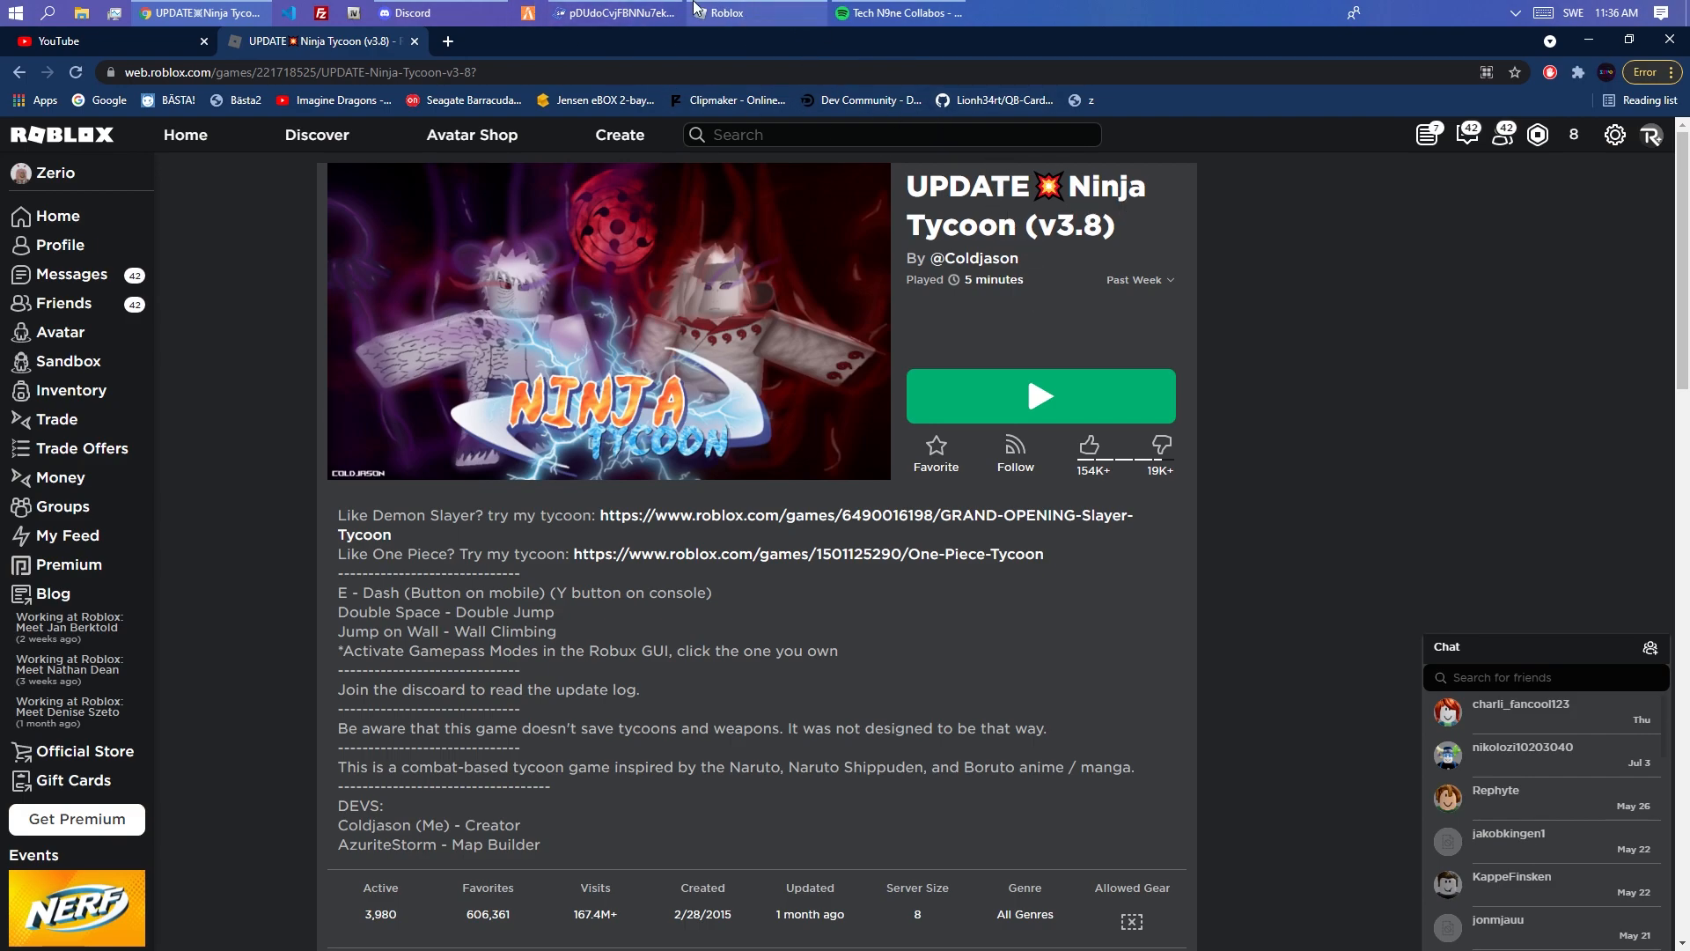
{"action": "left_click", "coordinate": [1039, 394]}
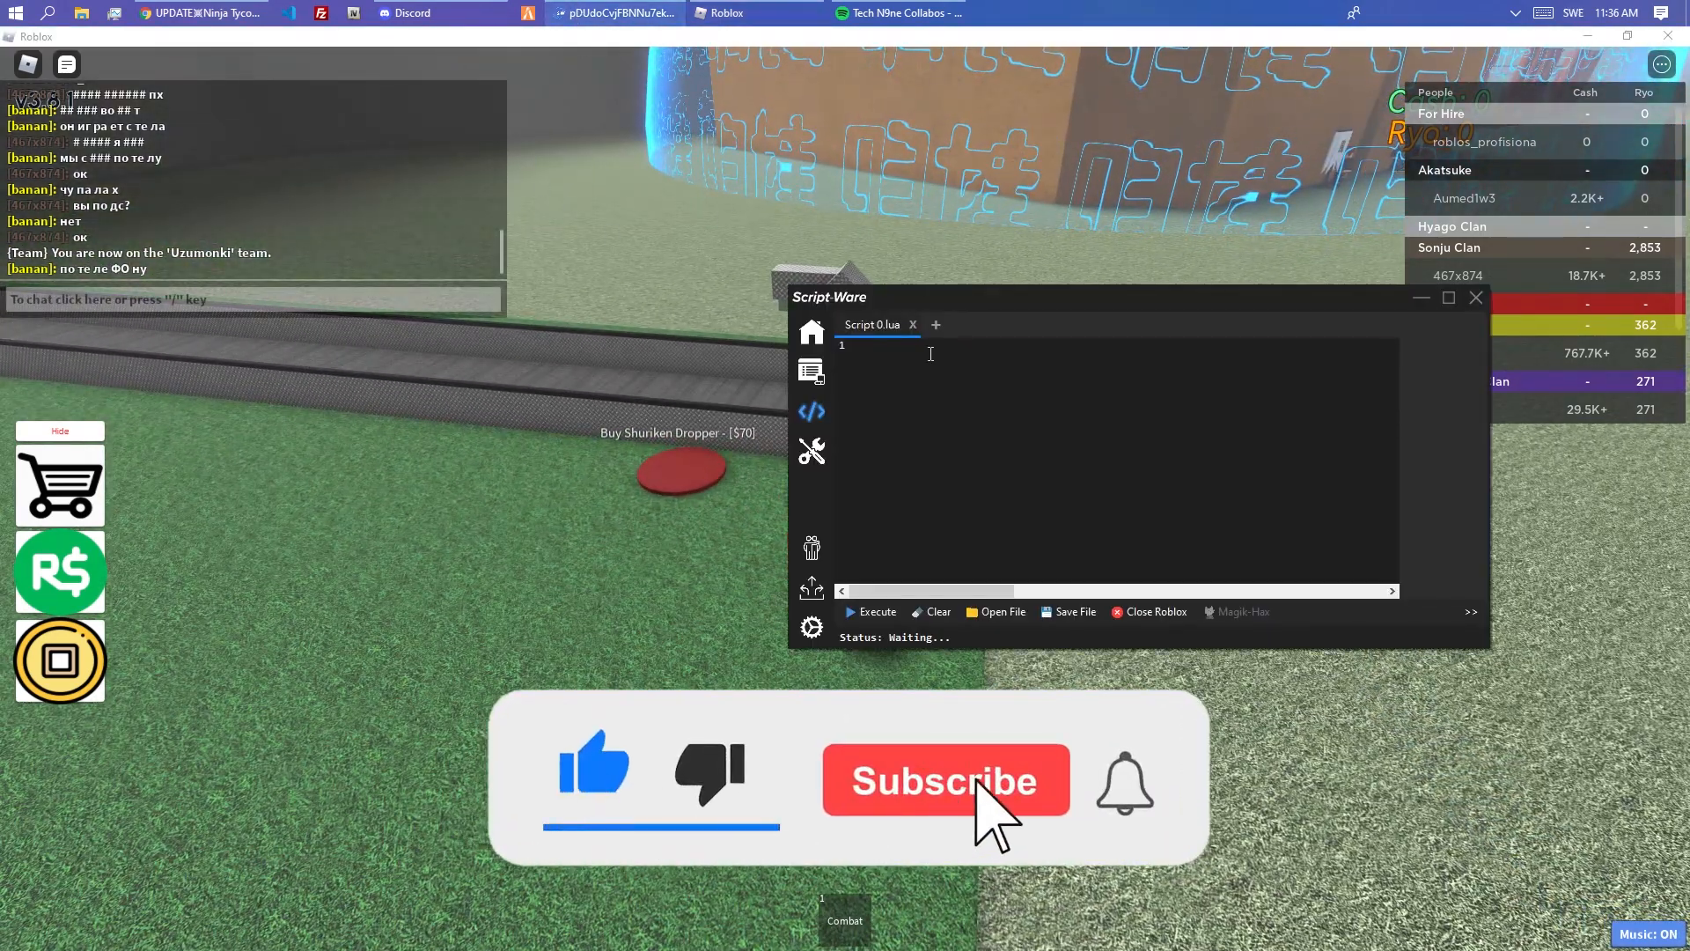
- Browse Script-Ware's Save Game, Script Hub and Home pages before returning to the editor
{"action": "left_click", "coordinate": [810, 451]}
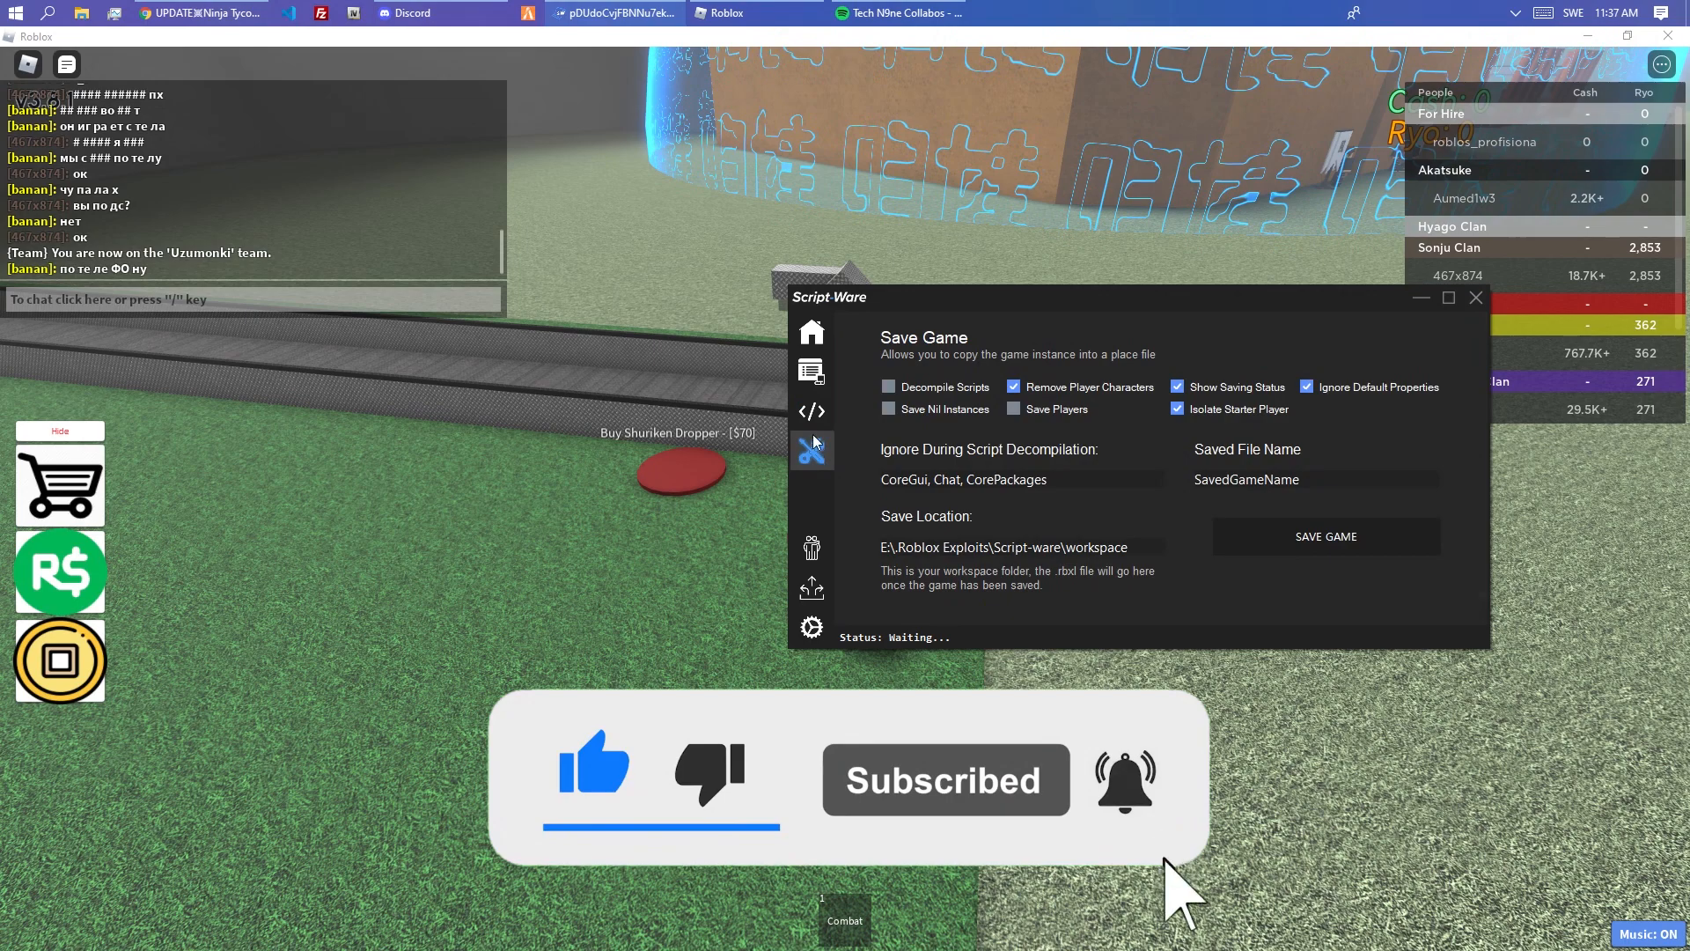
{"action": "left_click", "coordinate": [810, 370]}
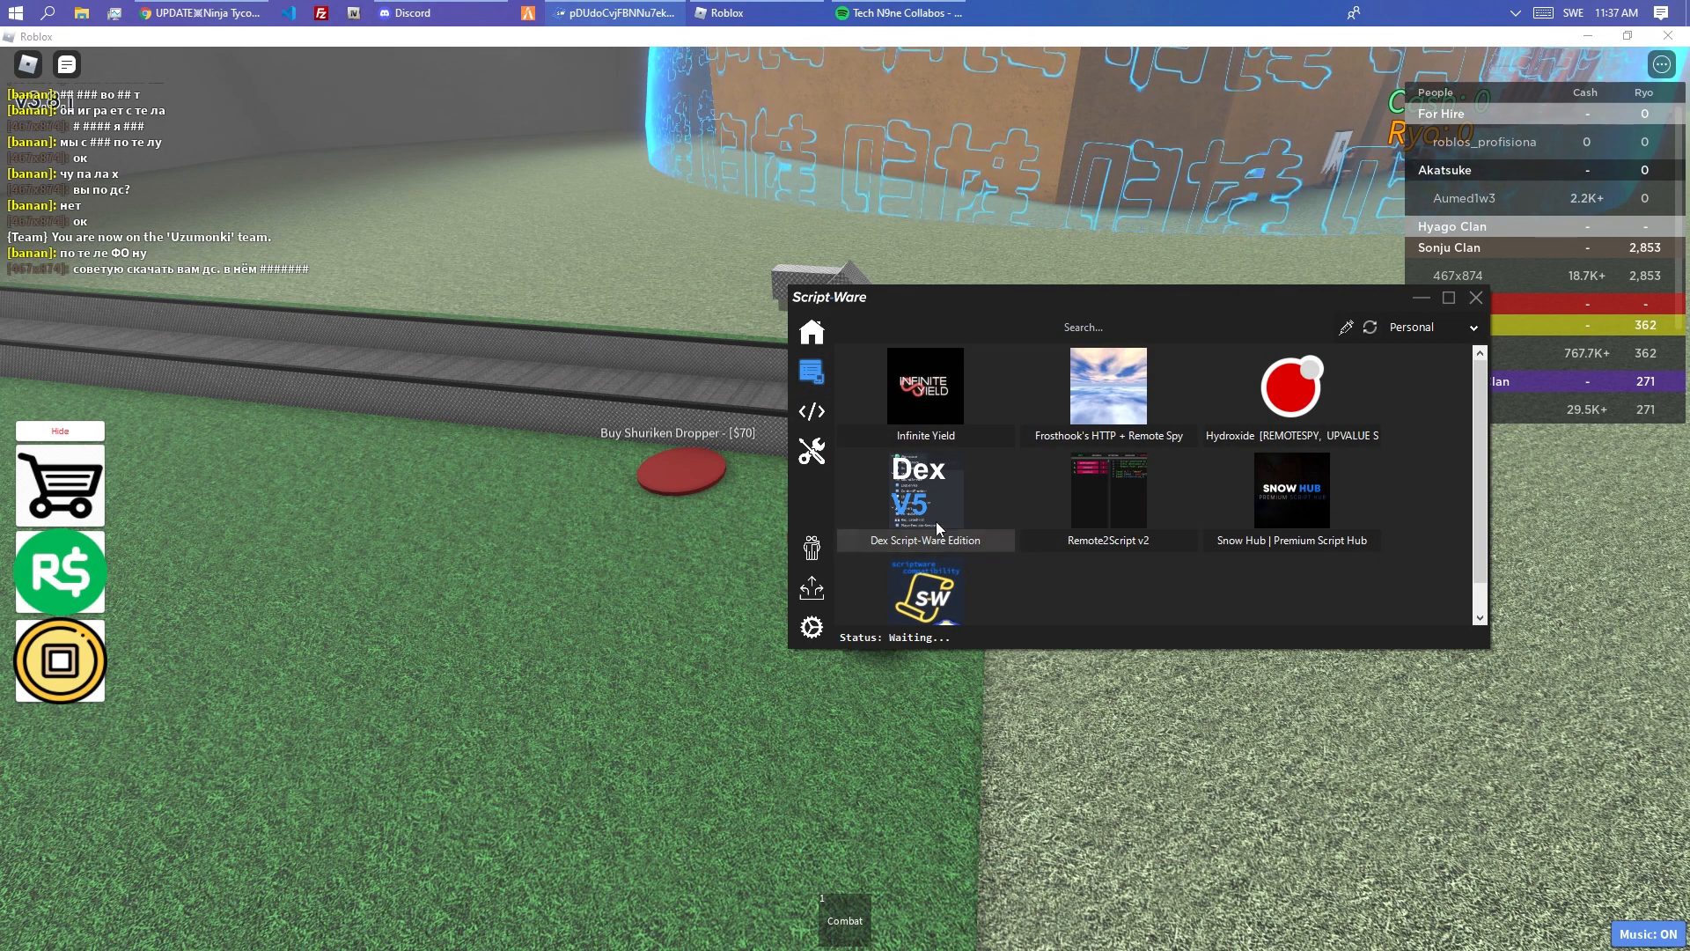
{"action": "left_click", "coordinate": [810, 331]}
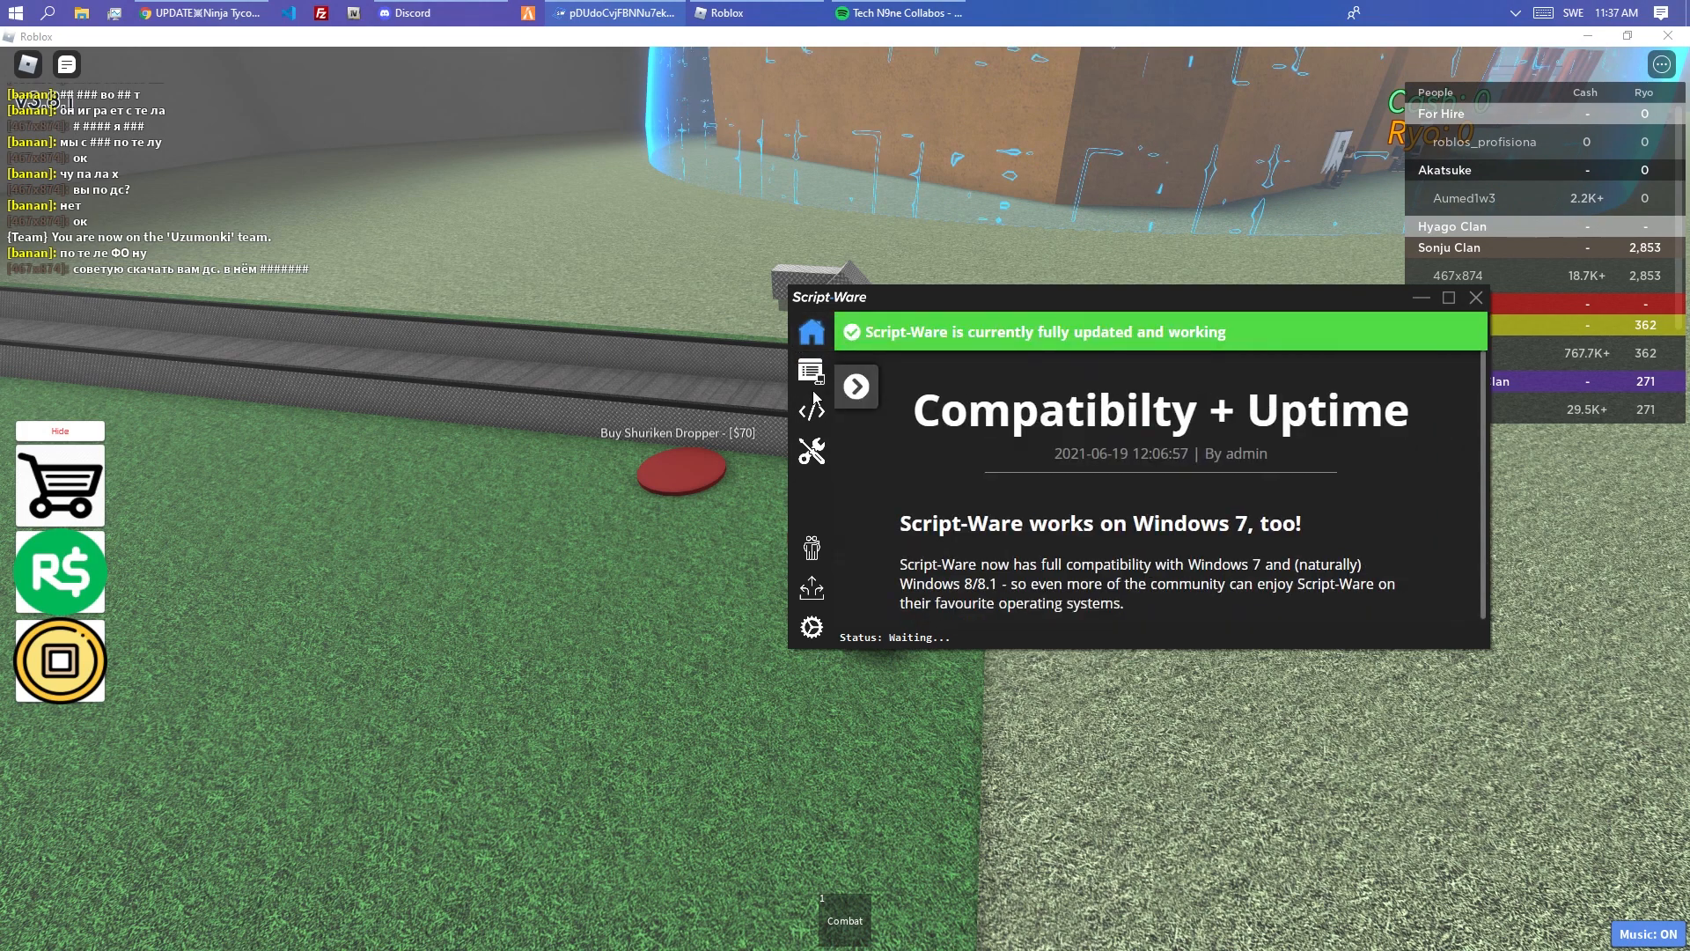
{"action": "left_click", "coordinate": [810, 410]}
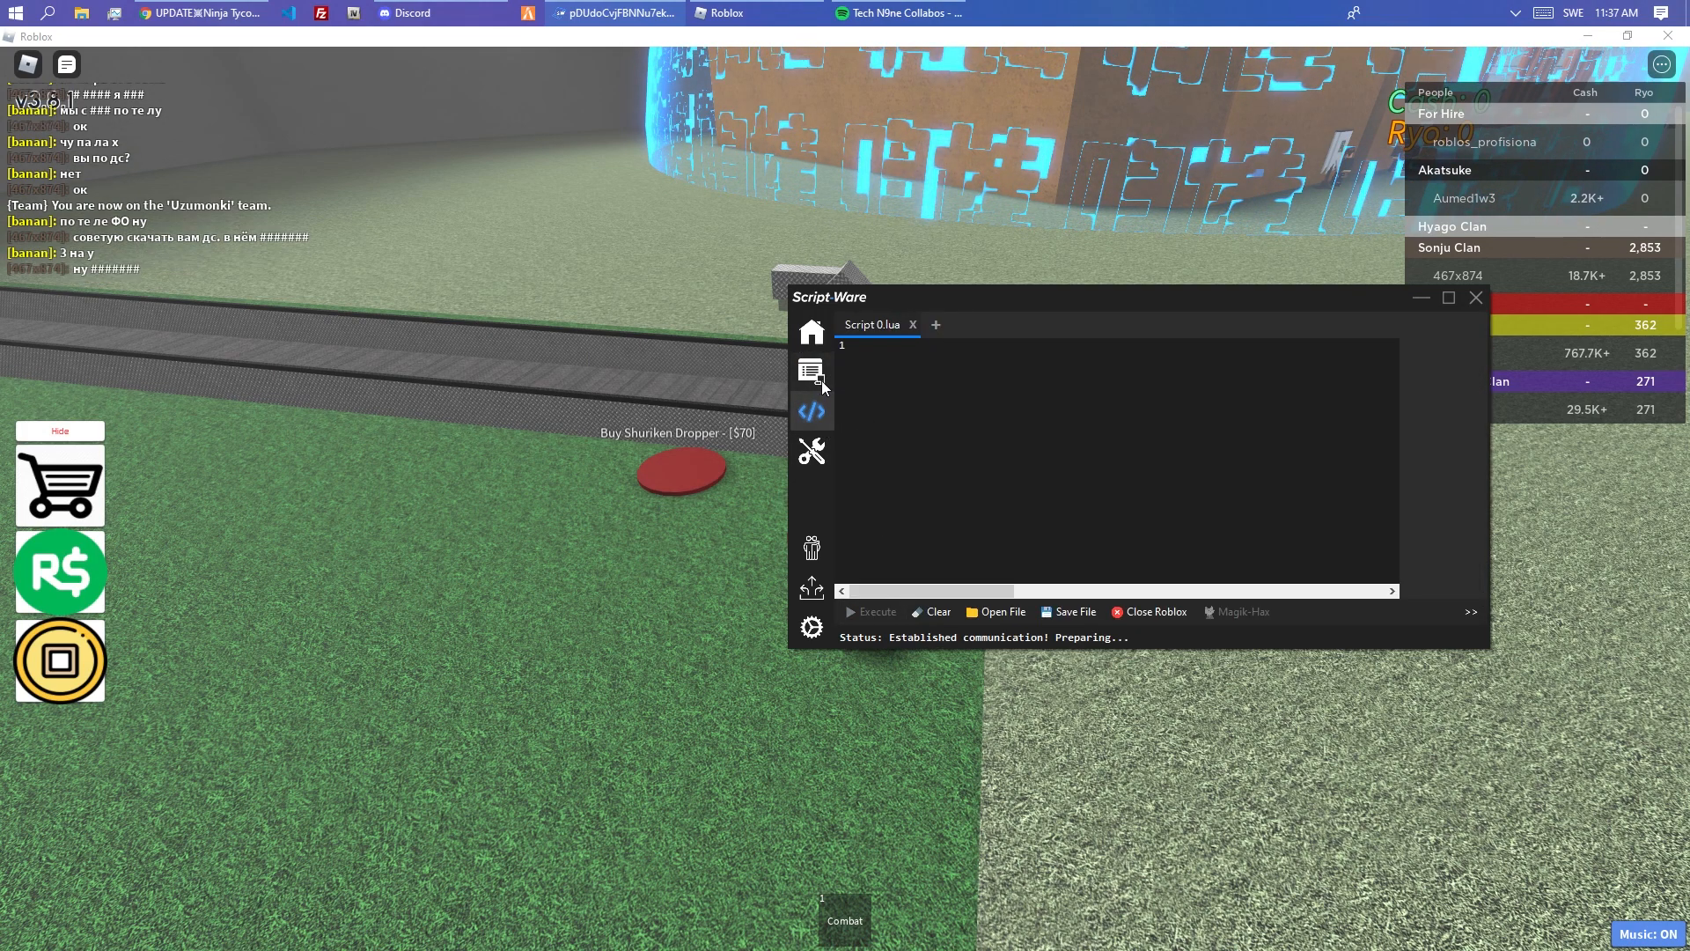
- Launch Dex Script-Ware Edition from the Script Hub so the explorer loads into the game
{"action": "left_click", "coordinate": [809, 371]}
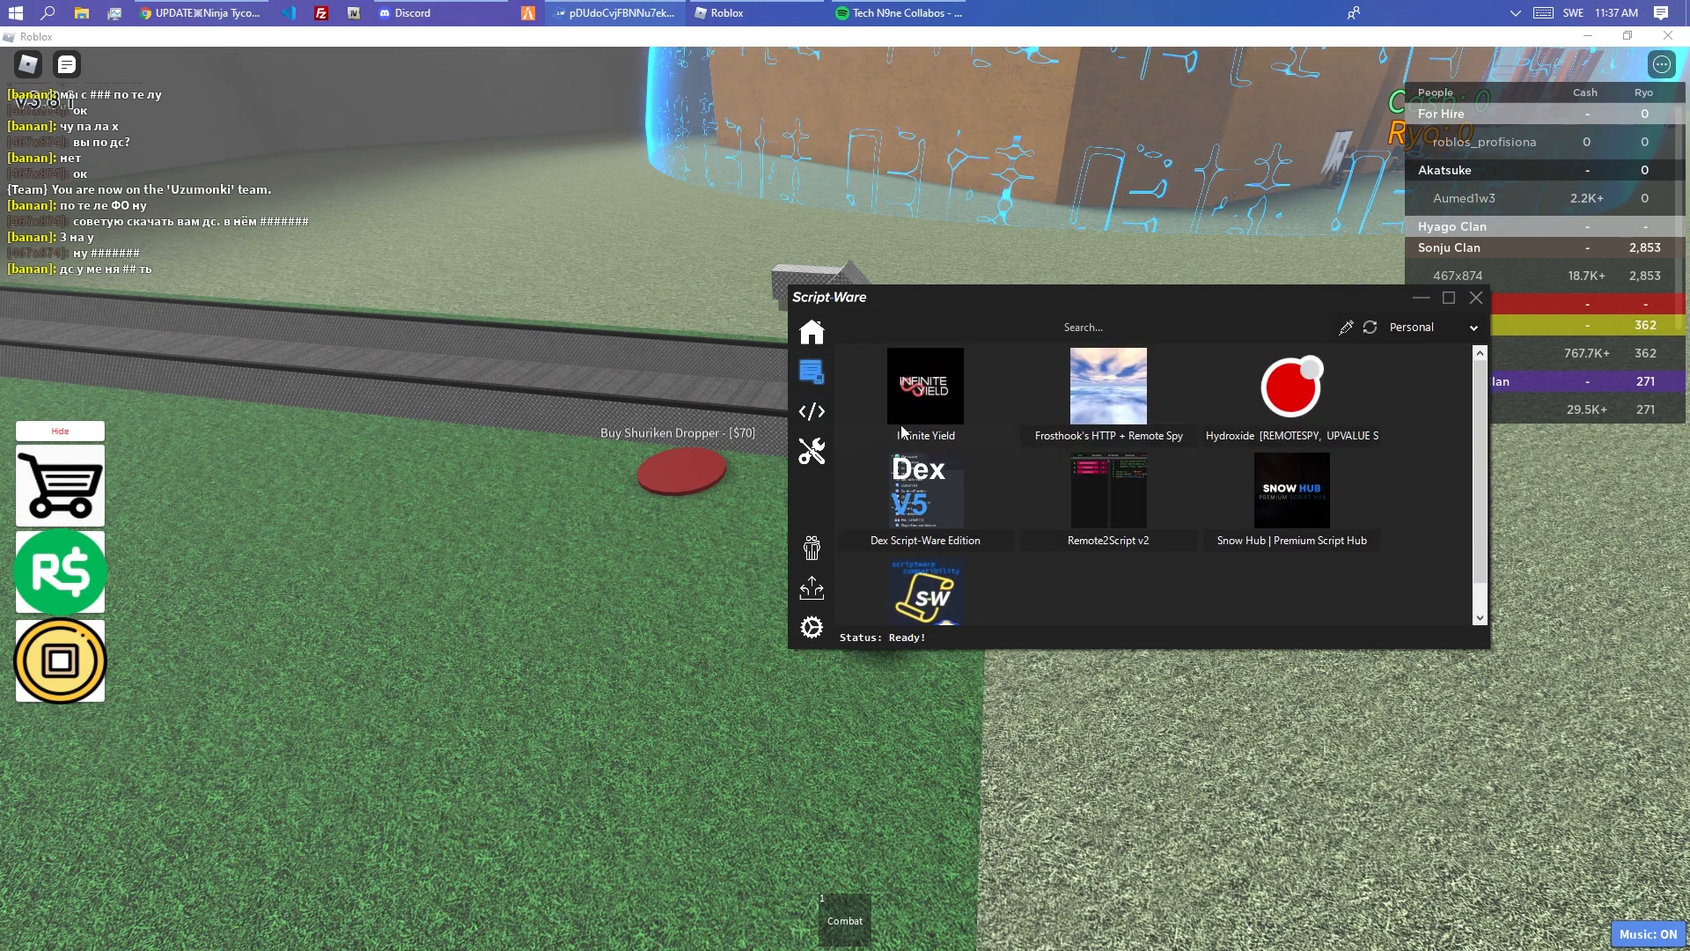
{"action": "left_click", "coordinate": [810, 410]}
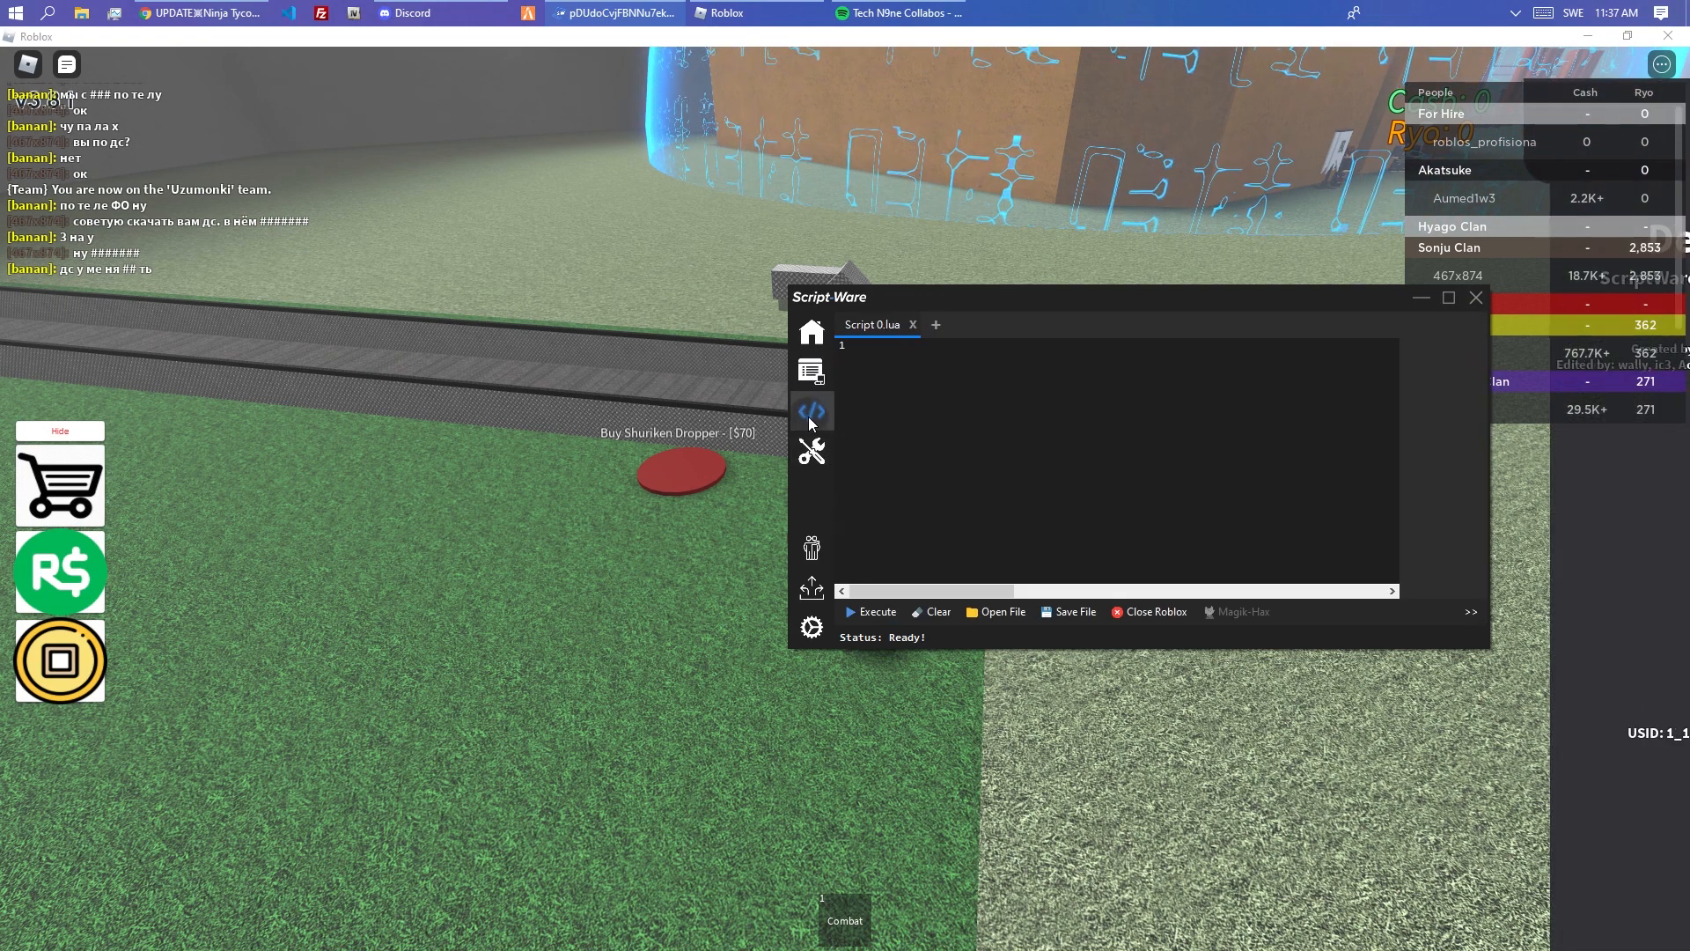
{"action": "left_click", "coordinate": [1476, 298]}
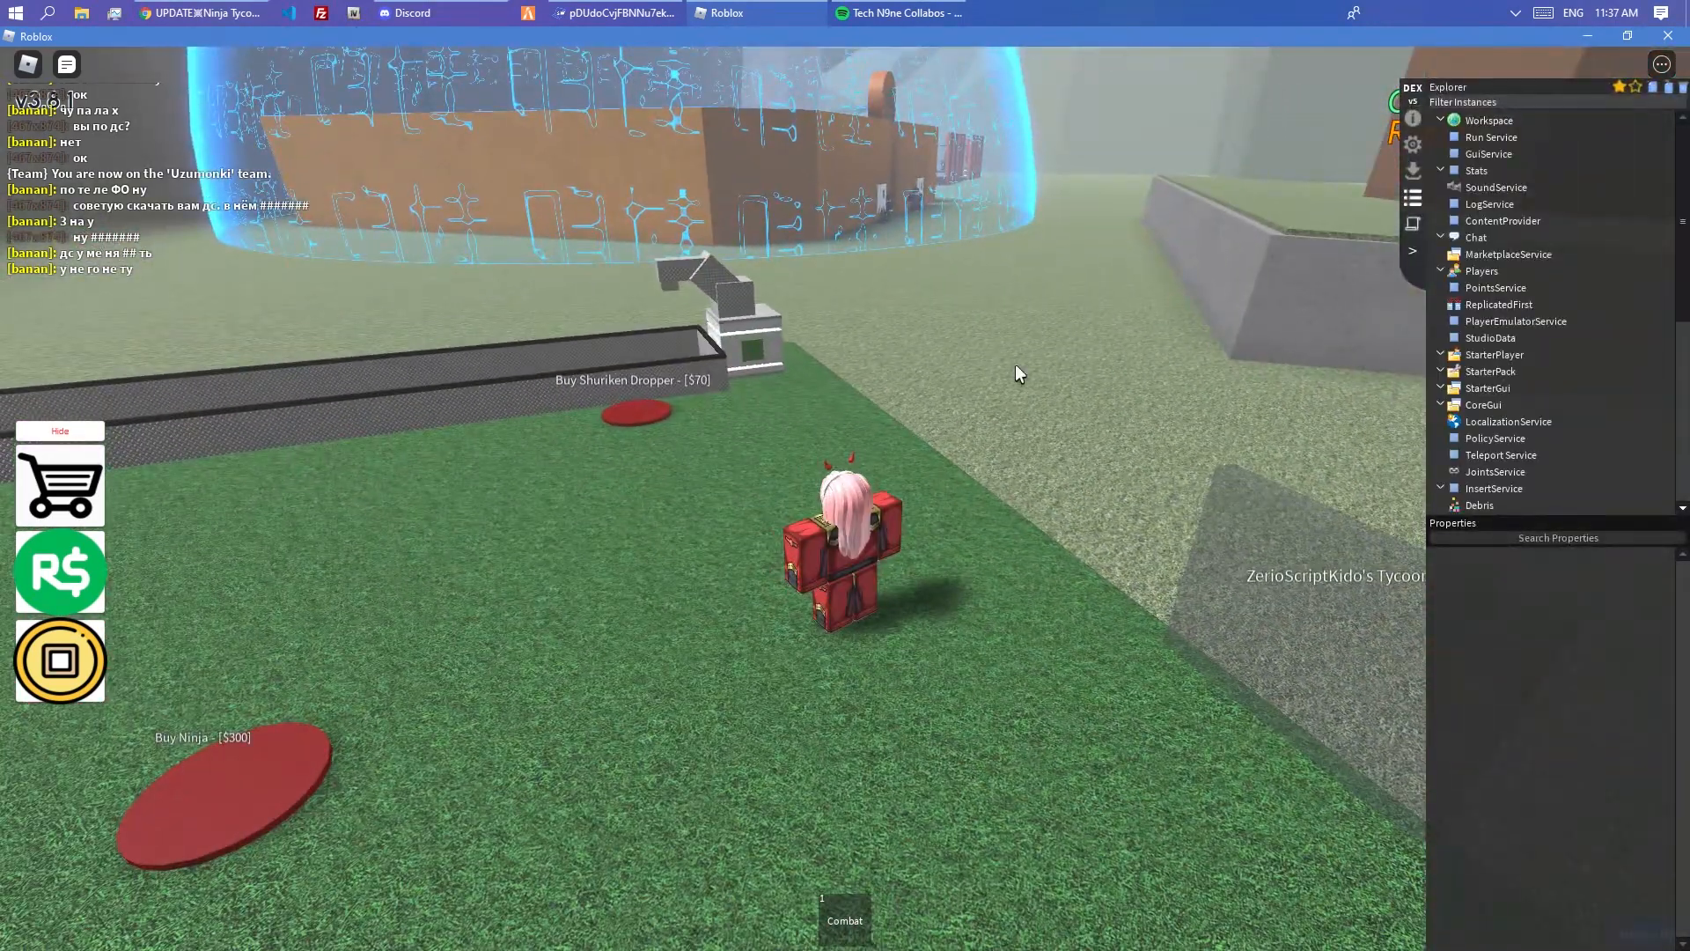
- Expand Workspace in Dex and toggle 'Click part to select' on and off to pick the Clicker
{"action": "left_click", "coordinate": [1487, 119]}
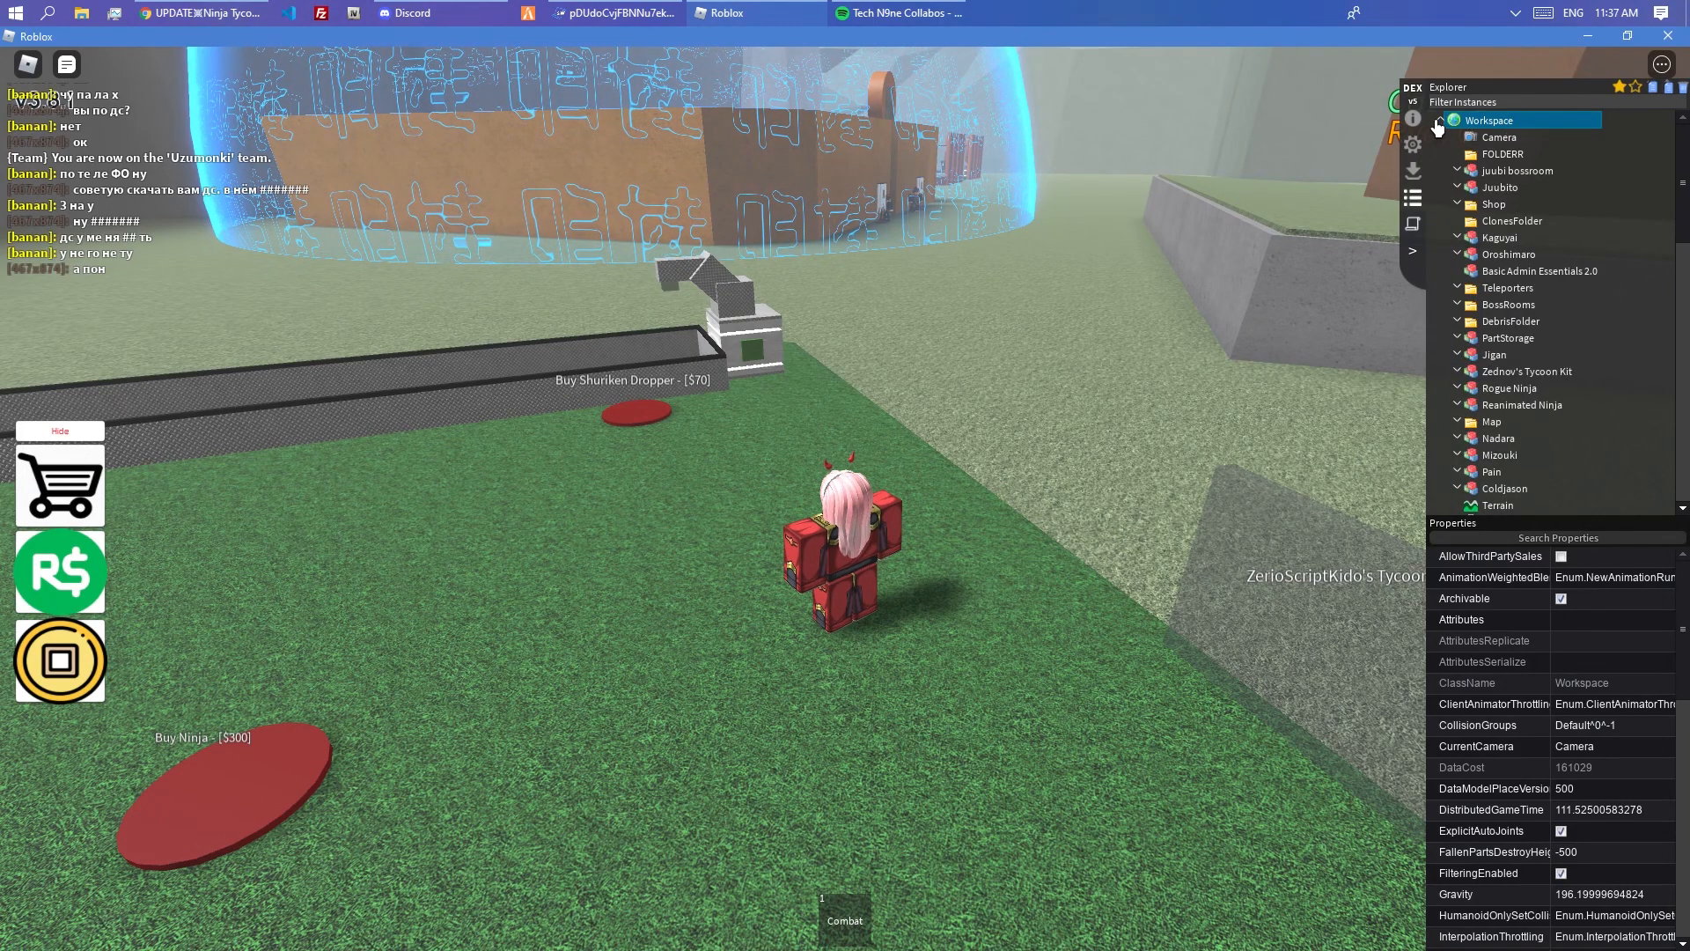
{"action": "left_click", "coordinate": [1412, 141]}
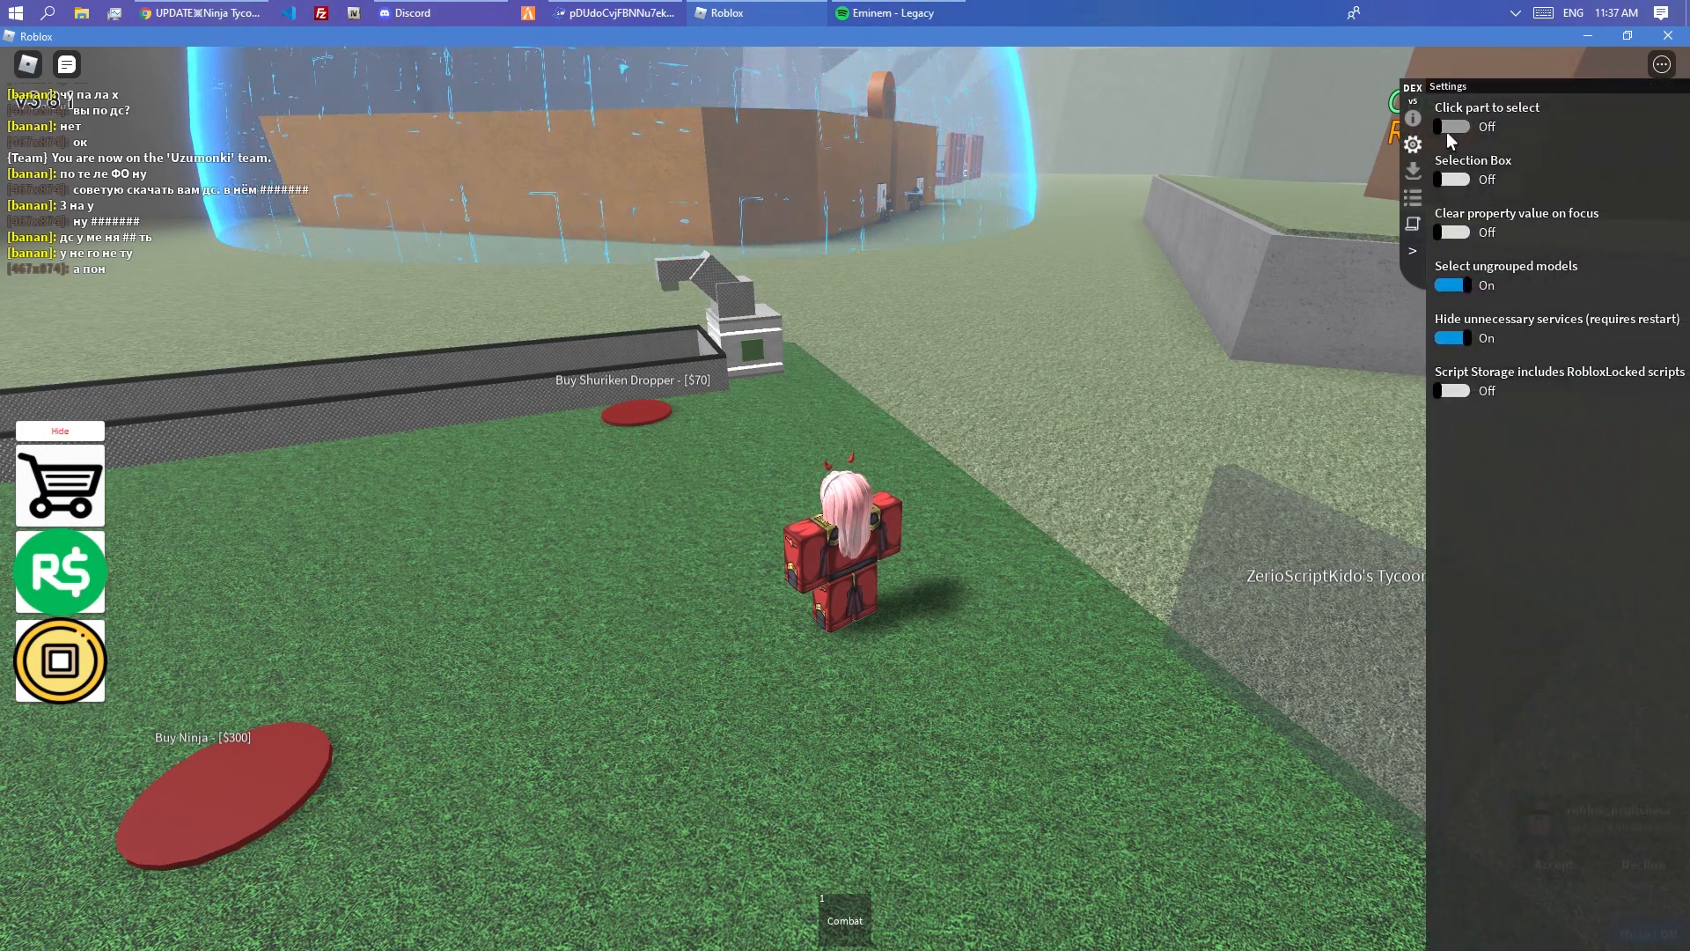
{"action": "left_click", "coordinate": [1412, 197]}
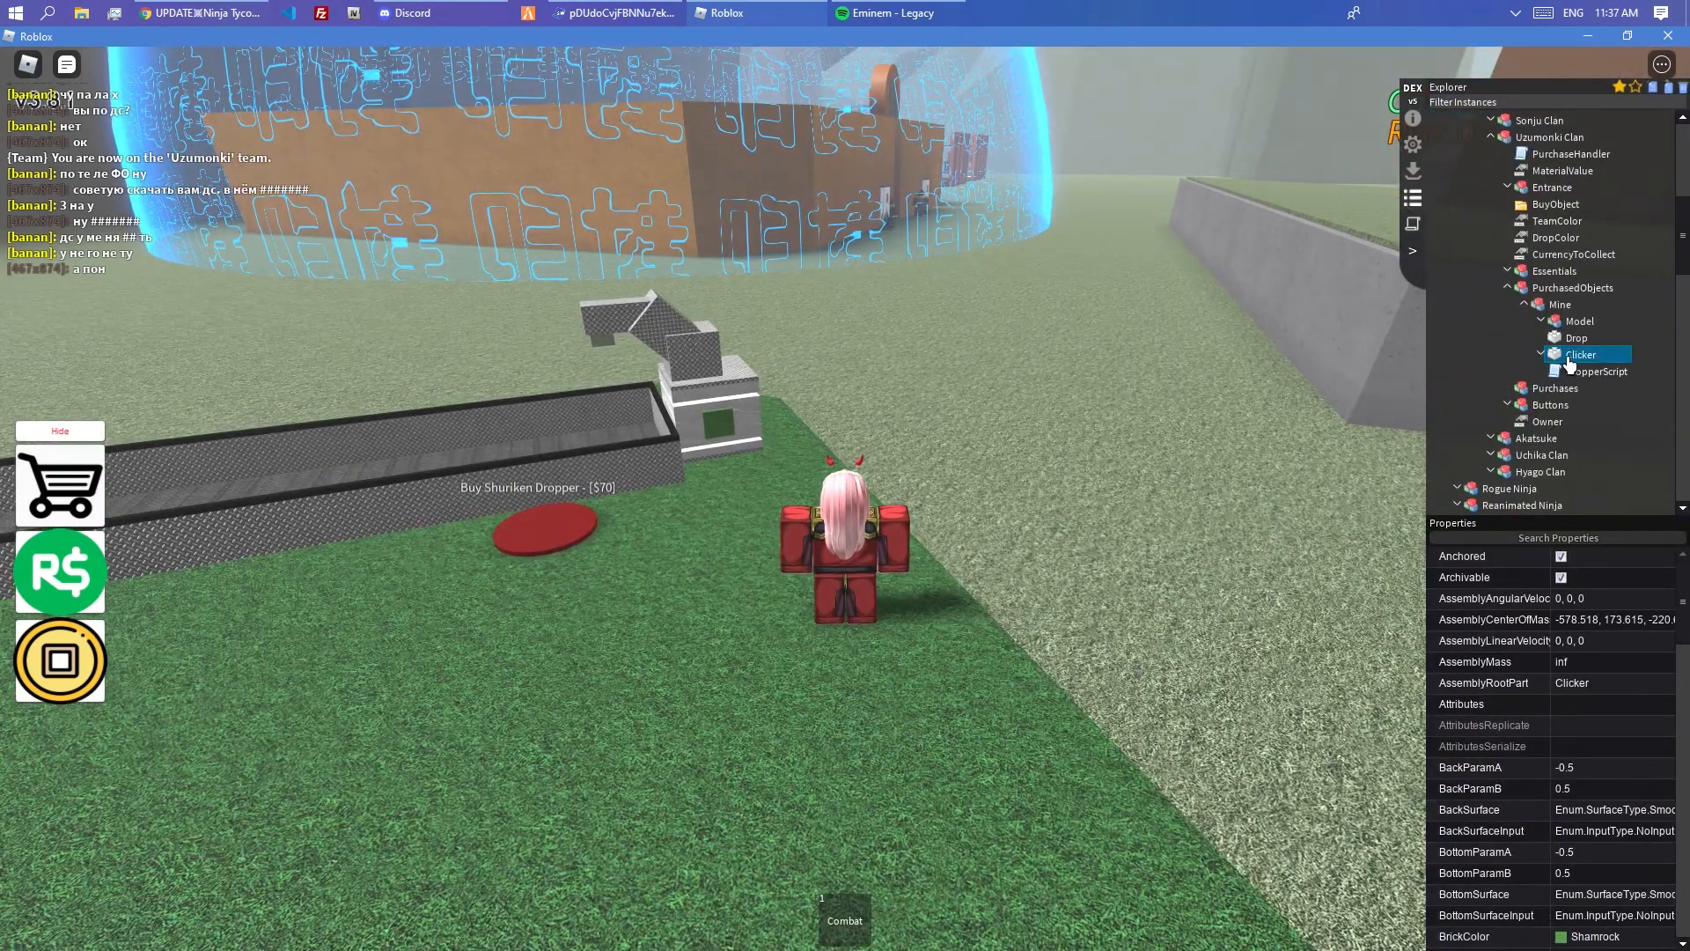
{"action": "left_click", "coordinate": [1538, 354]}
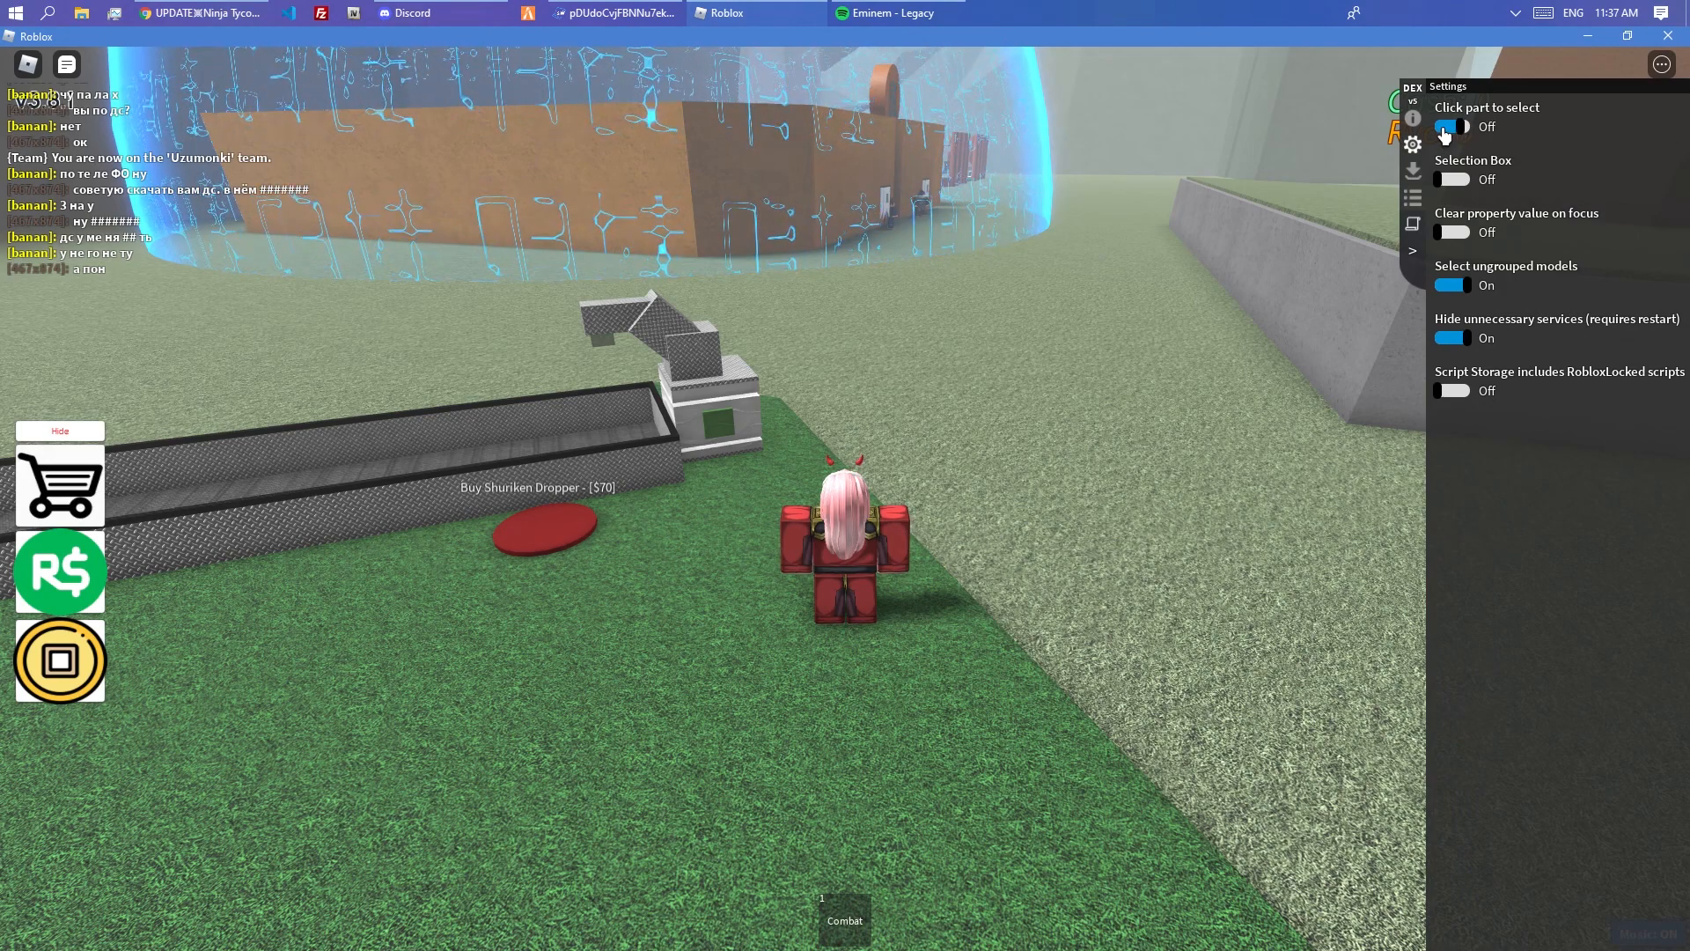
{"action": "left_click", "coordinate": [1412, 198]}
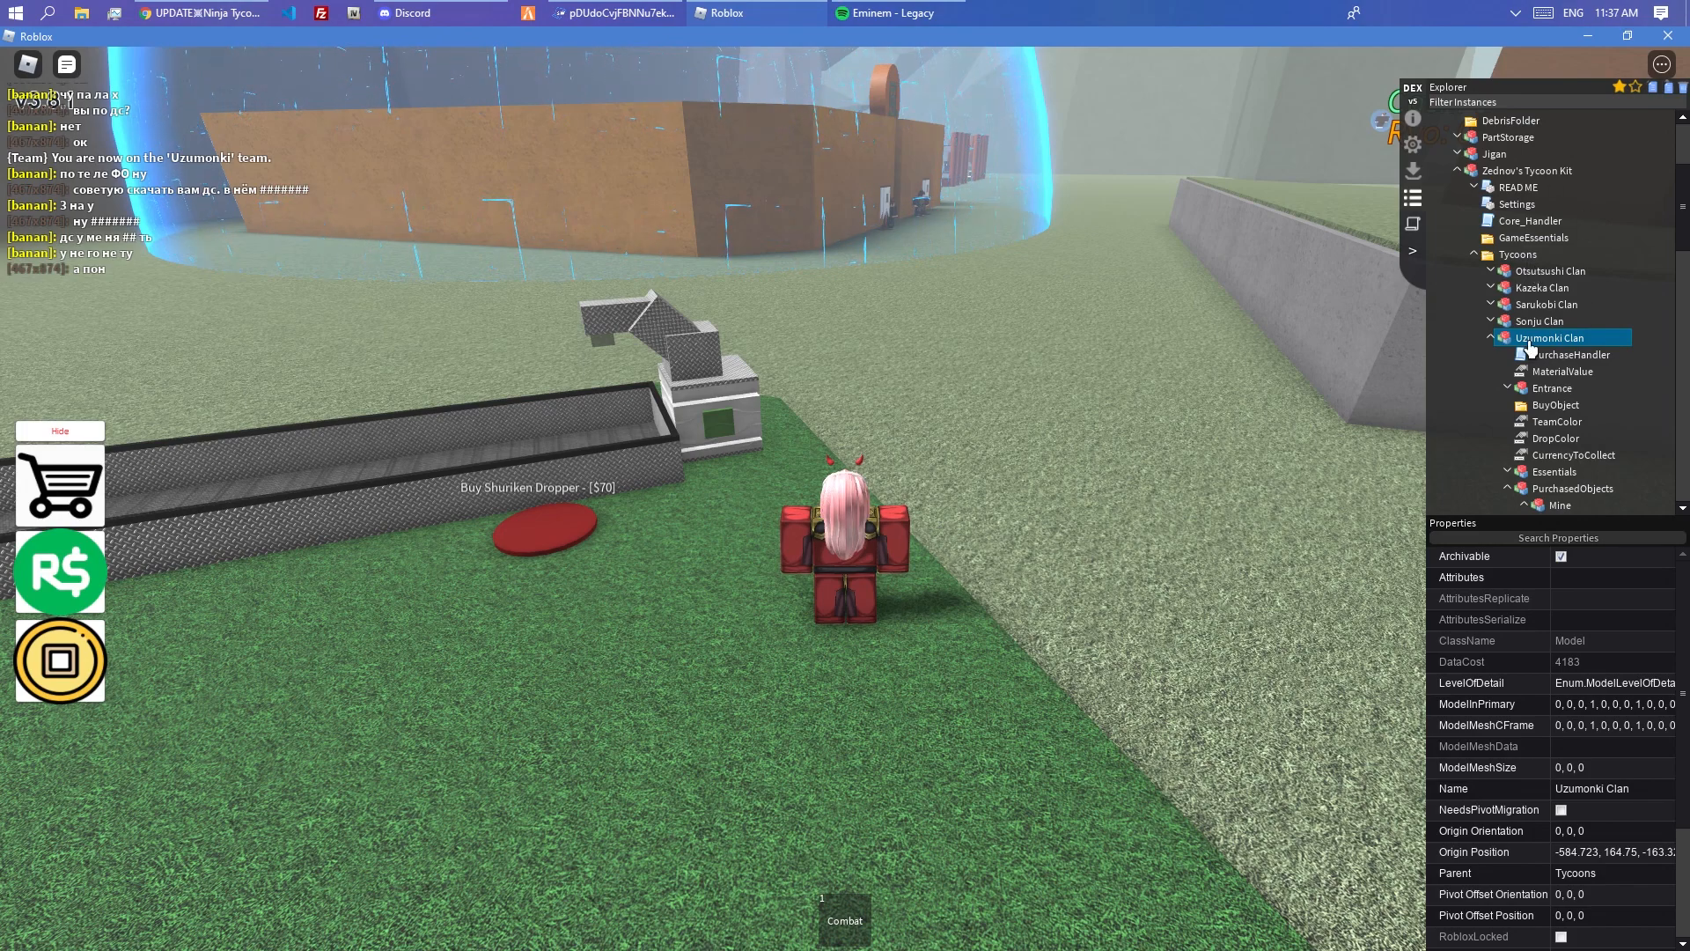
{"action": "mouse_move", "coordinate": [1074, 172]}
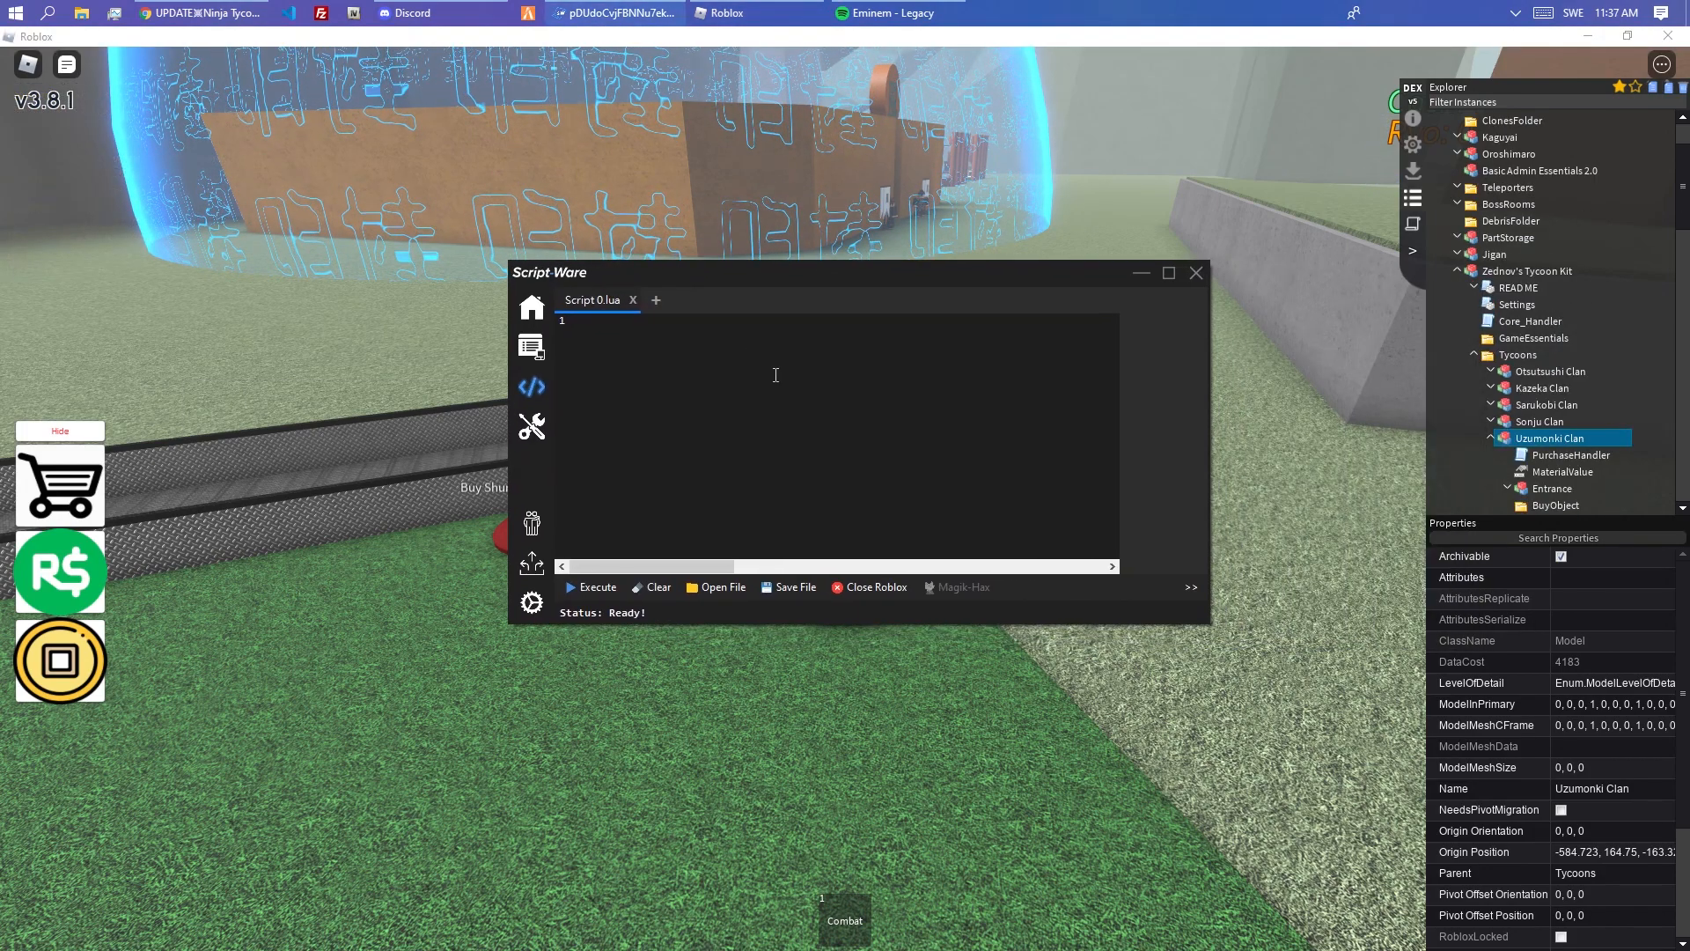
- Write a getTycoon() function skeleton declaring local tycoon = nil and returning it
{"action": "type", "text": "function get"}
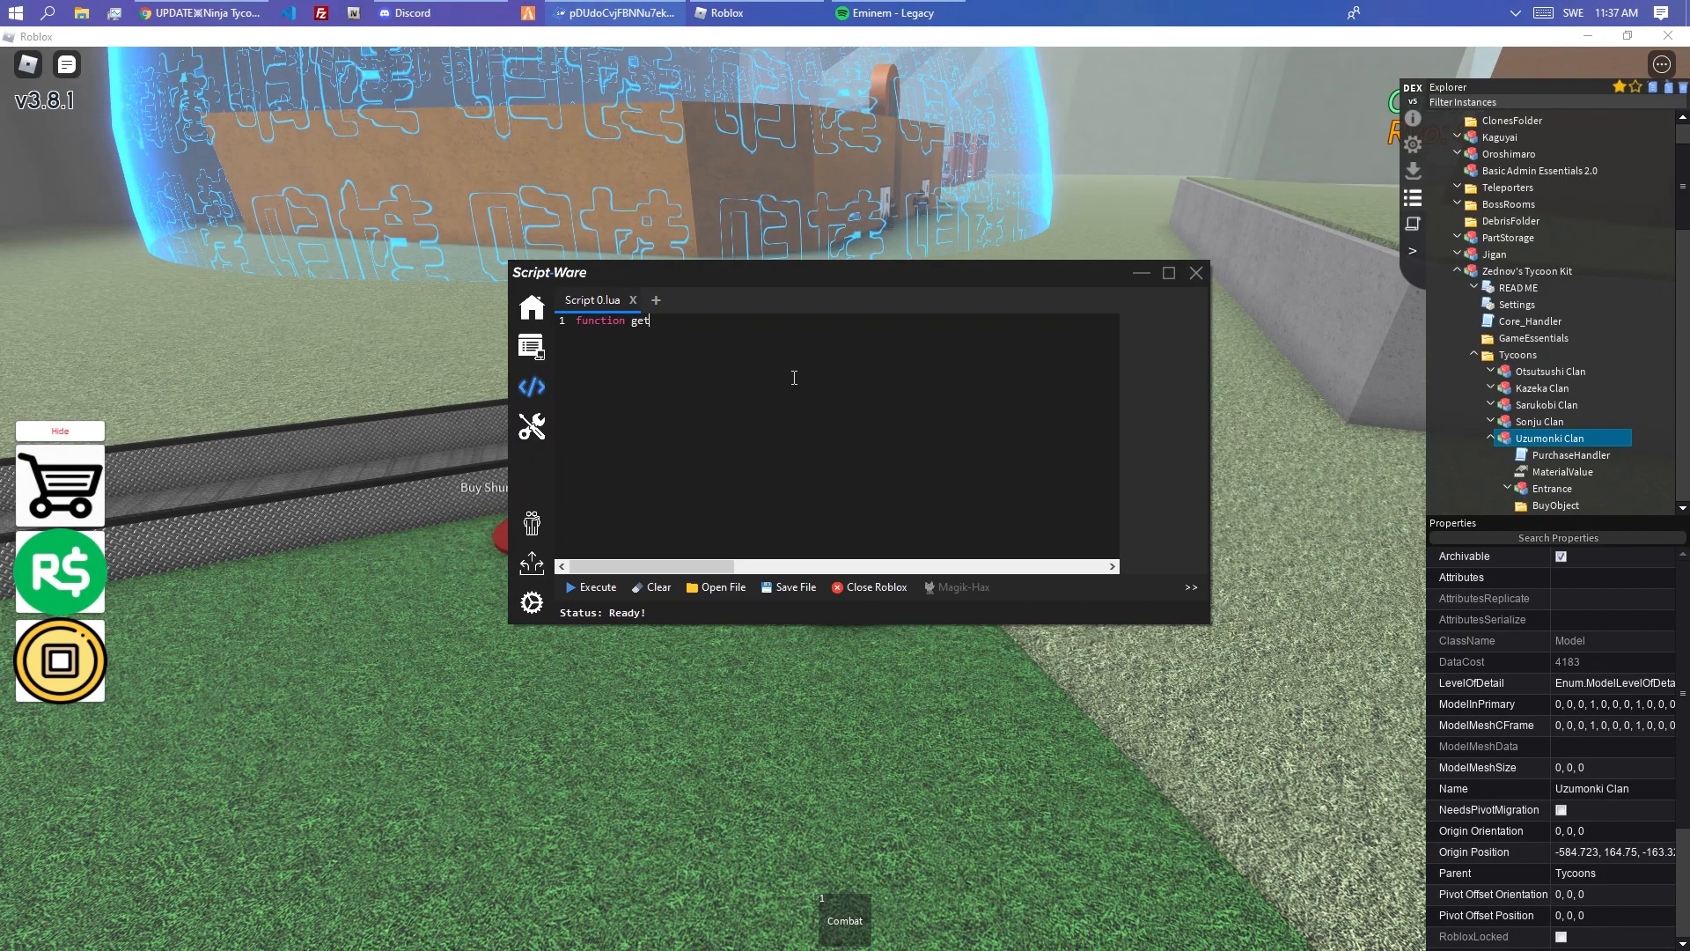
{"action": "type", "text": "Tycoon()"}
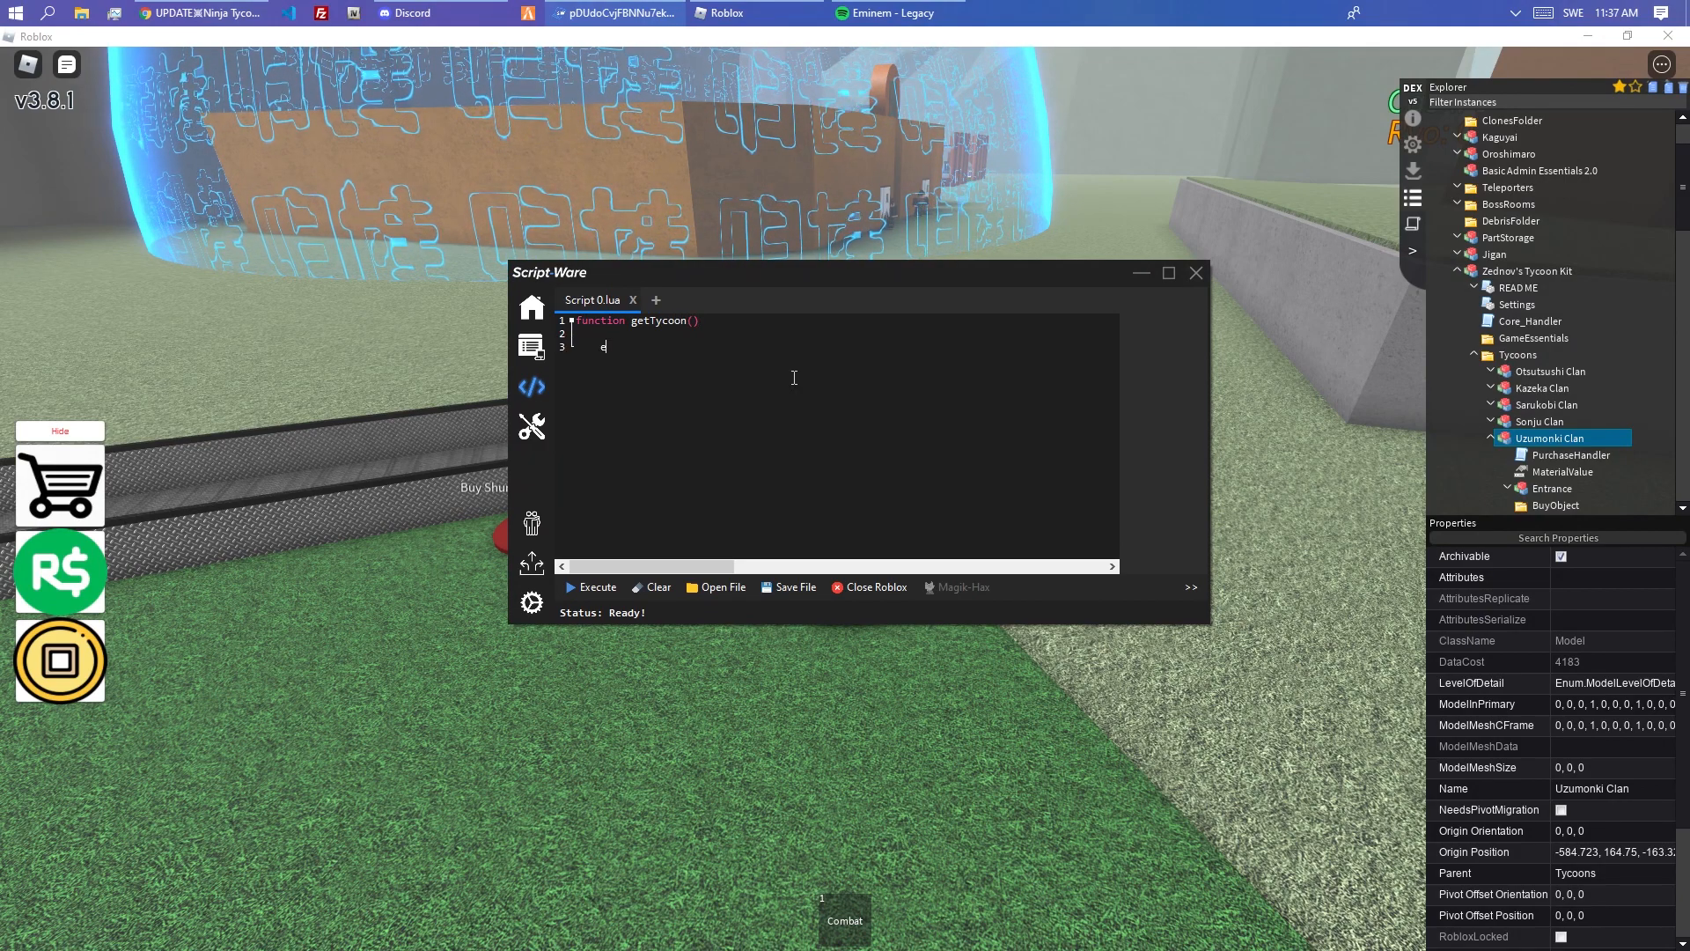
{"action": "type", "text": "end"}
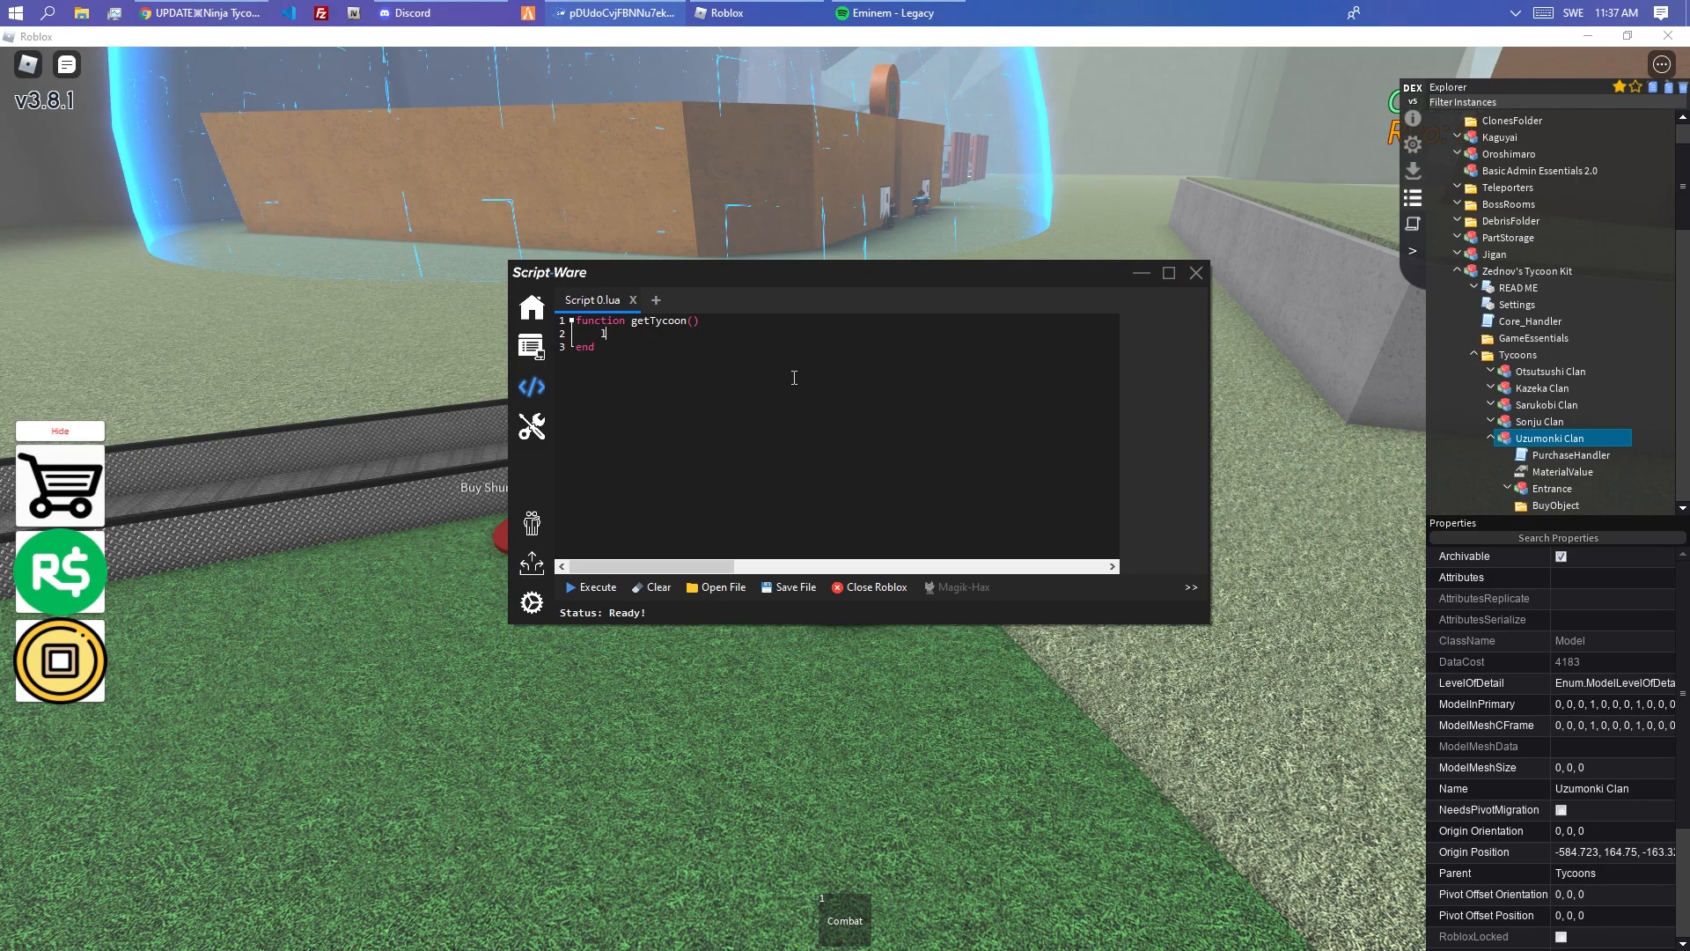
{"action": "type", "text": "local tycoon = nil"}
{"action": "type", "text": "return t"}
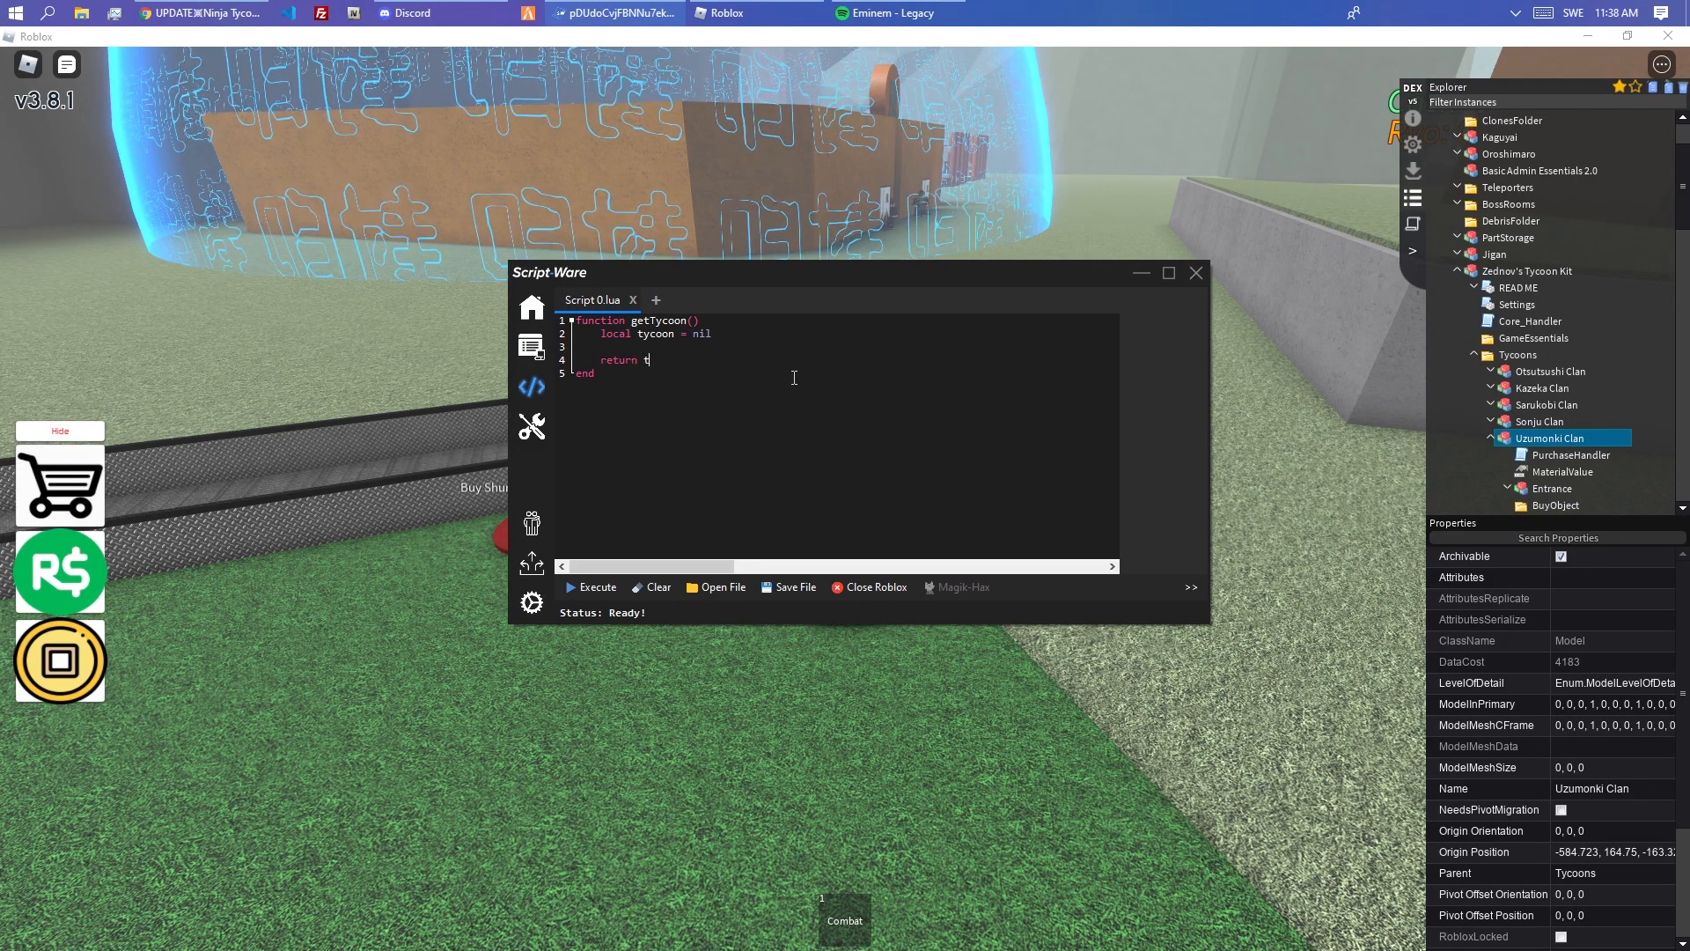
{"action": "type", "text": "ycoon"}
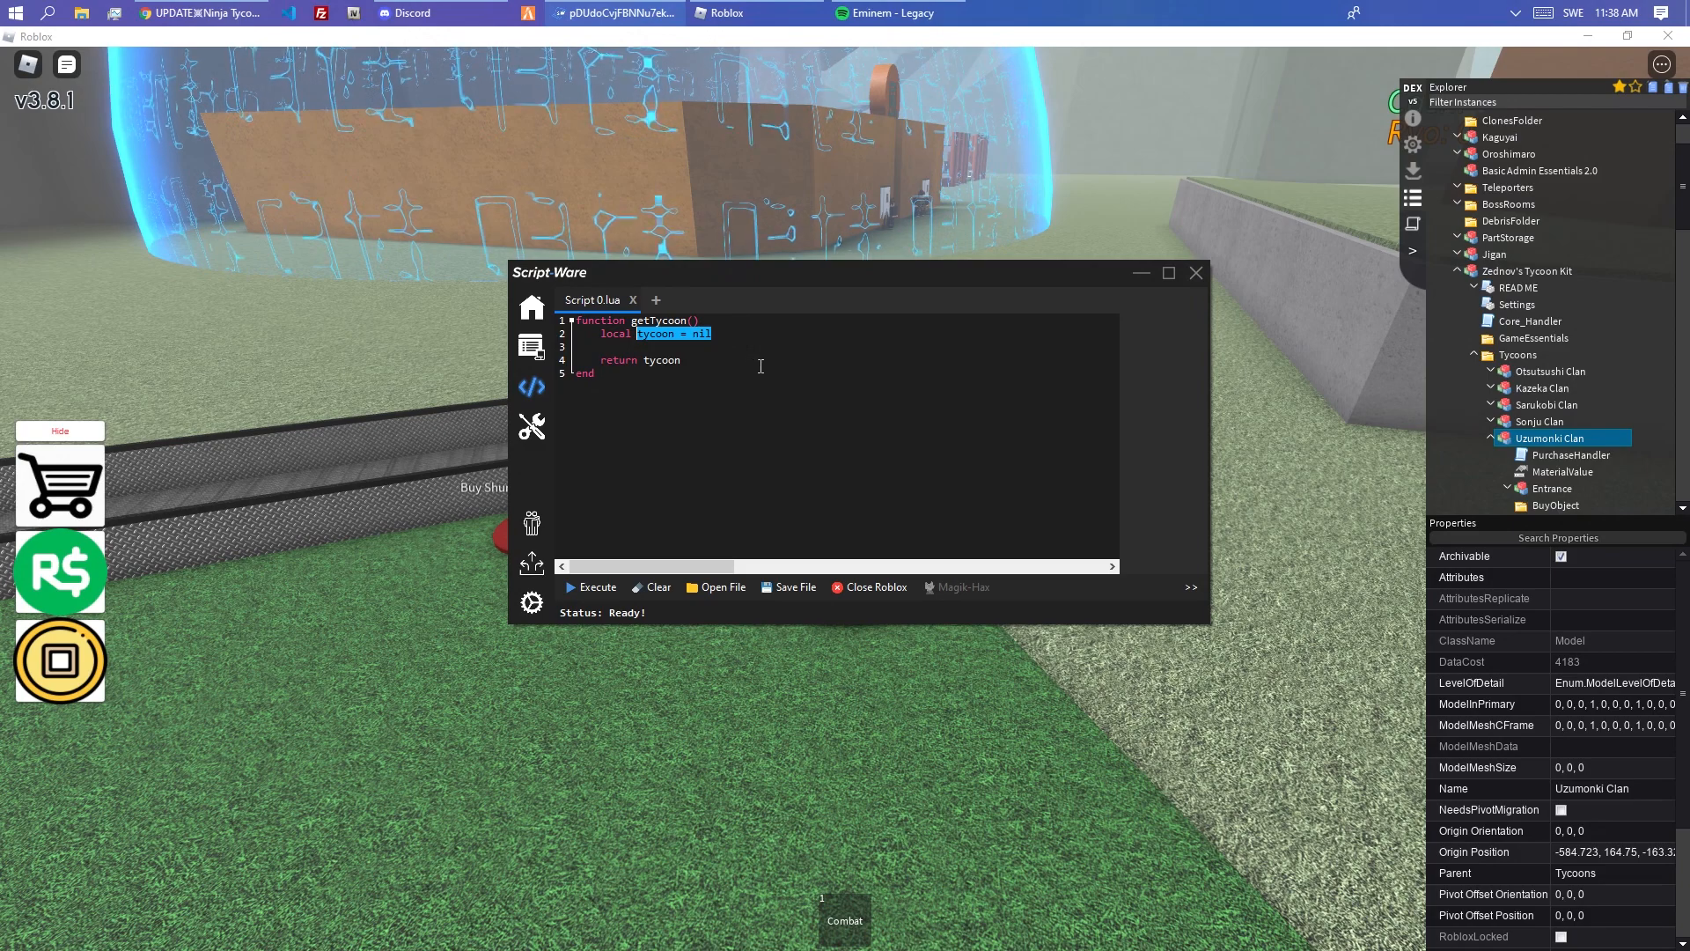
- Check the tycoon's Owner in Dex, then select the getTycoon body lines for replacement
{"action": "left_click", "coordinate": [1194, 271]}
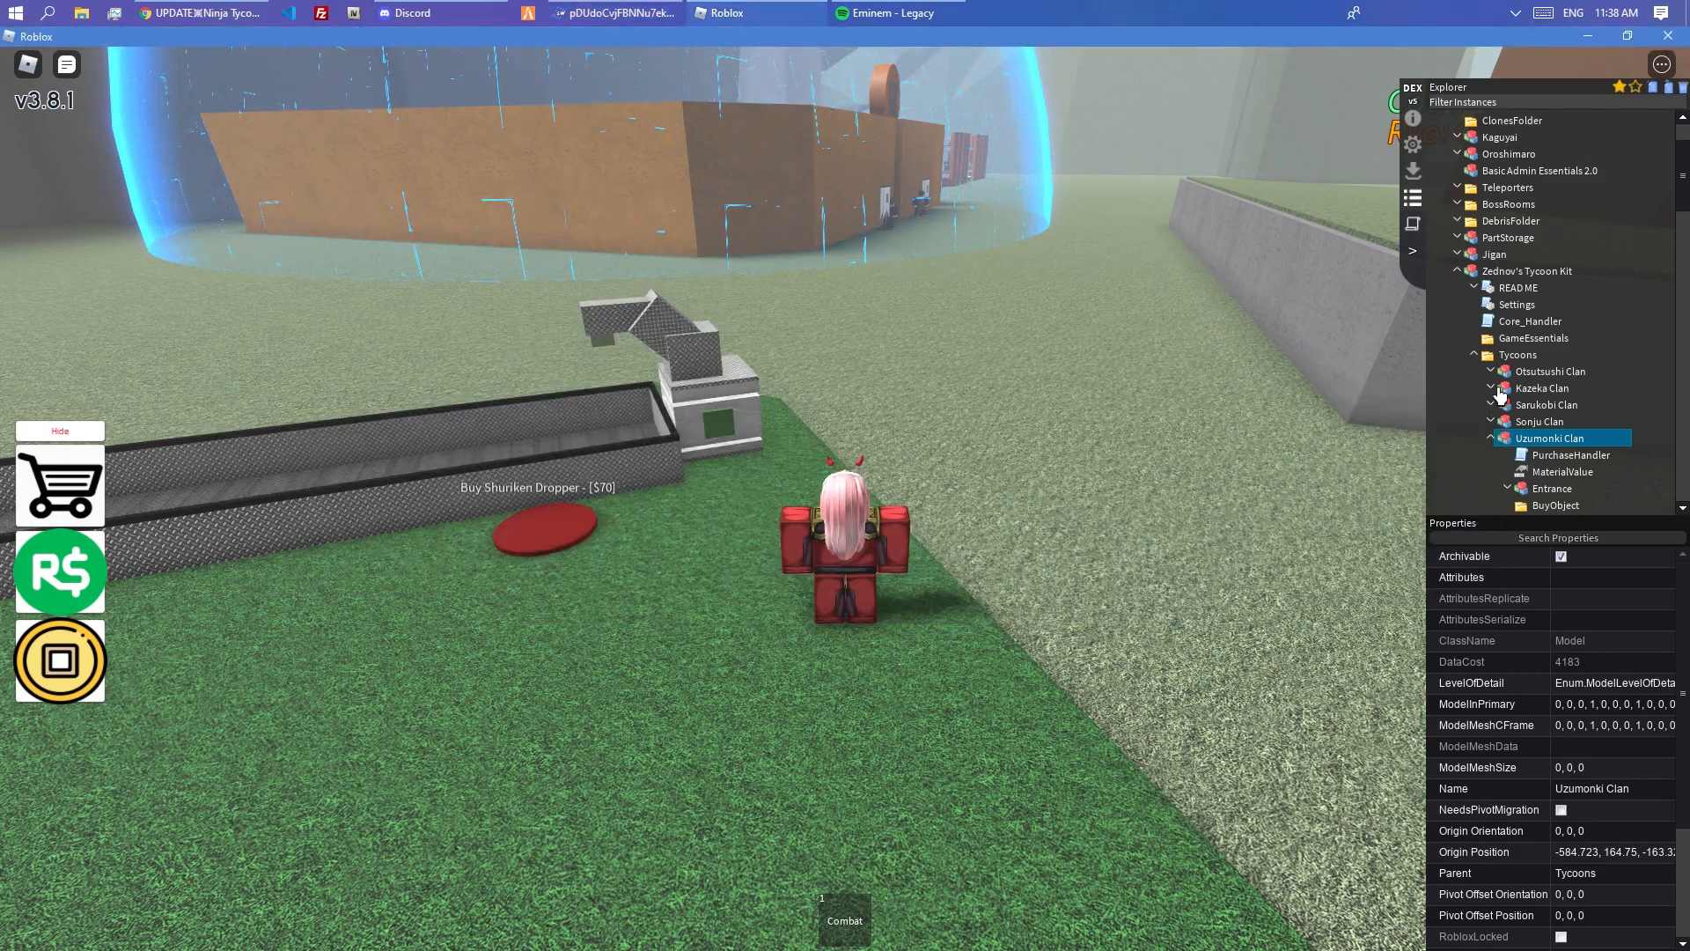
{"action": "right_click", "coordinate": [1549, 438]}
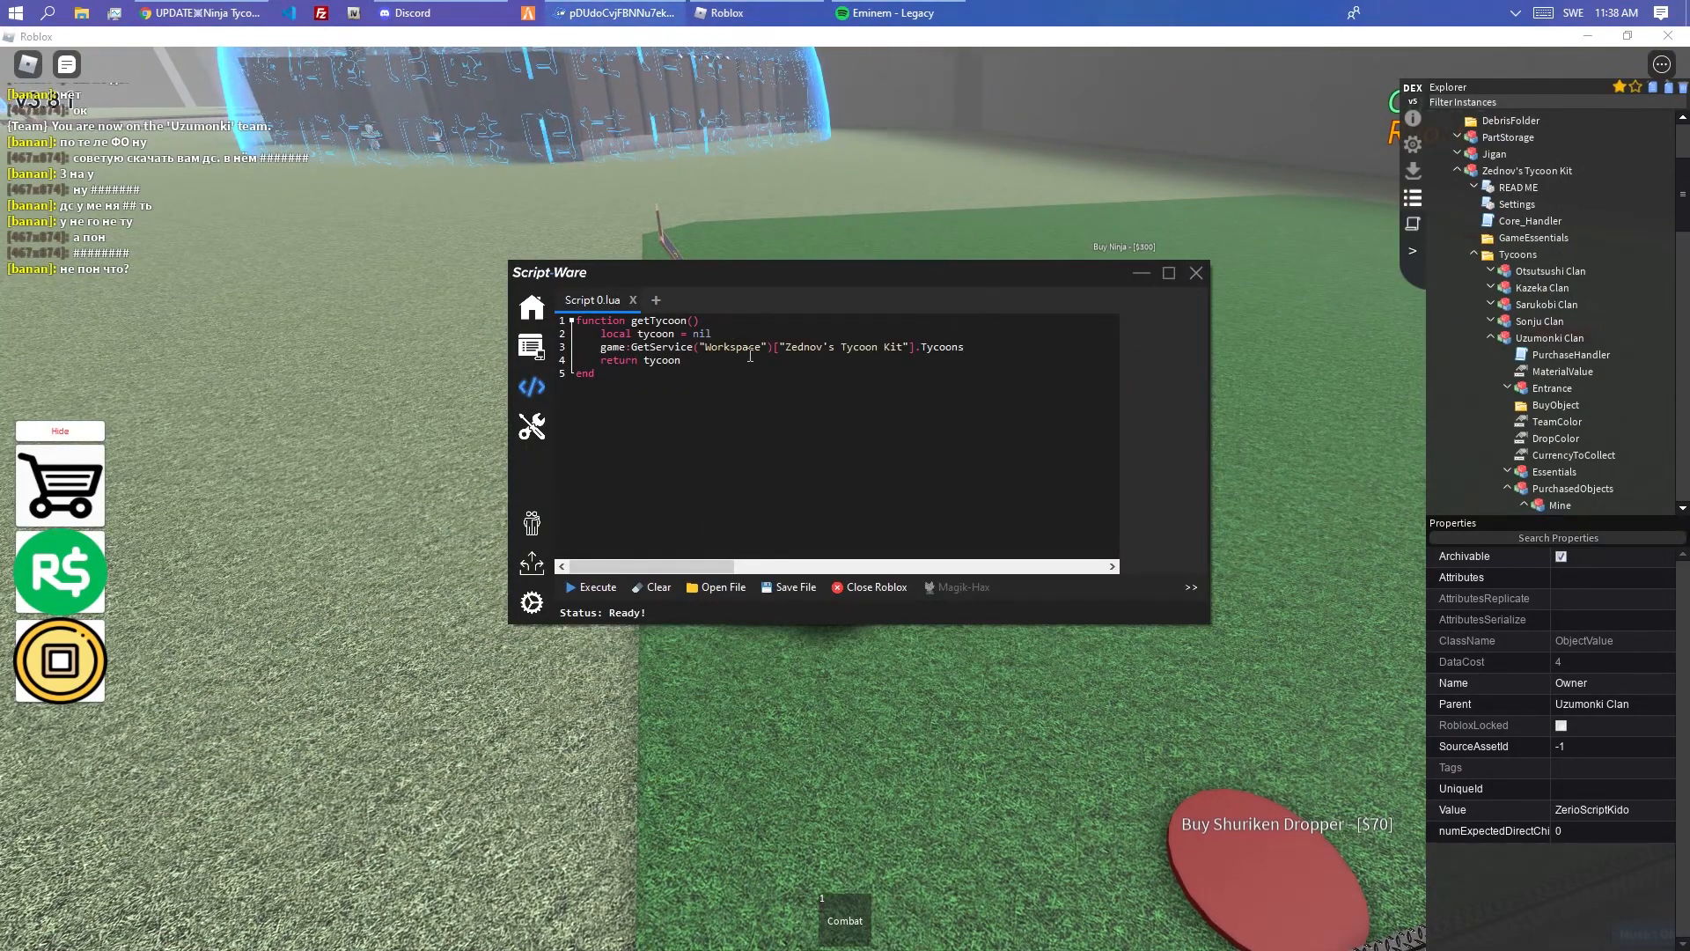
{"action": "left_click_drag", "start_coordinate": [603, 333], "coordinate": [680, 360]}
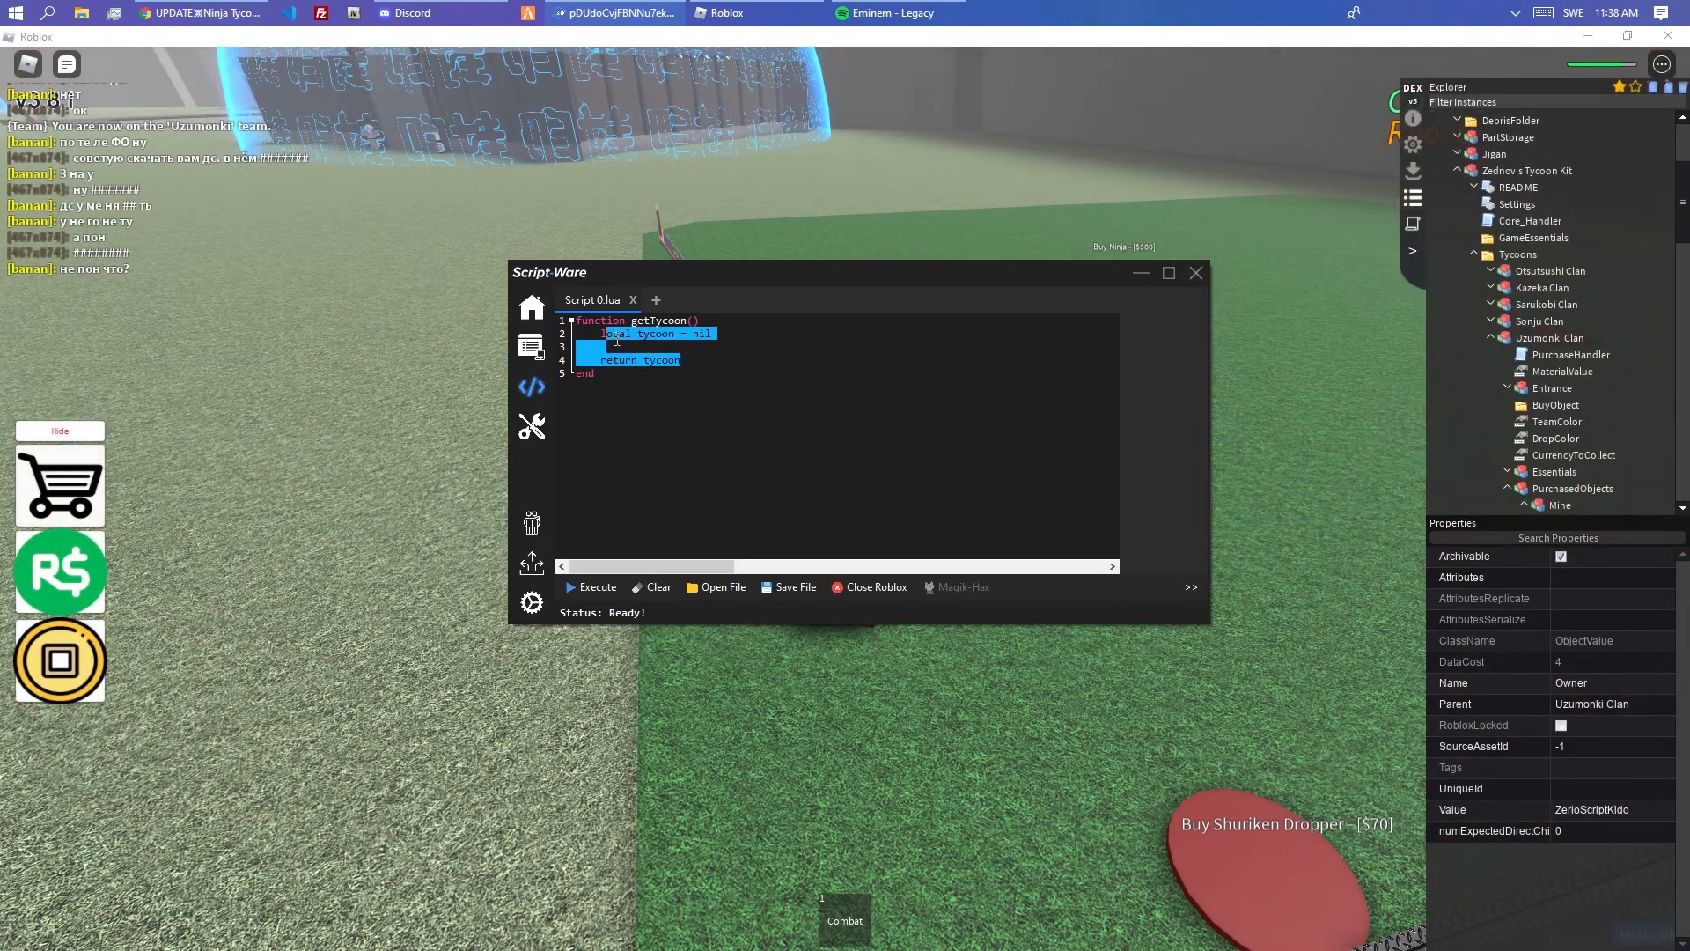
- Replace the body with a for-pairs loop over Zednov's Tycoon Kit Tycoons:GetChildren()
{"action": "key", "text": "Delete"}
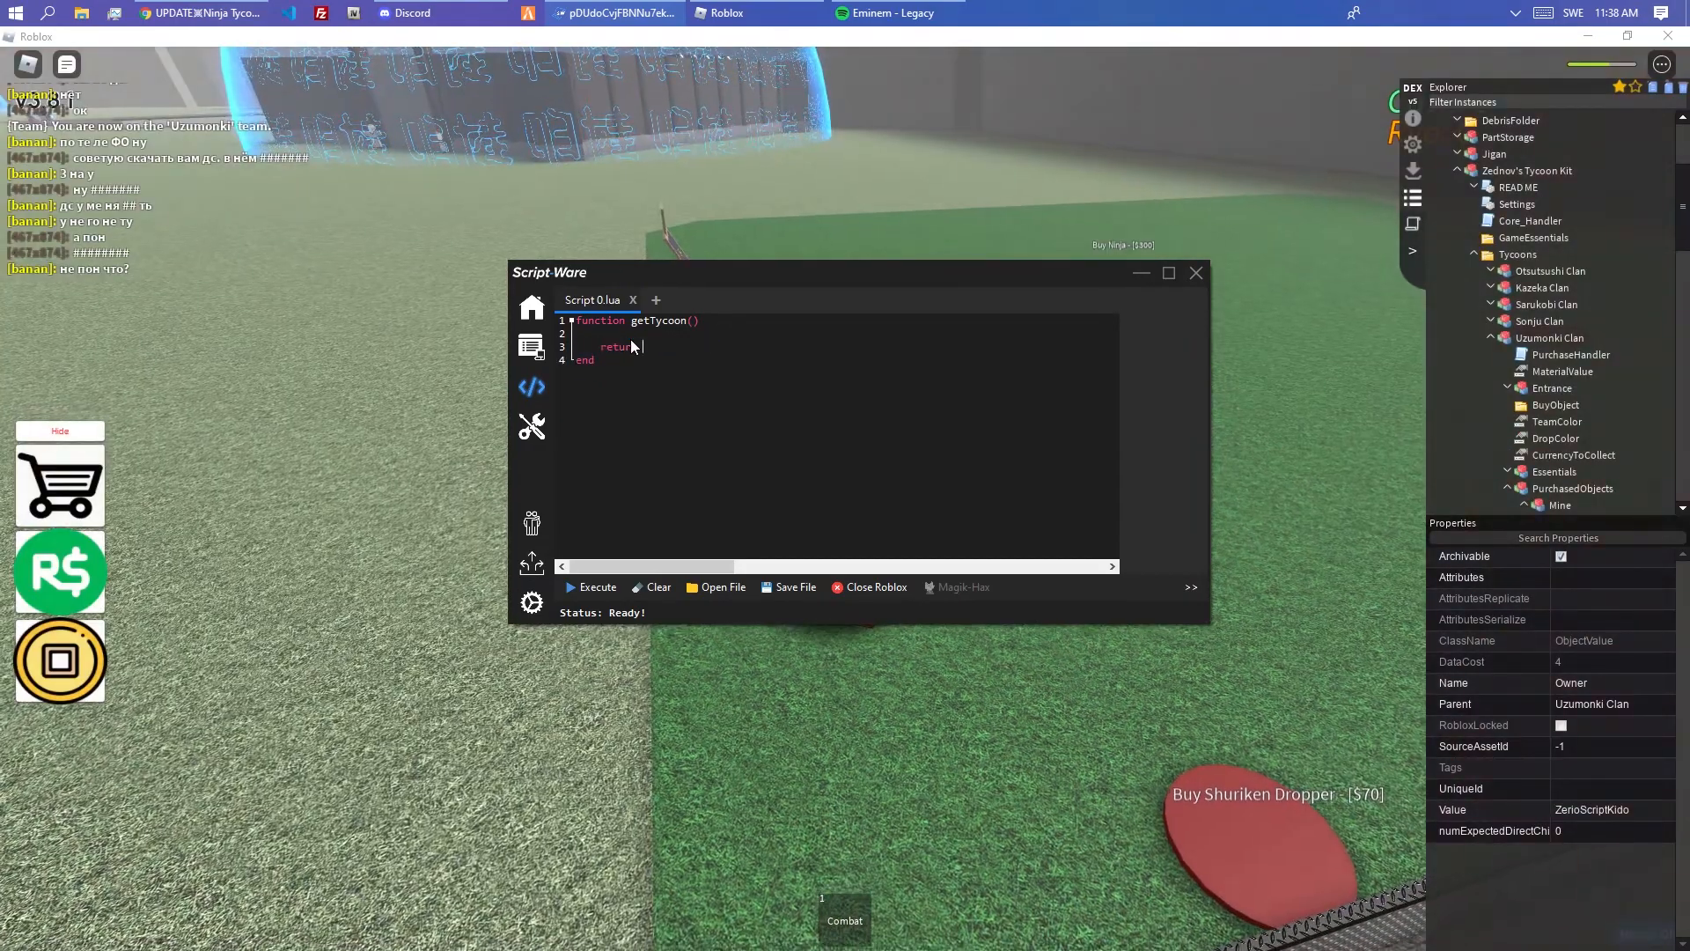
{"action": "type", "text": "for i,v i"}
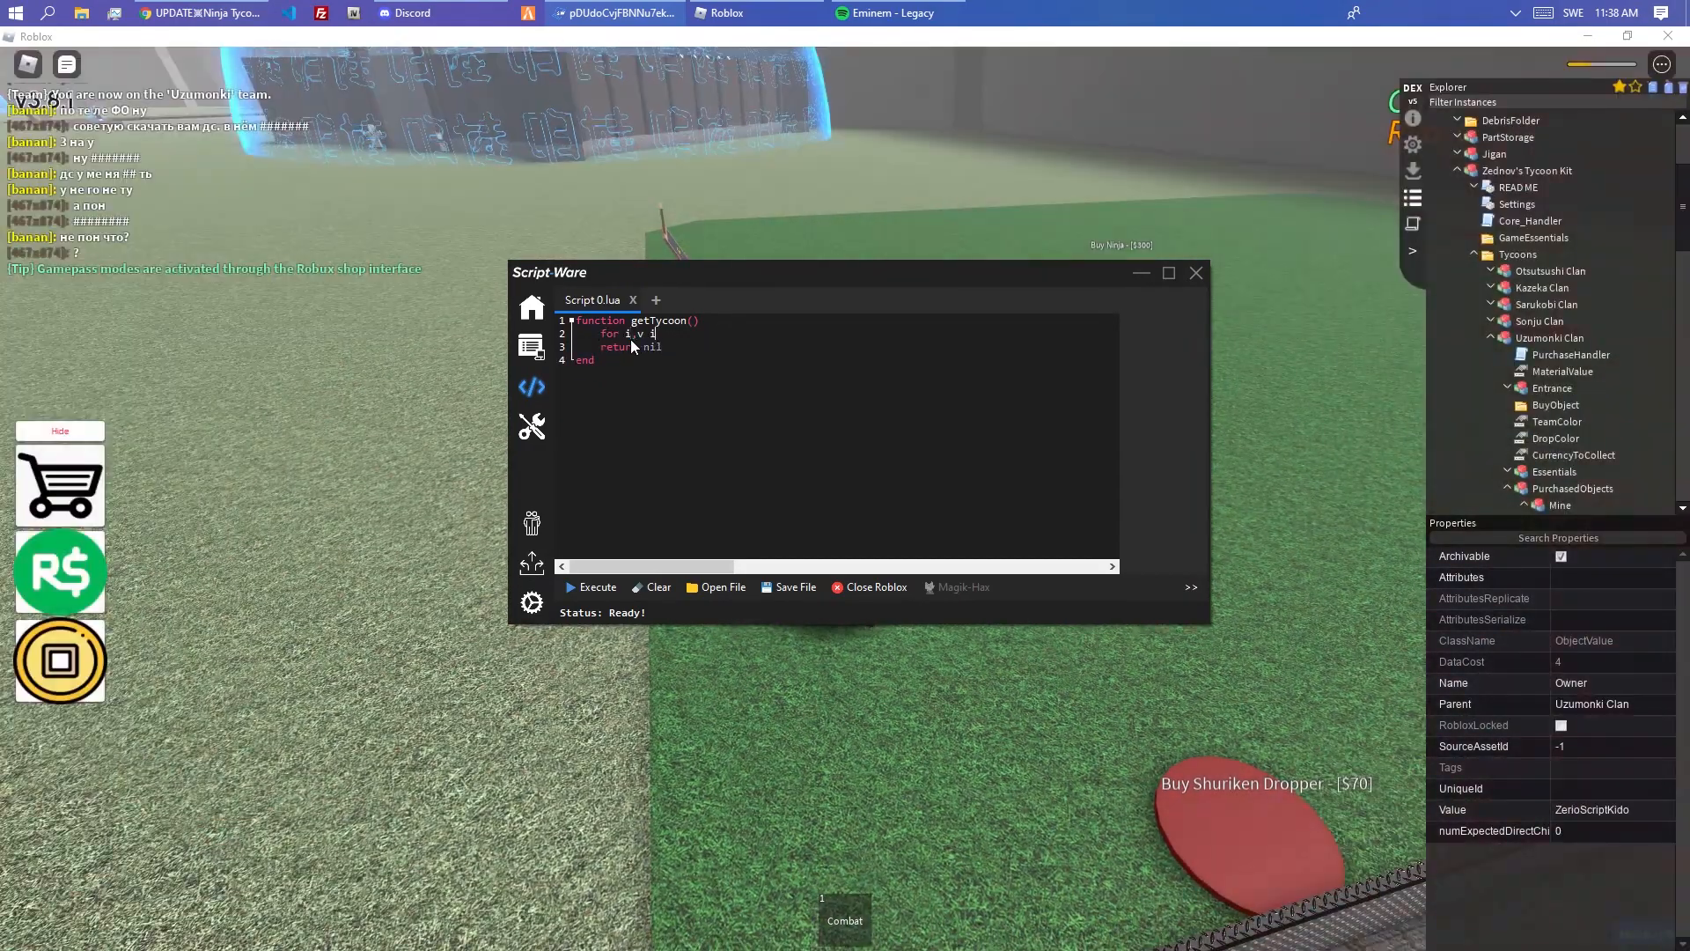
{"action": "type", "text": "in pairs(game:GetService(\"Workspace\")[\"Zednov's Tycoon Kit\"].Tycoons:G"}
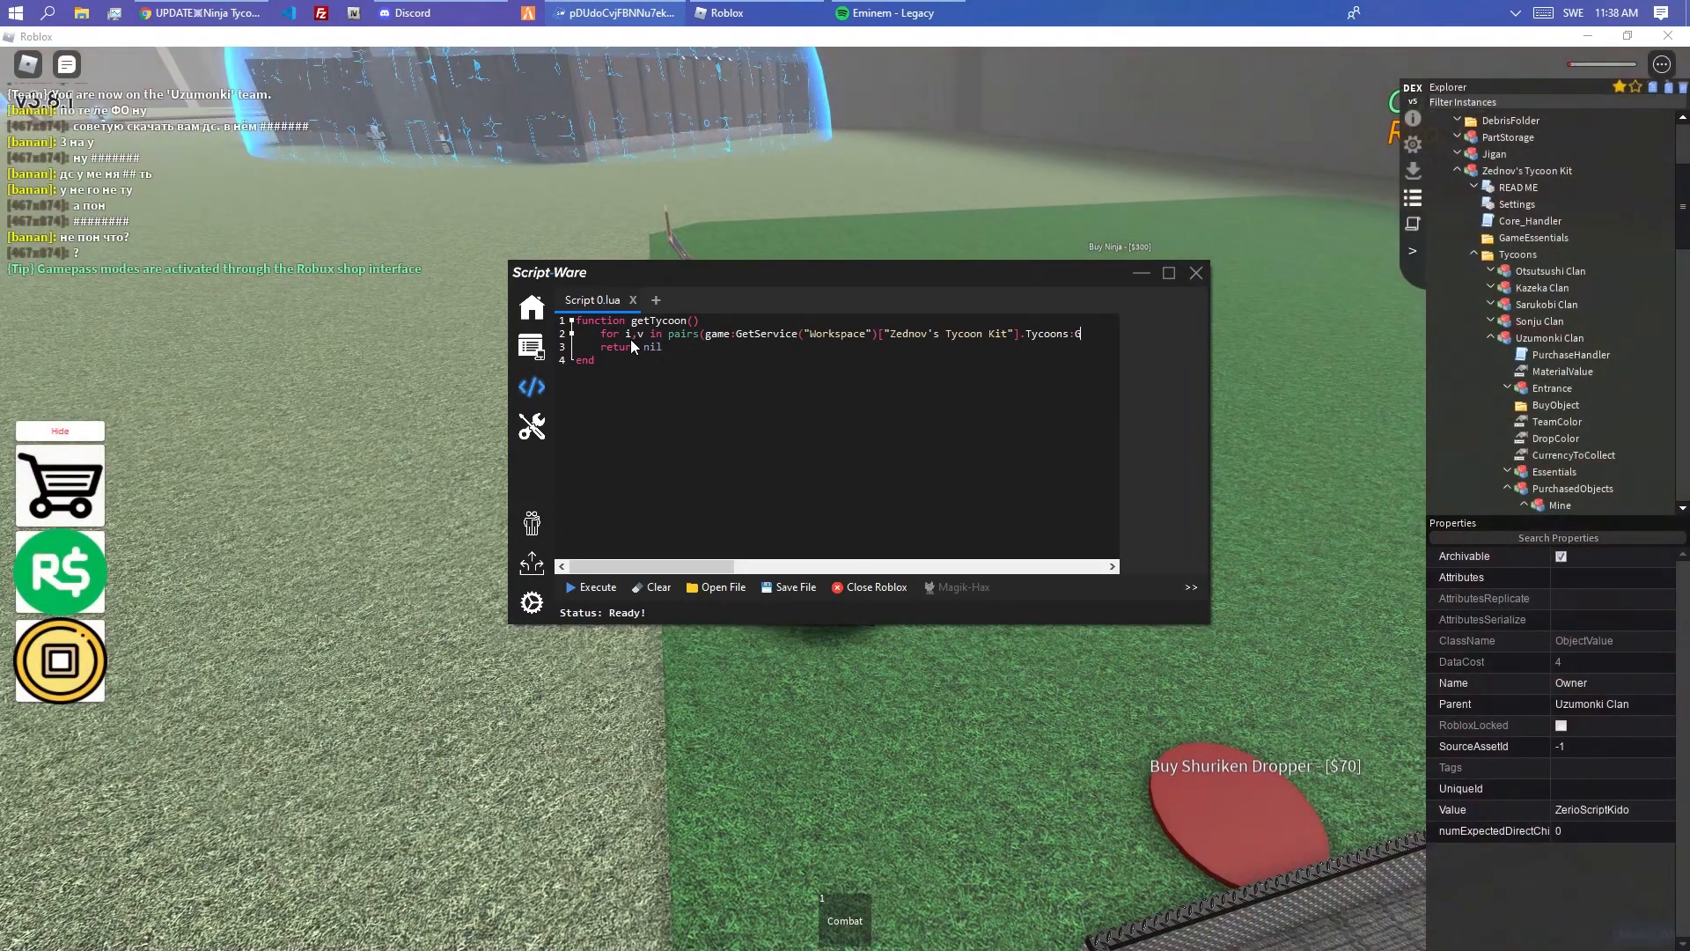
{"action": "type", "text": "GetChill"}
{"action": "type", "text": "if"}
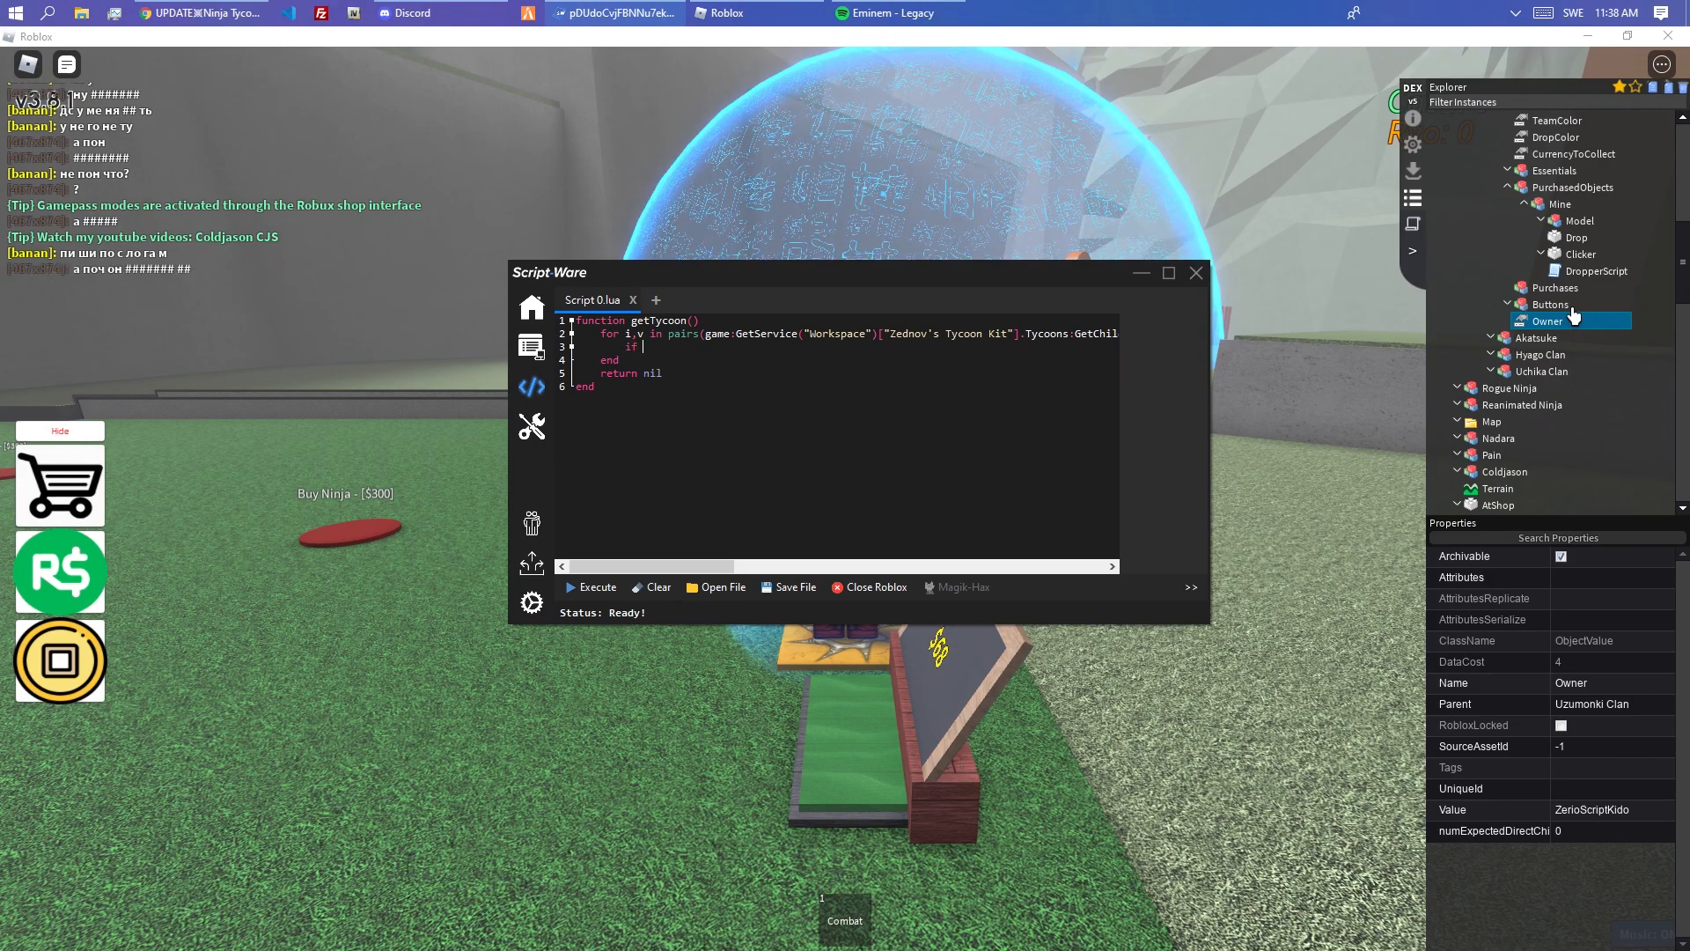
- Return v when v.Owner.Value equals Players.LocalPlayer, and start storing getTycoon()'s result
{"action": "type", "text": "v.Owner.Value =="}
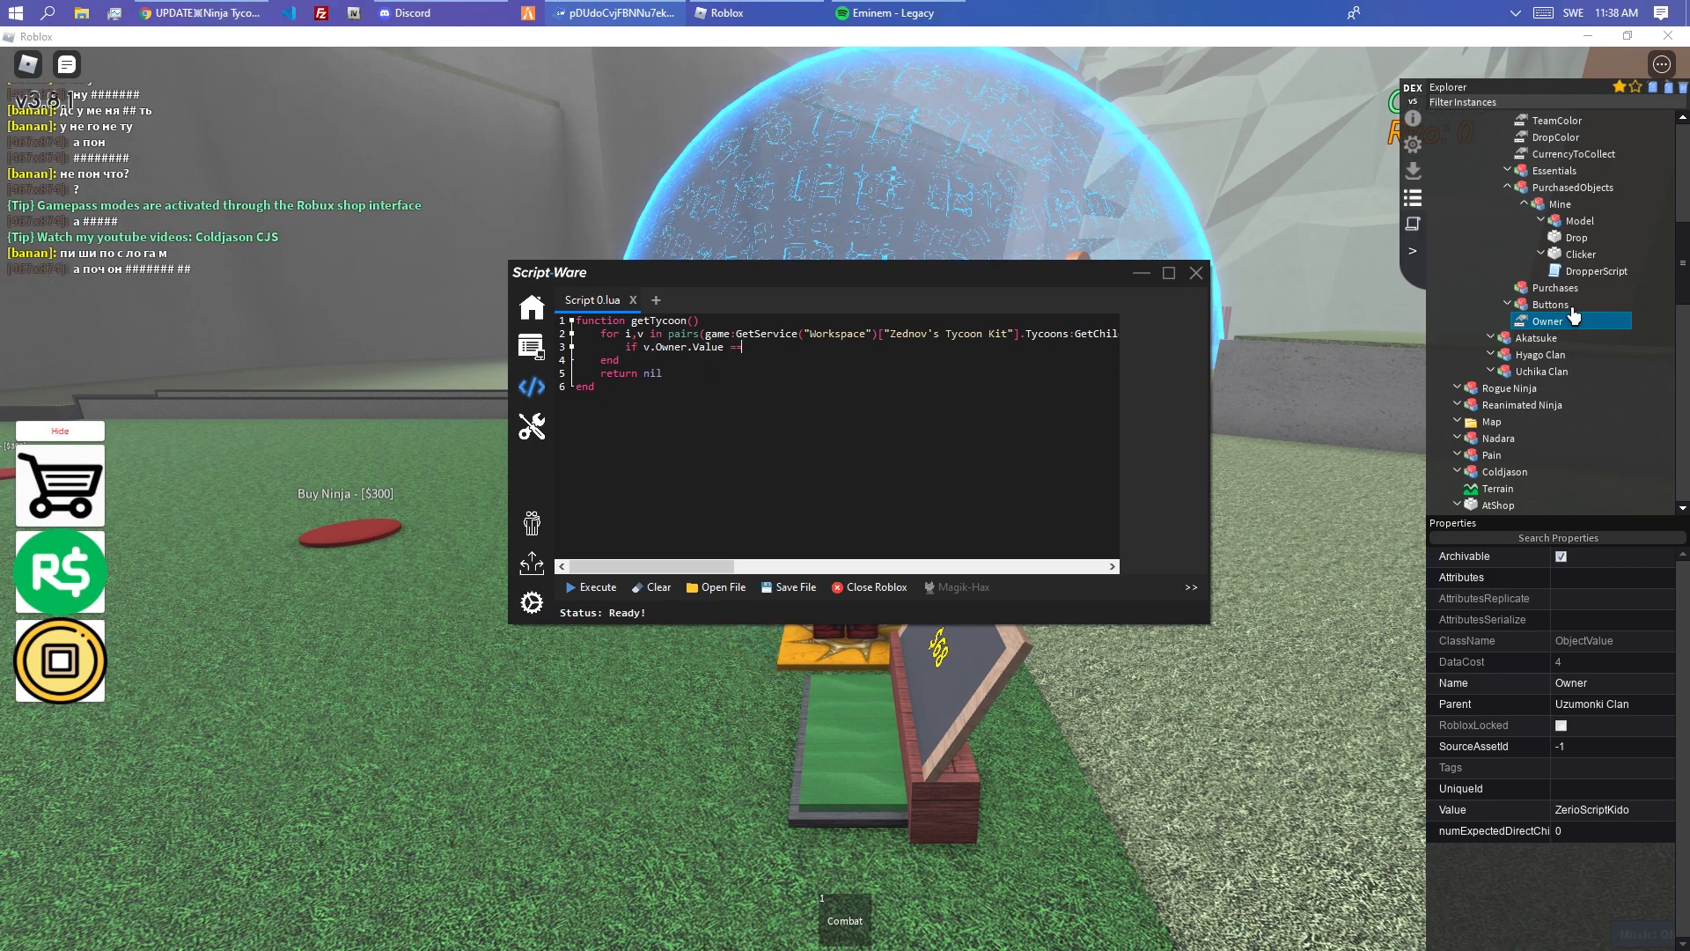
{"action": "type", "text": "game."}
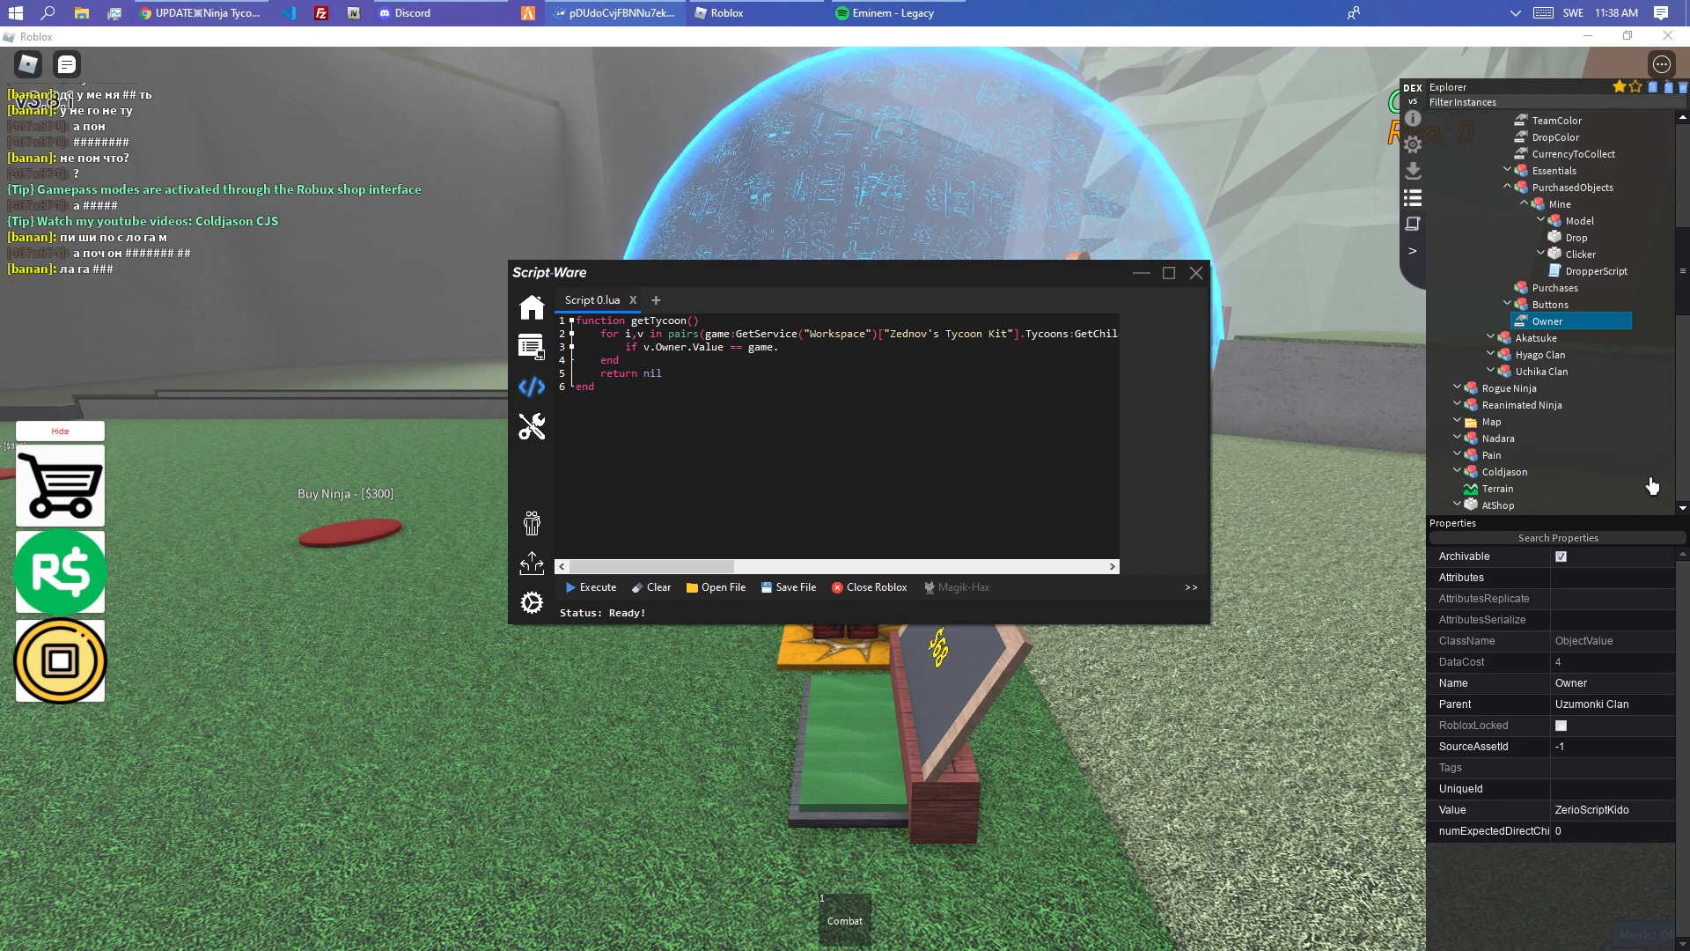
{"action": "left_click", "coordinate": [1194, 273]}
{"action": "type", "text": ":GetService(\"Player"}
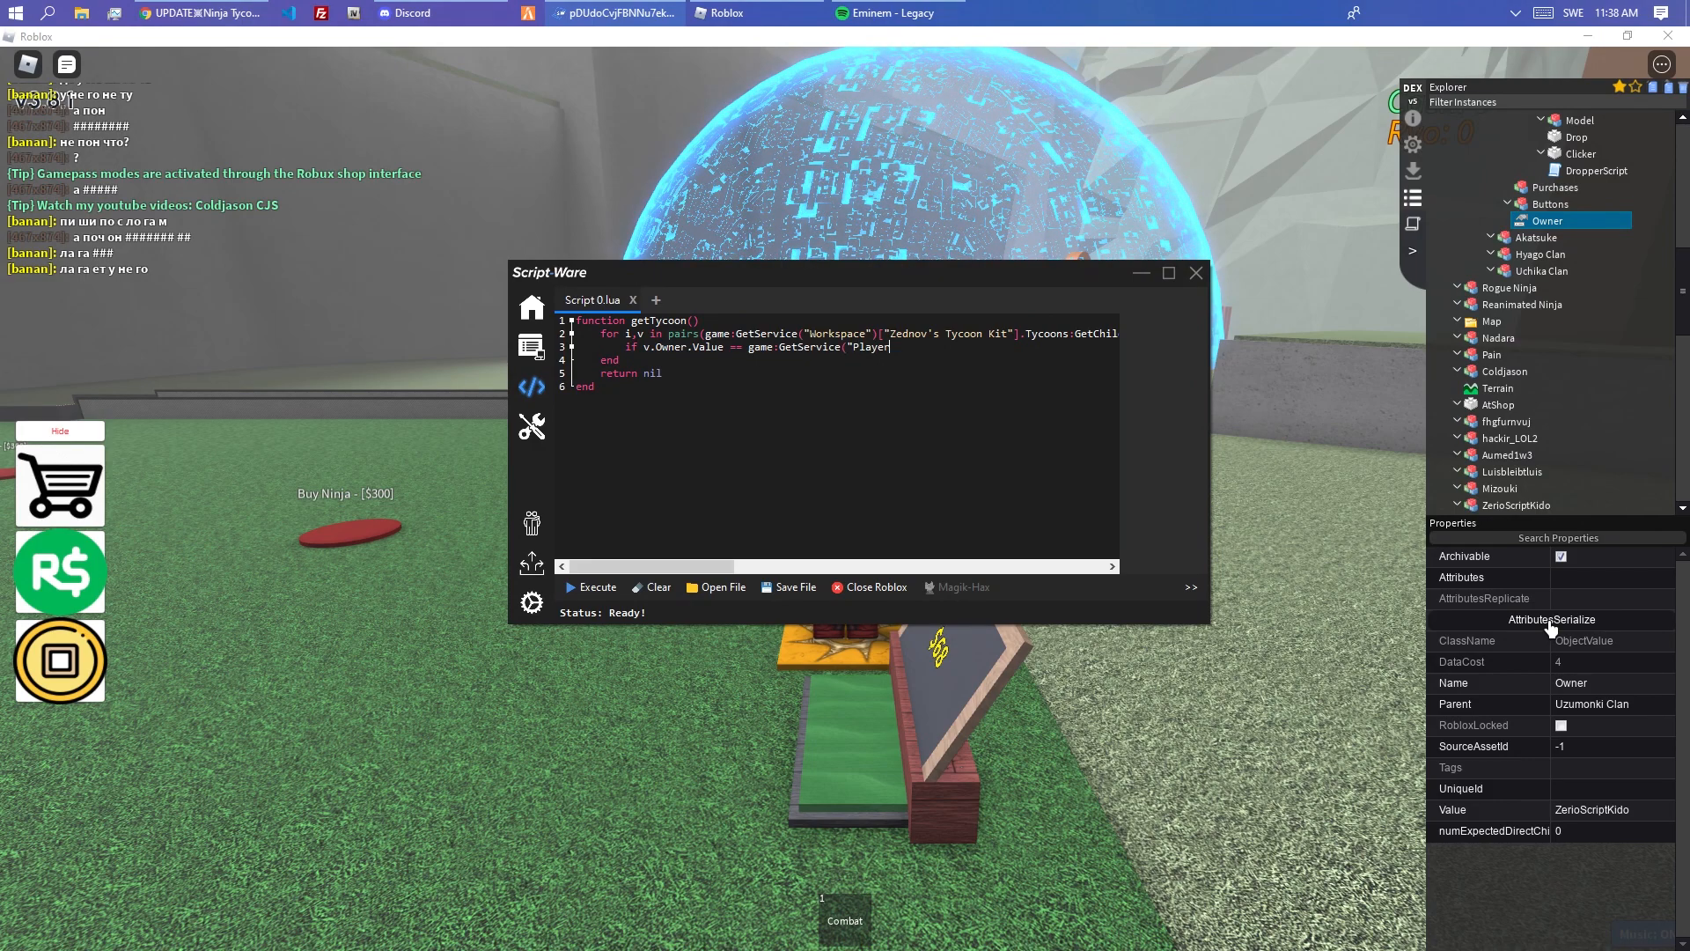
{"action": "type", "text": "s\").LocalPlayer th"}
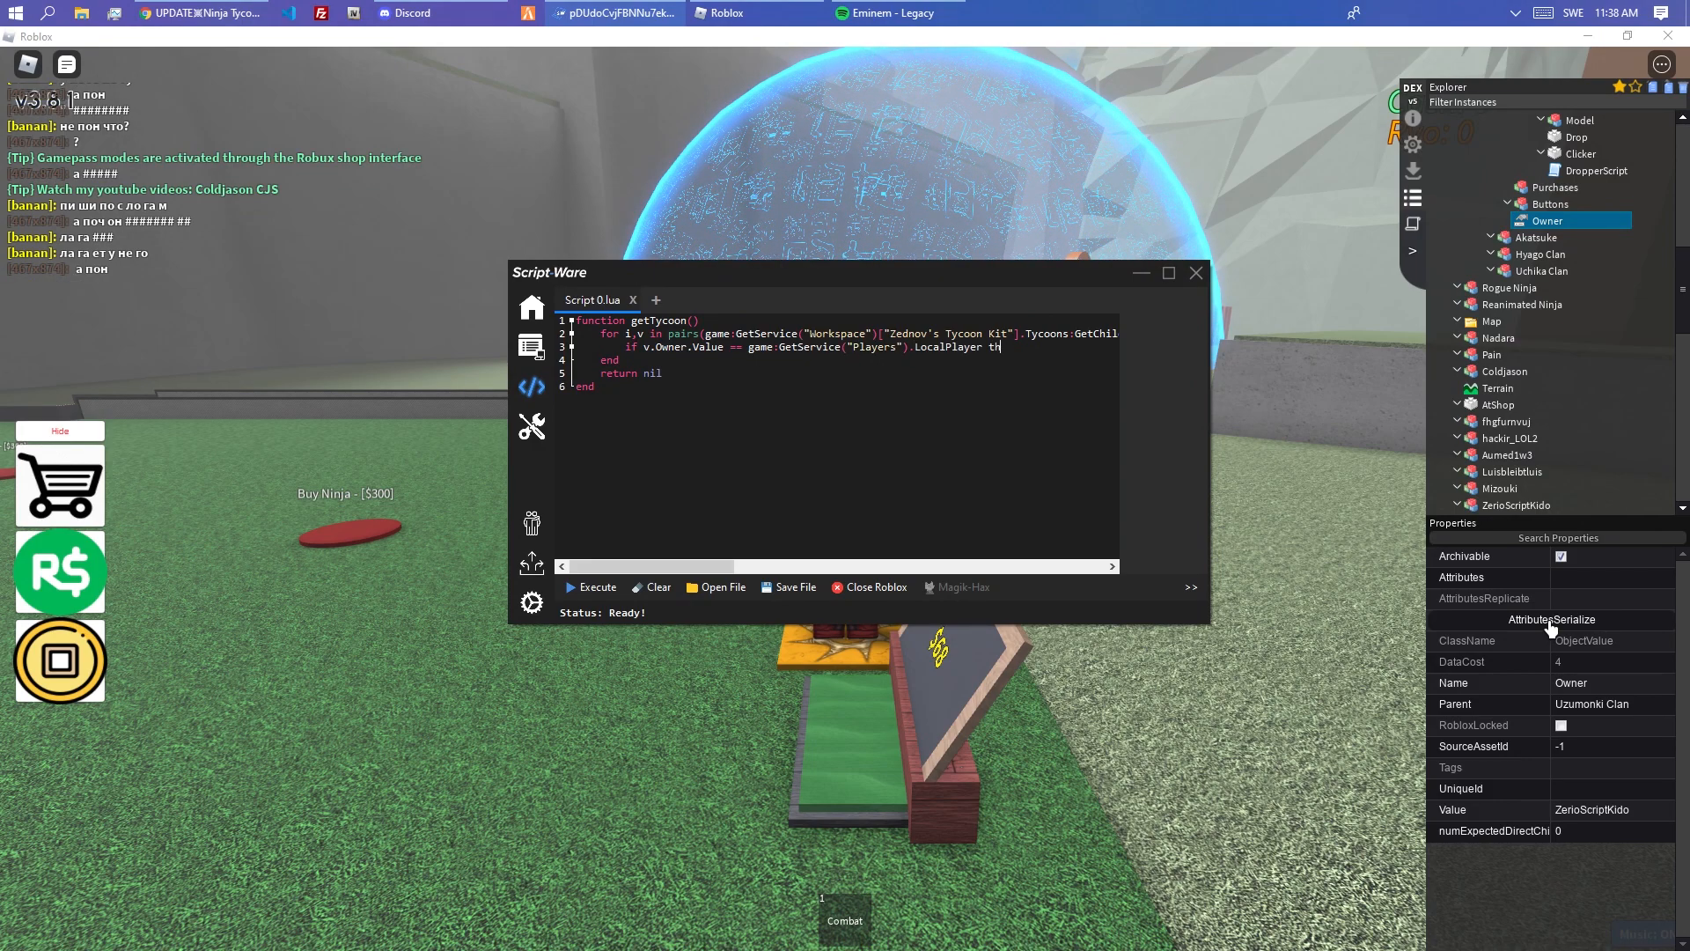
{"action": "type", "text": "then"}
{"action": "type", "text": "return v"}
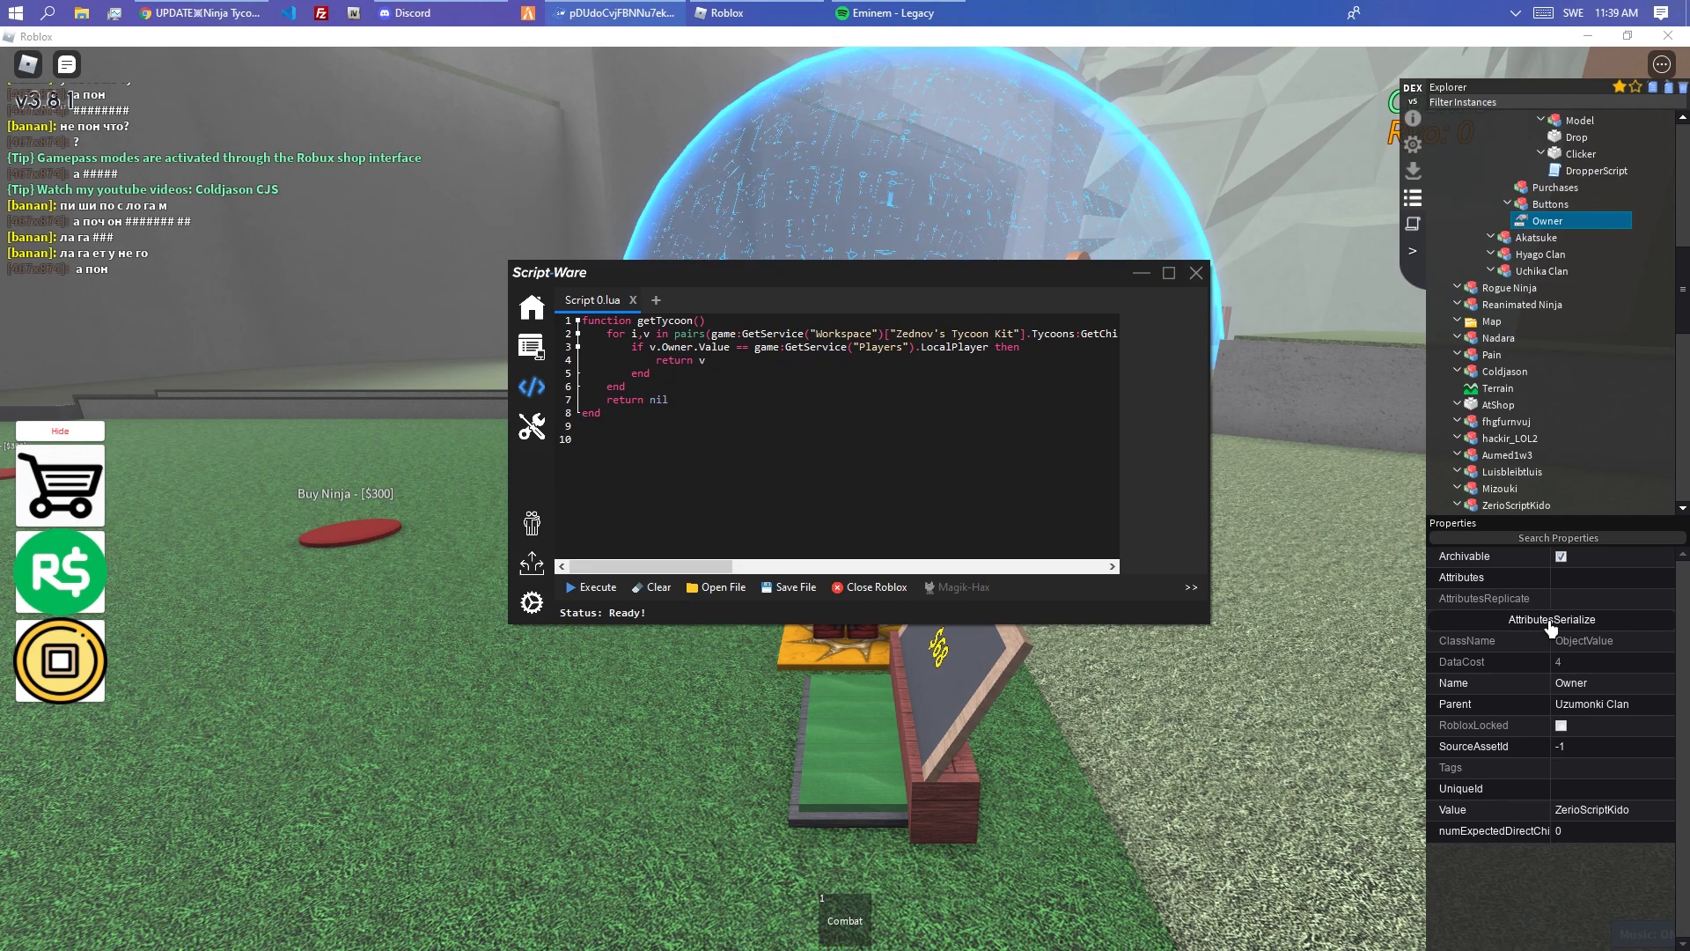
{"action": "type", "text": "local tycoon = getTycoon()"}
{"action": "type", "text": "if t"}
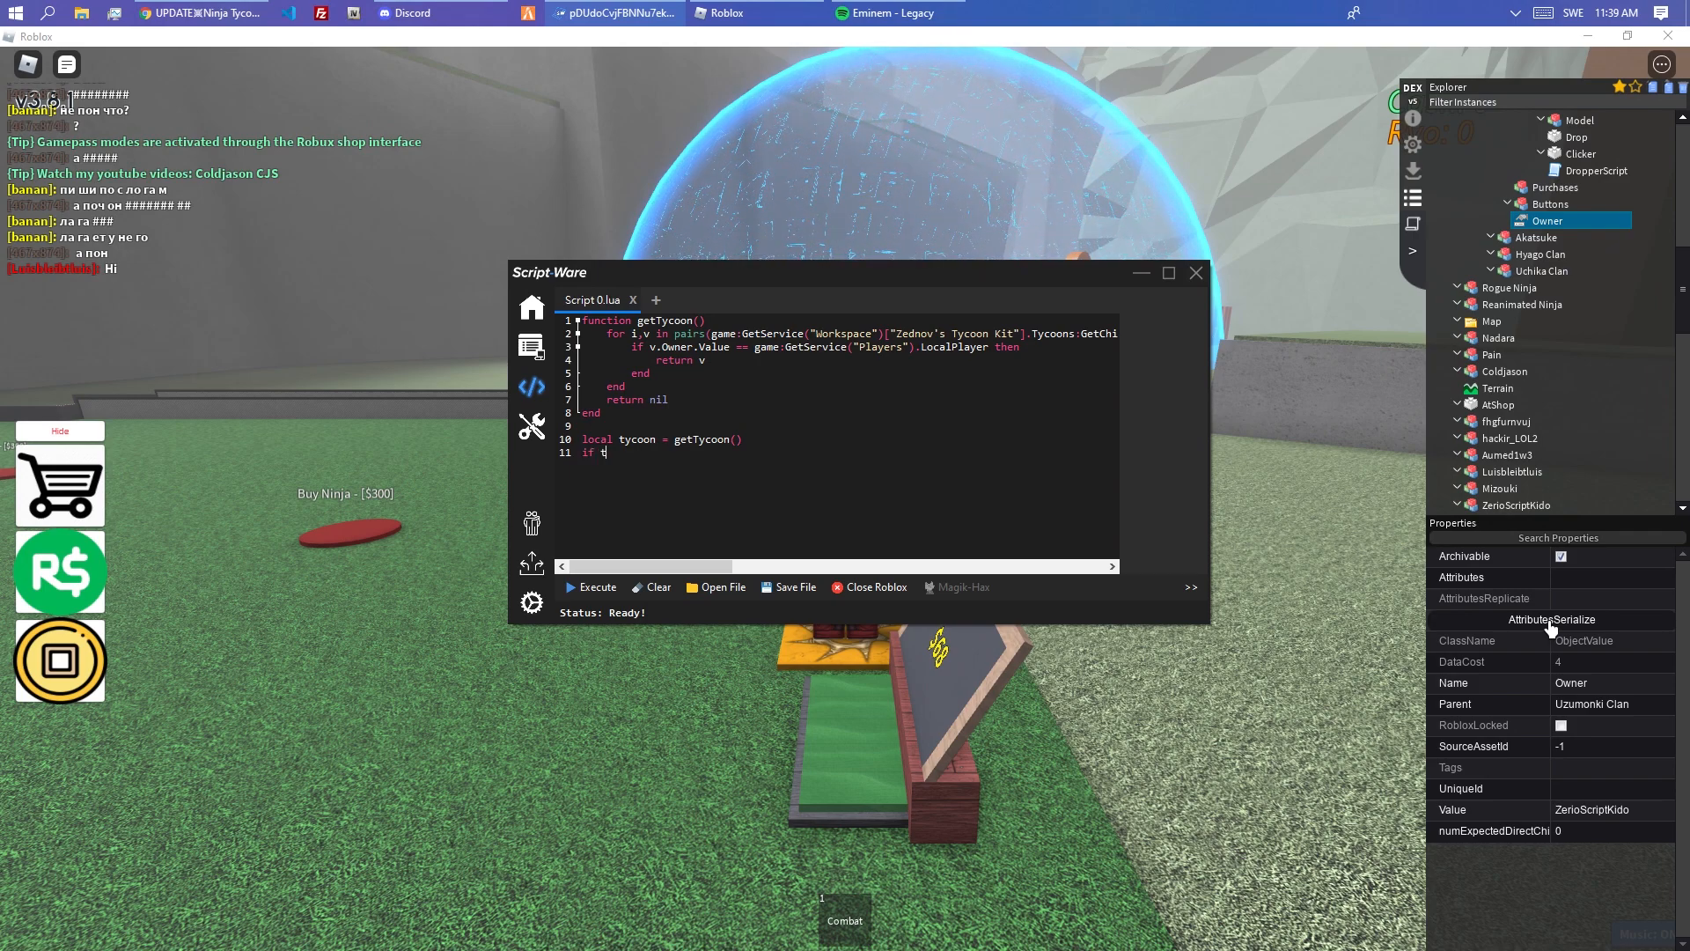
- Add an if tycoon == nil block that retries getTycoon with wait(0.5) until a tycoon is found
{"action": "type", "text": "ycoon == nil then"}
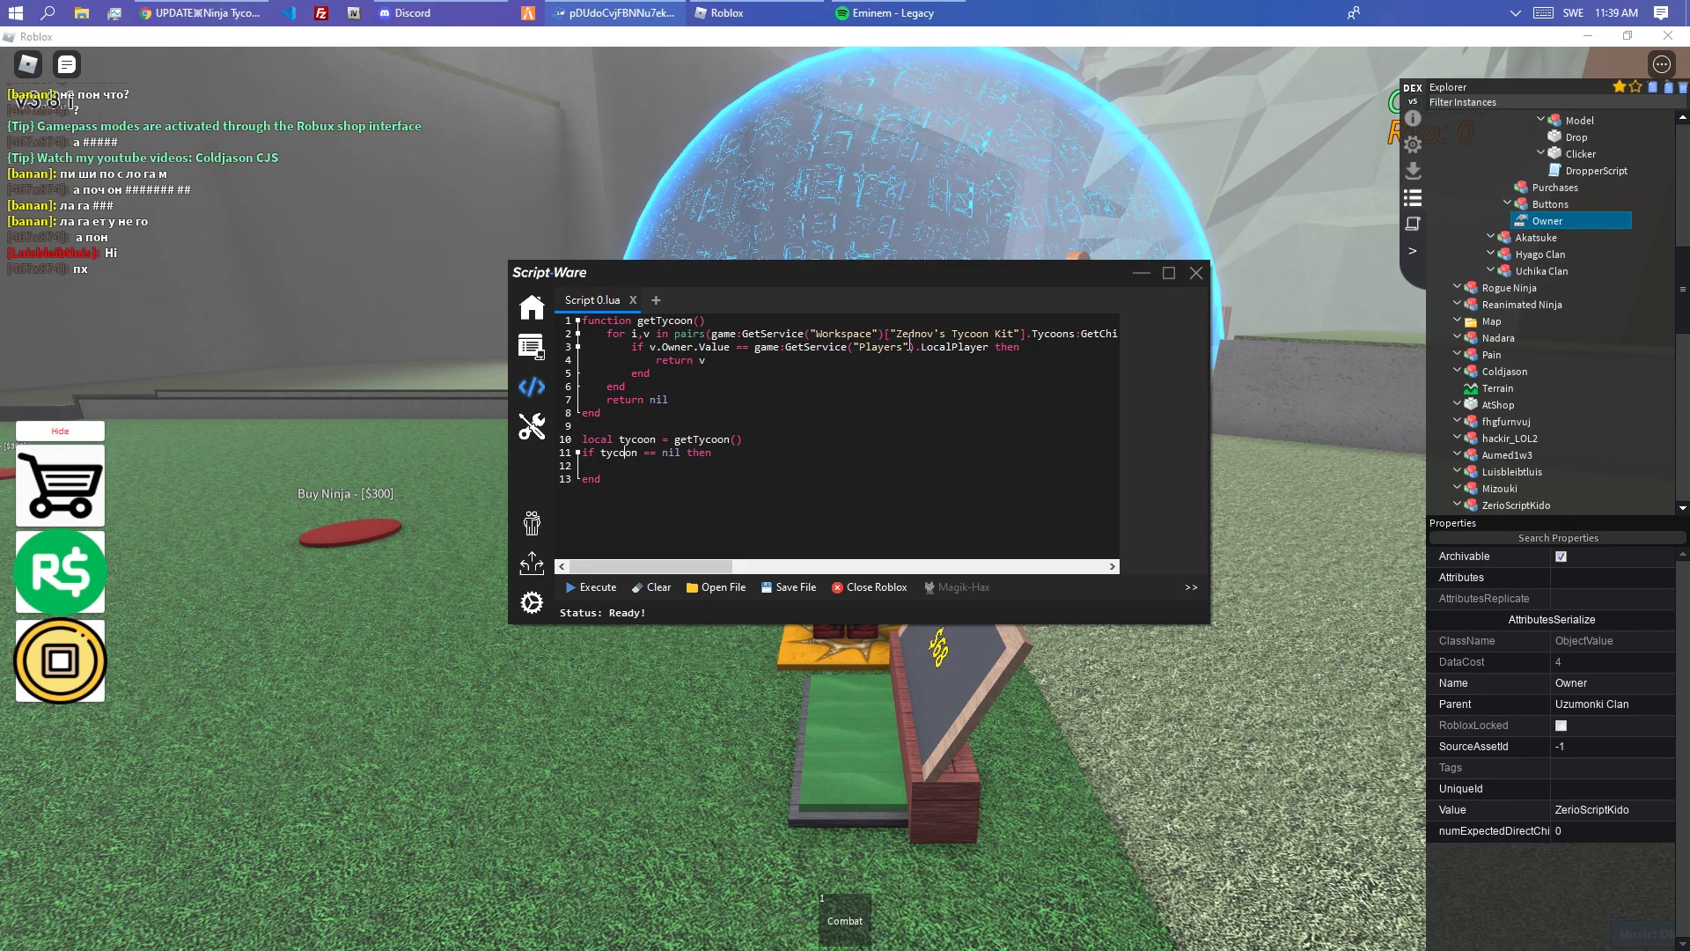
{"action": "type", "text": "return wait(0.5) tycoon = getTycoon"}
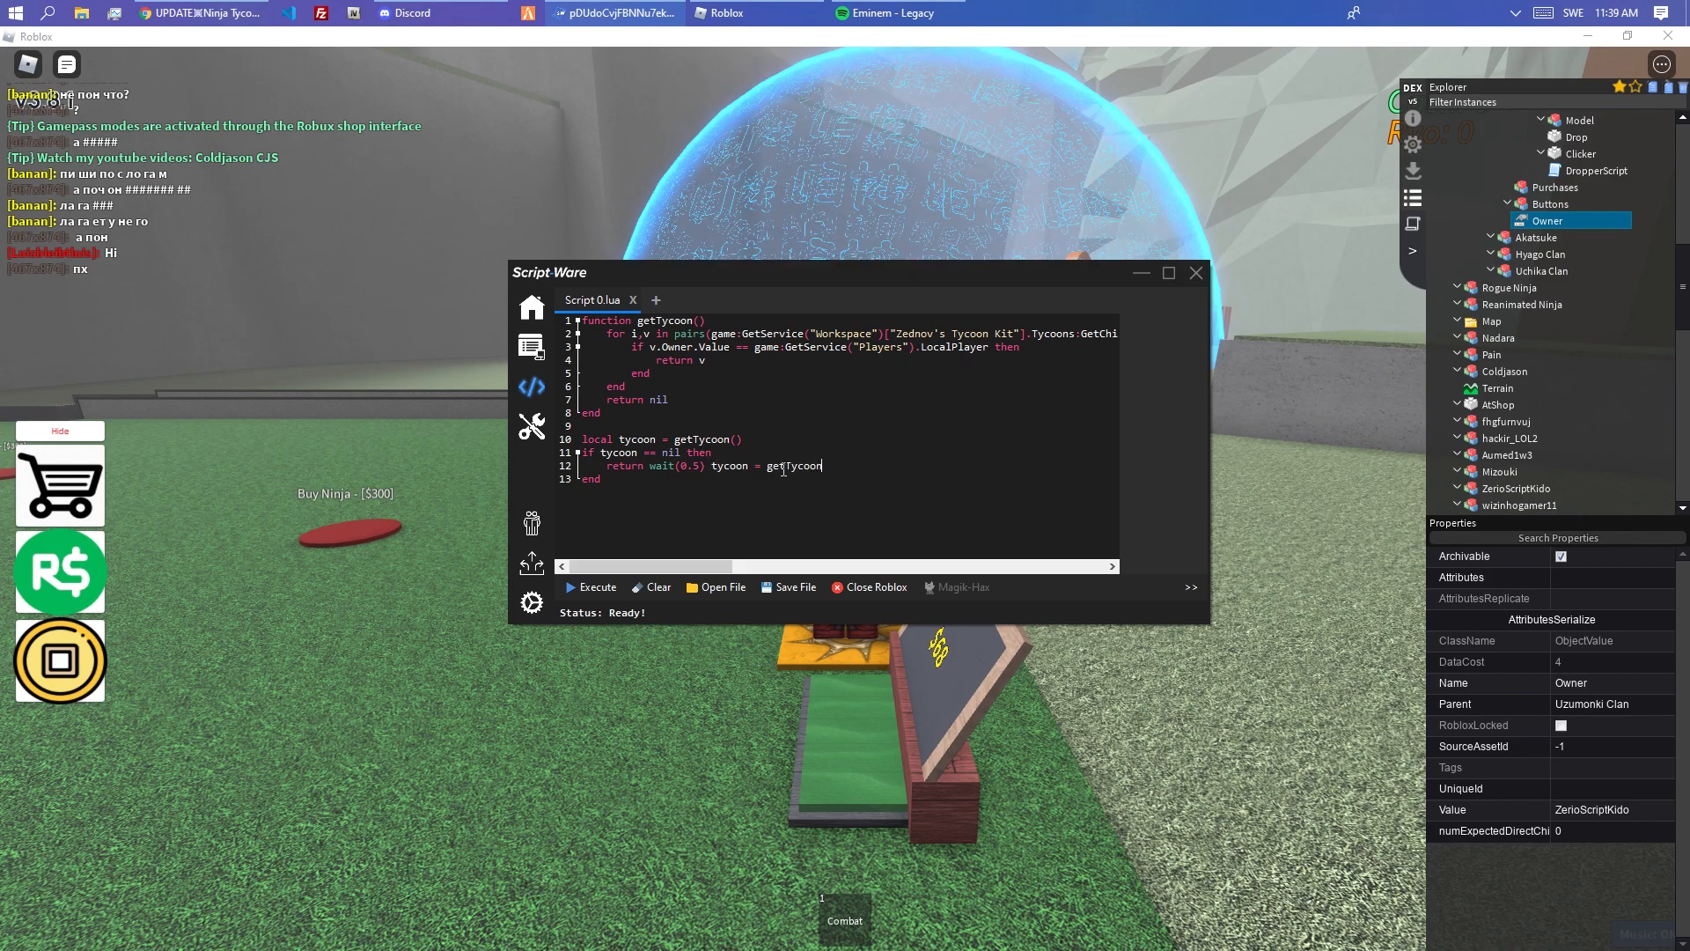
{"action": "type", "text": "() until tycoon"}
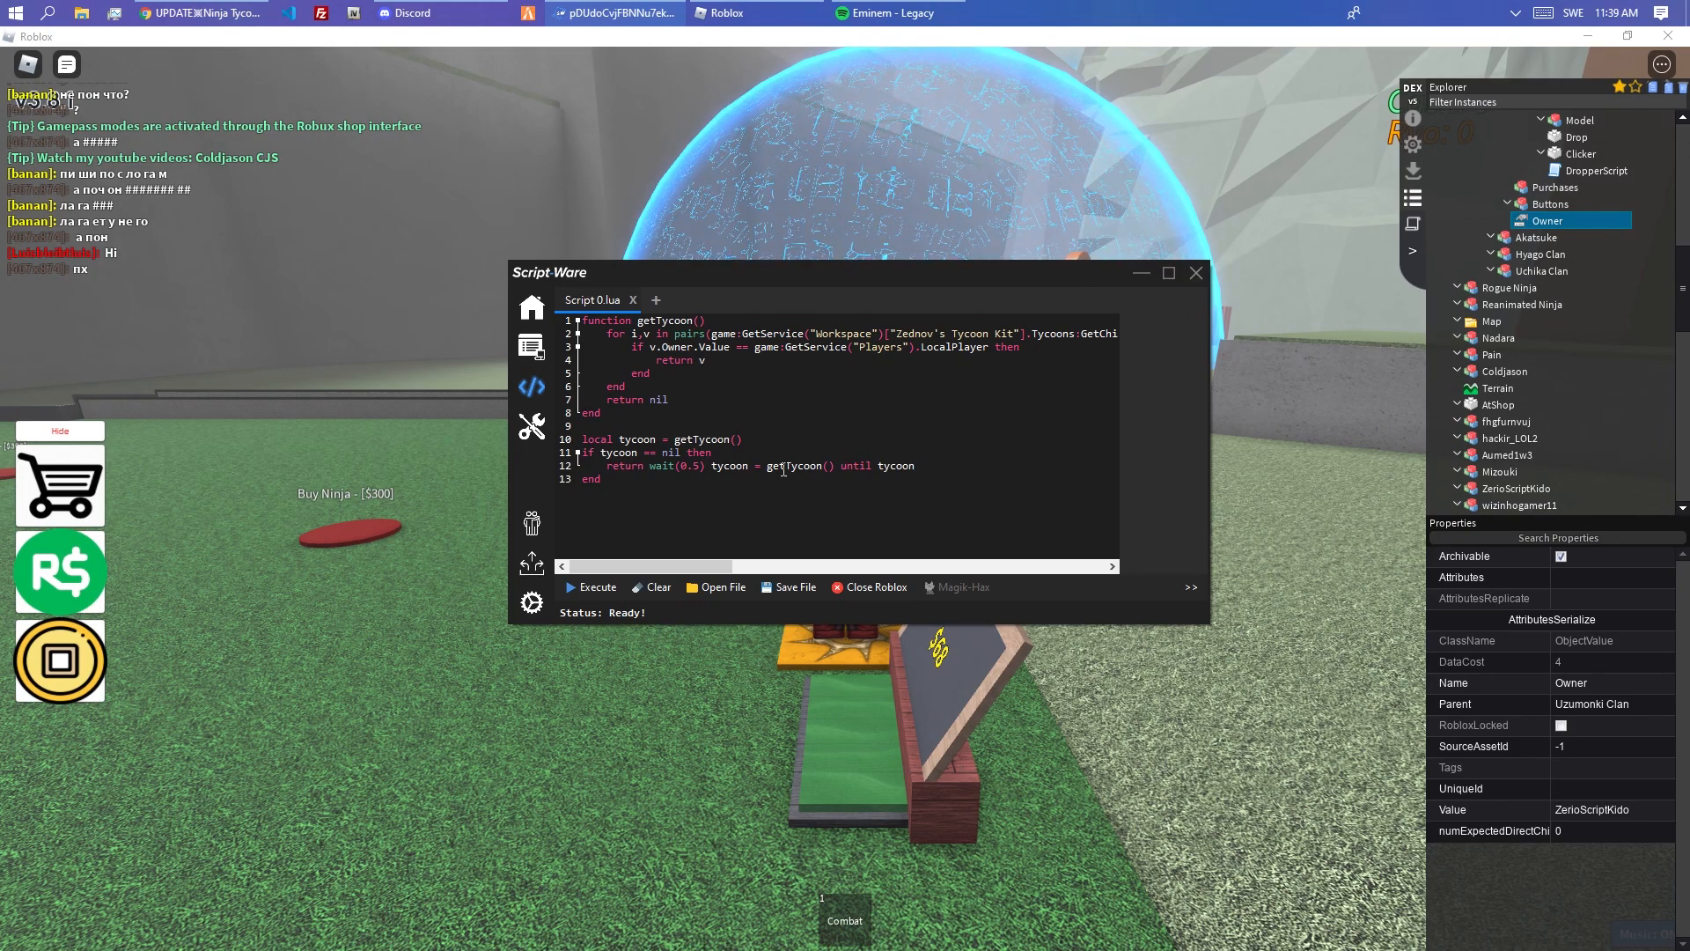
- Glance at the game window, then position the cursor below the retry block for the while true do loop
{"action": "key", "text": "alt+tab"}
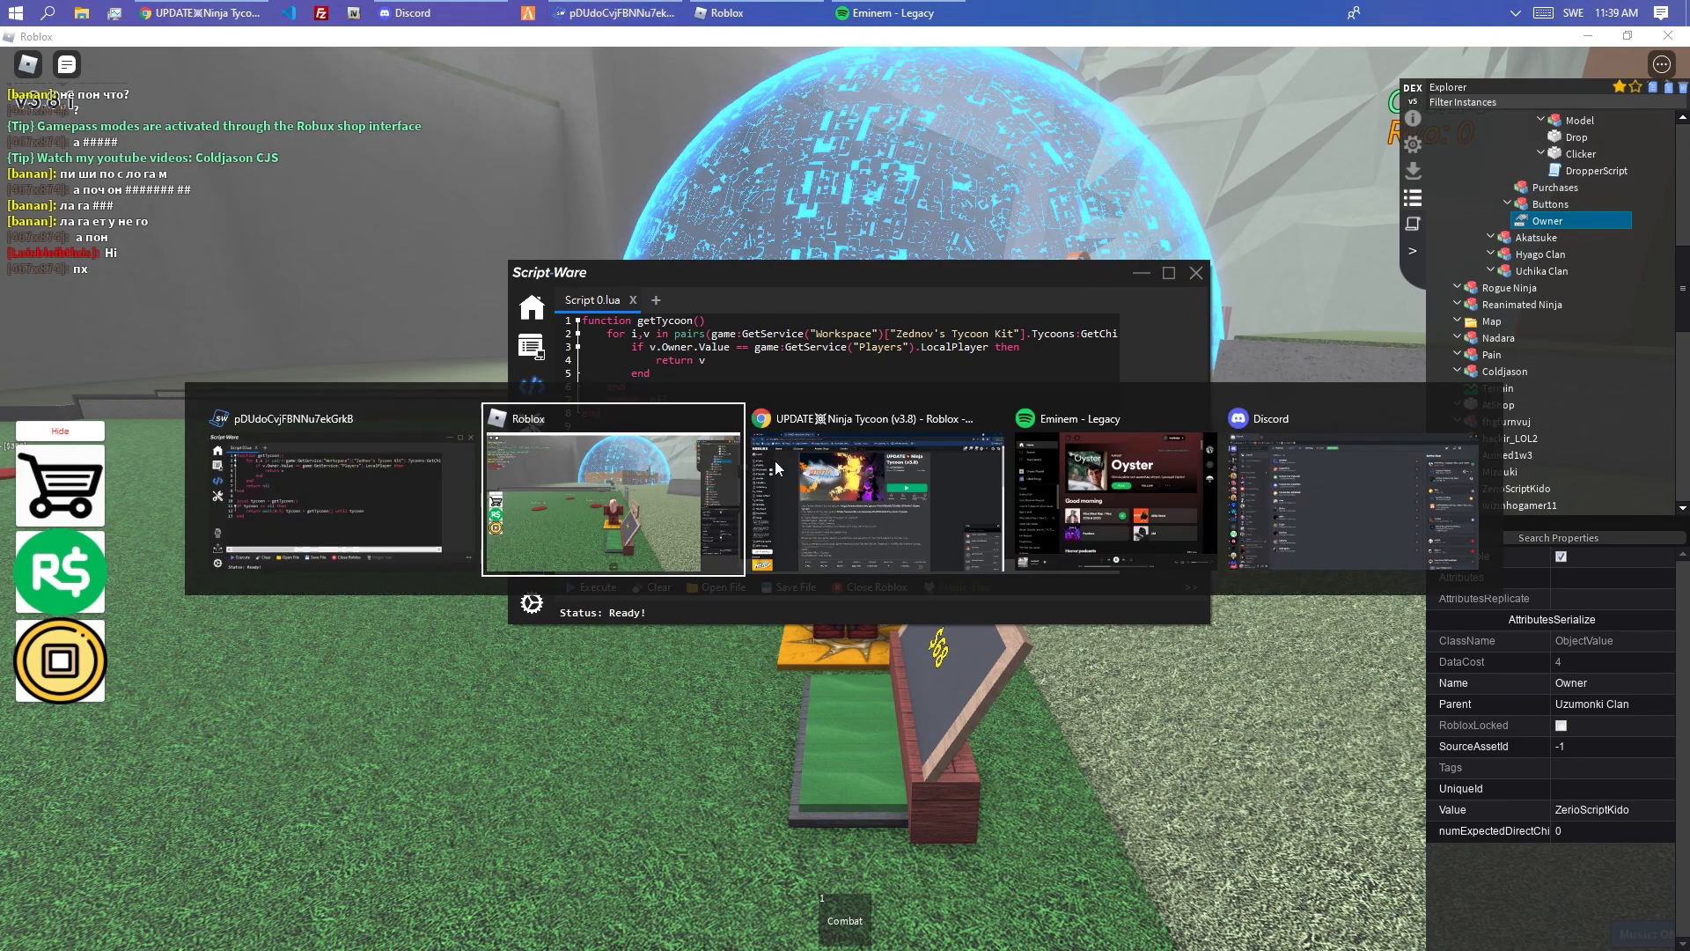
{"action": "left_click", "coordinate": [877, 496]}
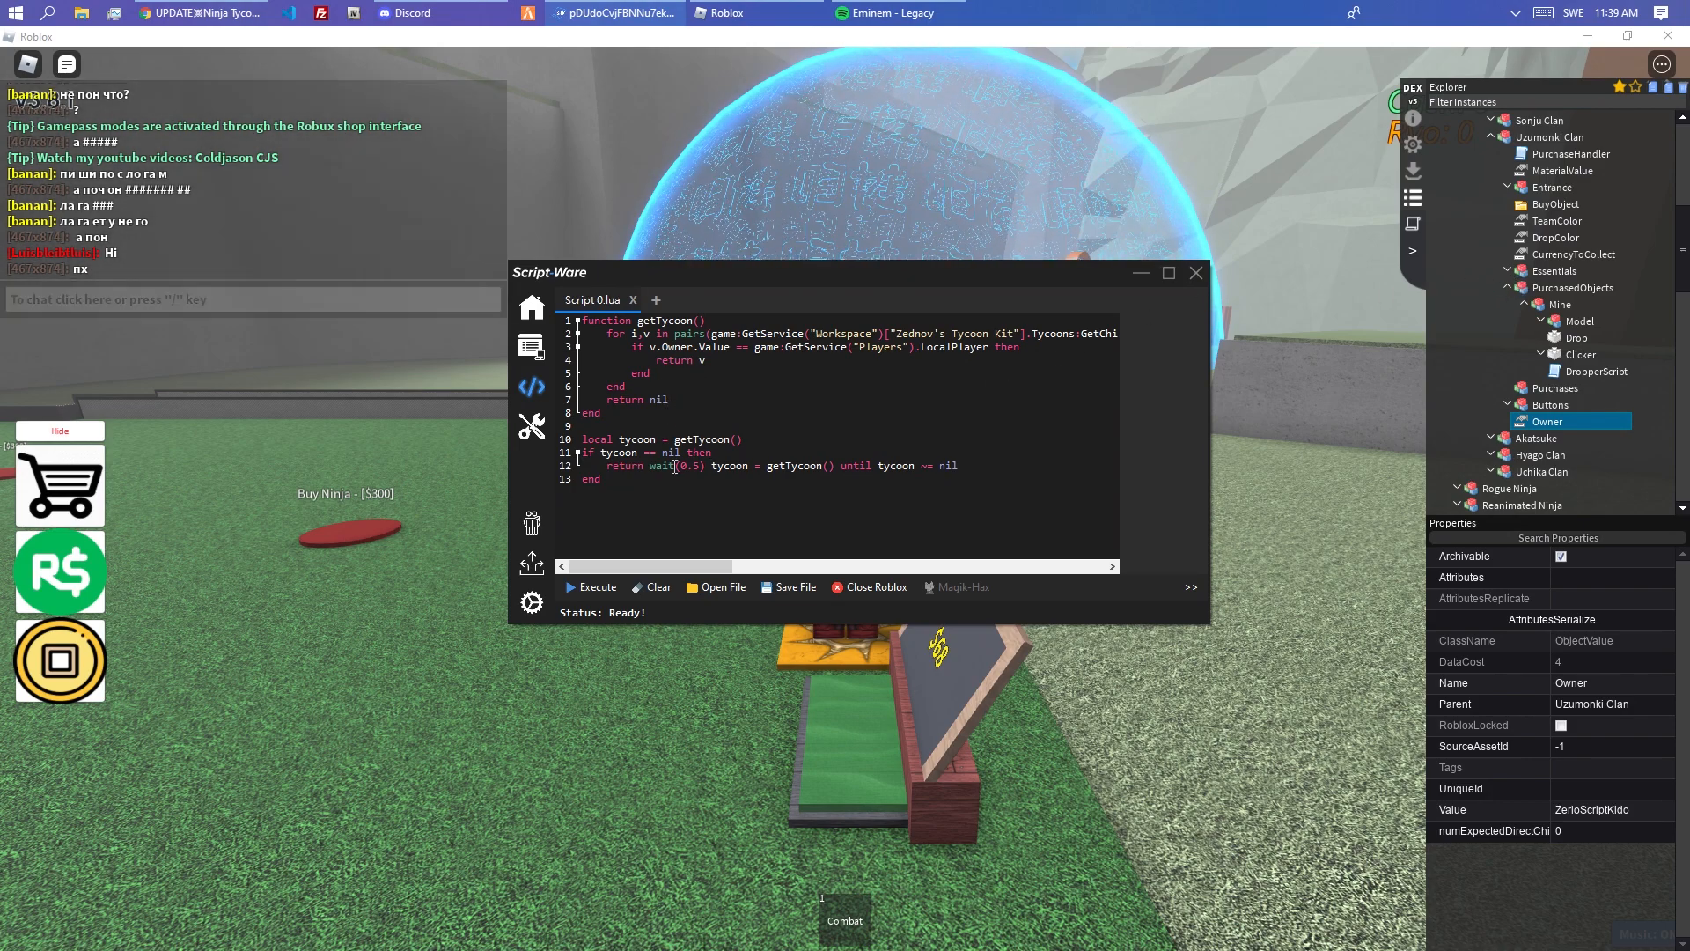
{"action": "double_click", "coordinate": [635, 453]}
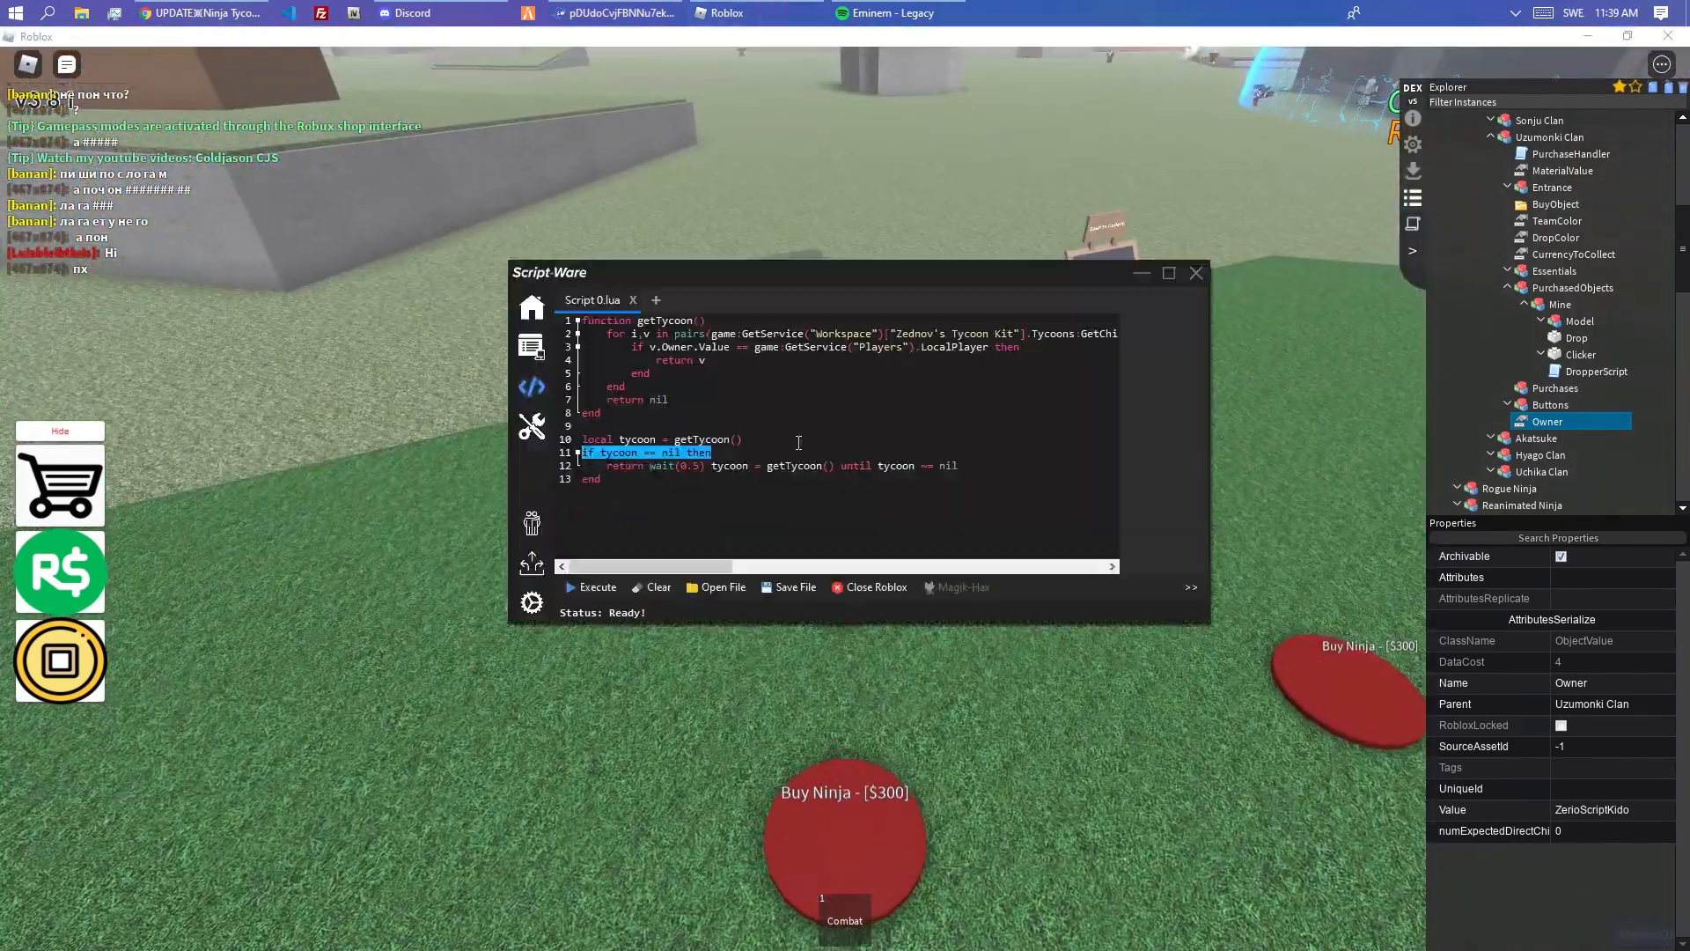
{"action": "left_click", "coordinate": [952, 464]}
{"action": "type", "text": "while true do"}
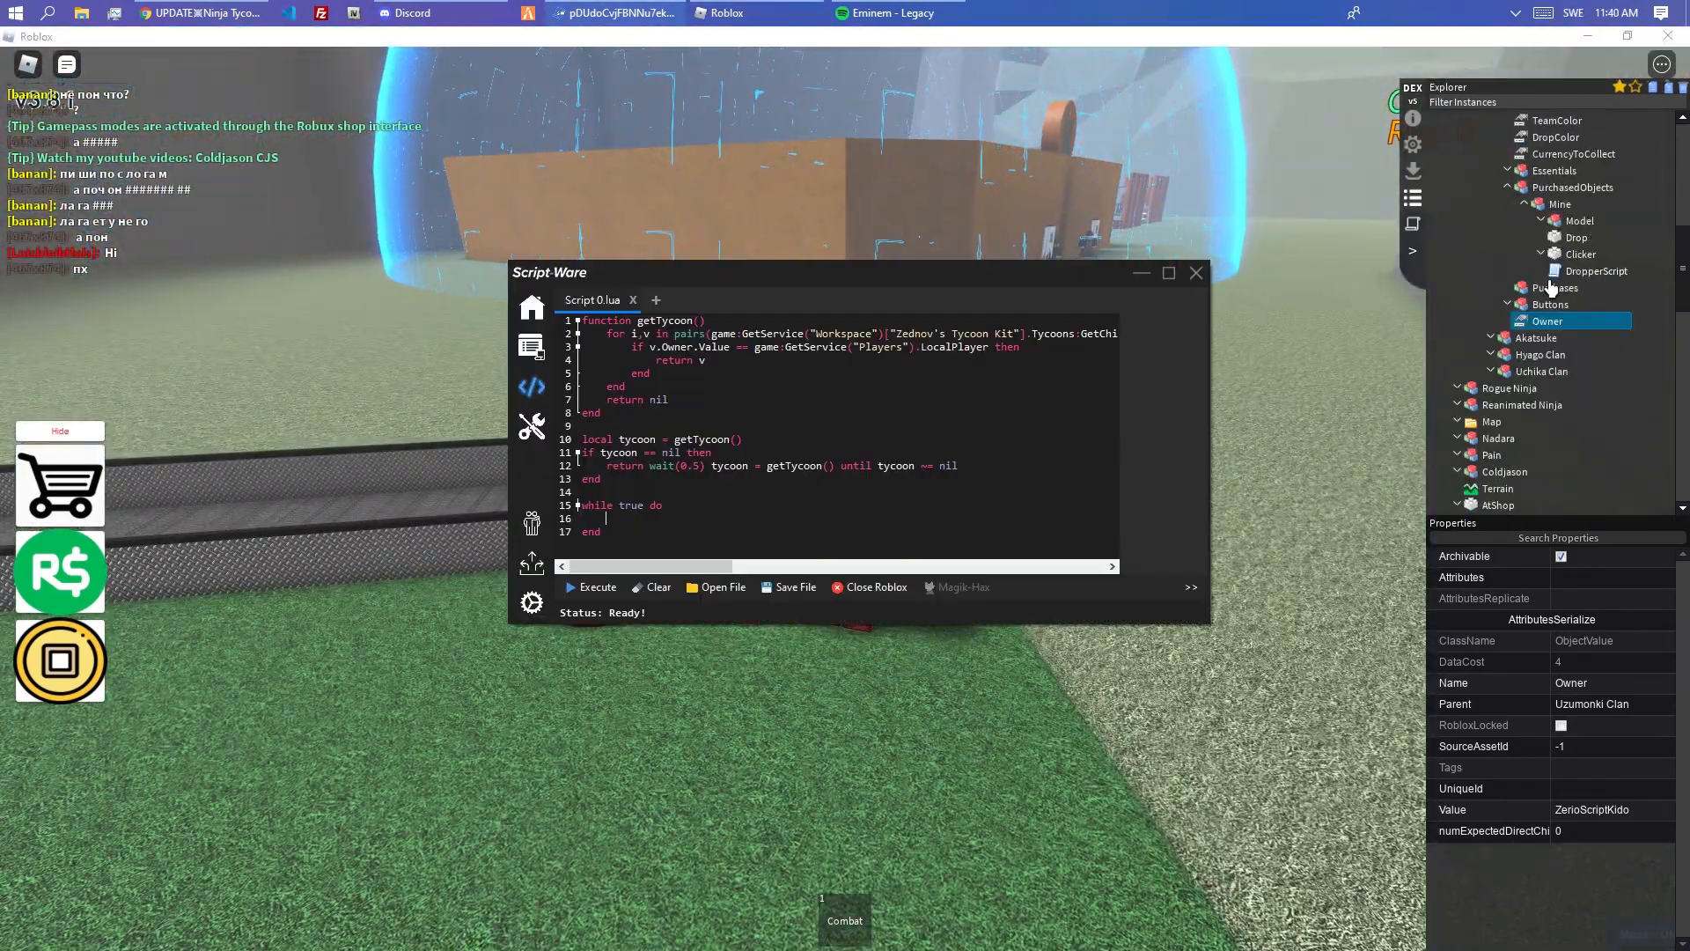
- Fire tycoon.PurchasedObjects.Mine.Clicker.ClickDetector inside the loop, followed by wait()
{"action": "type", "text": "tycoon"}
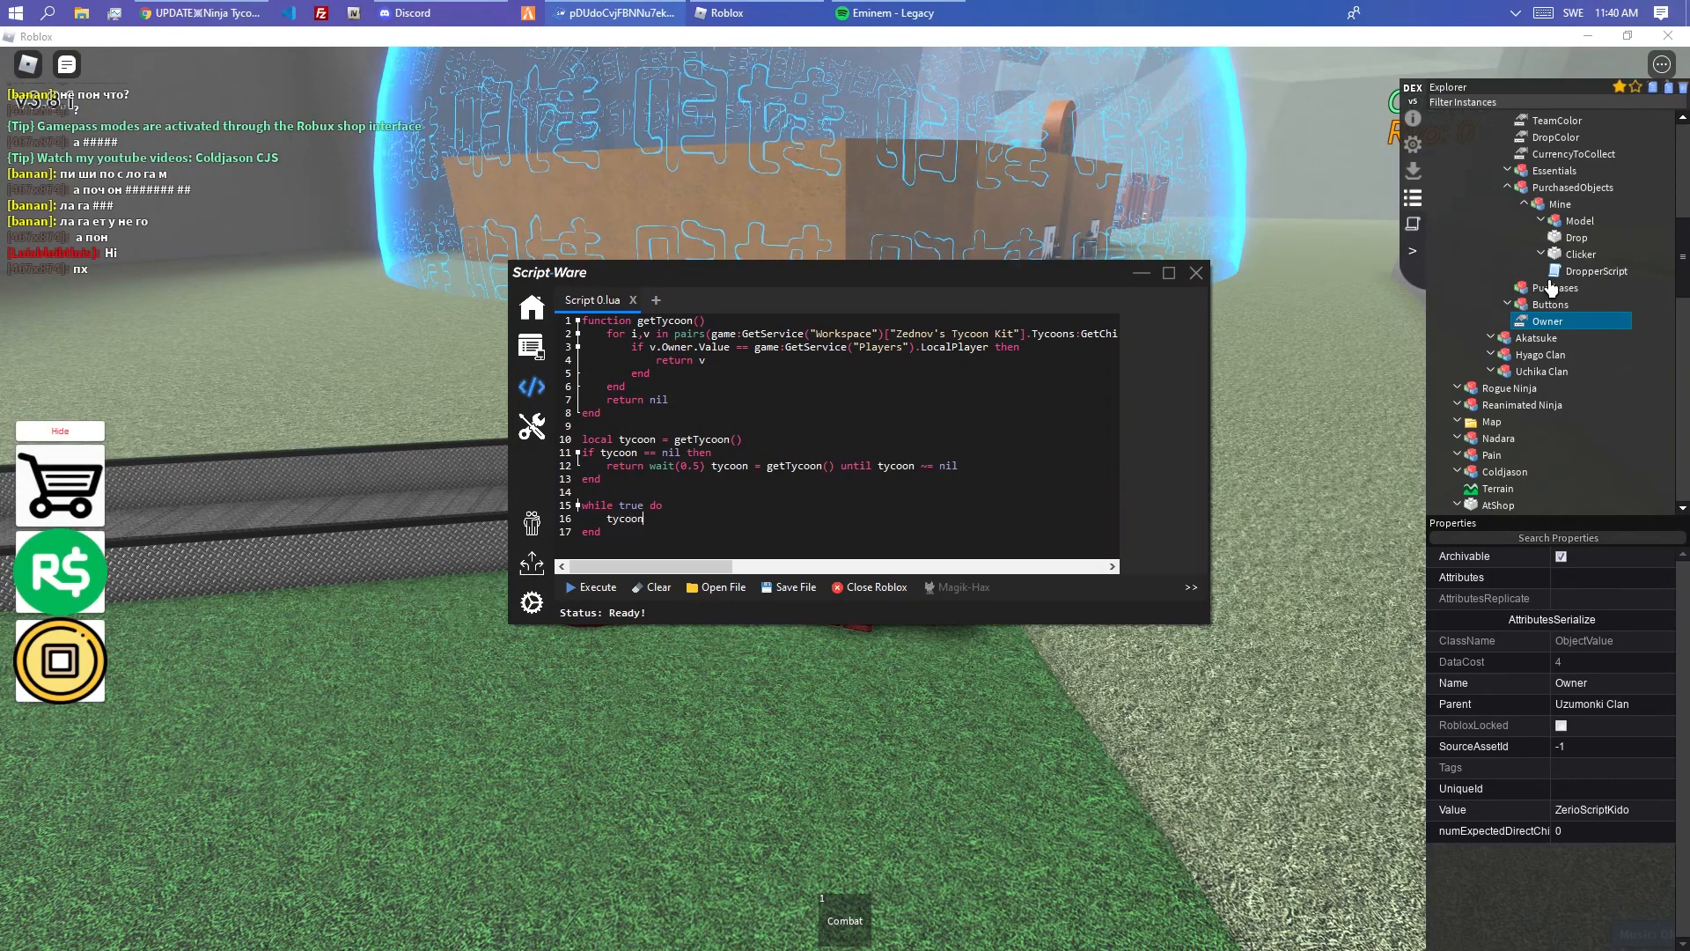
{"action": "type", "text": ".Purschaed"}
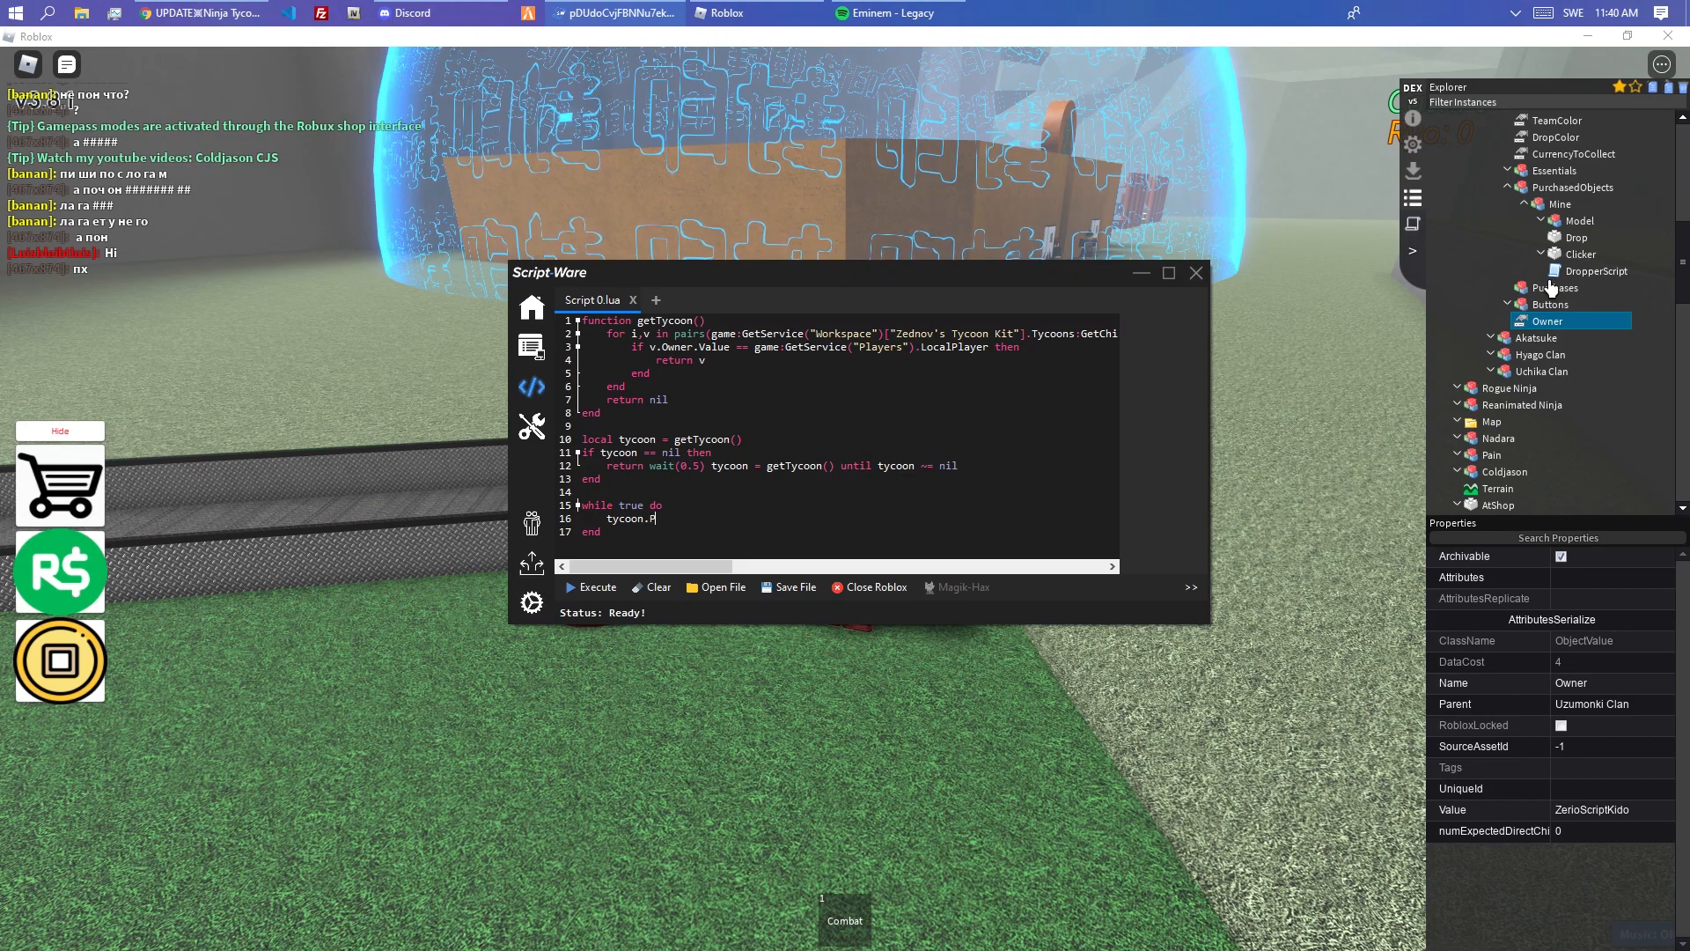
{"action": "type", "text": "urshasedObjects.M"}
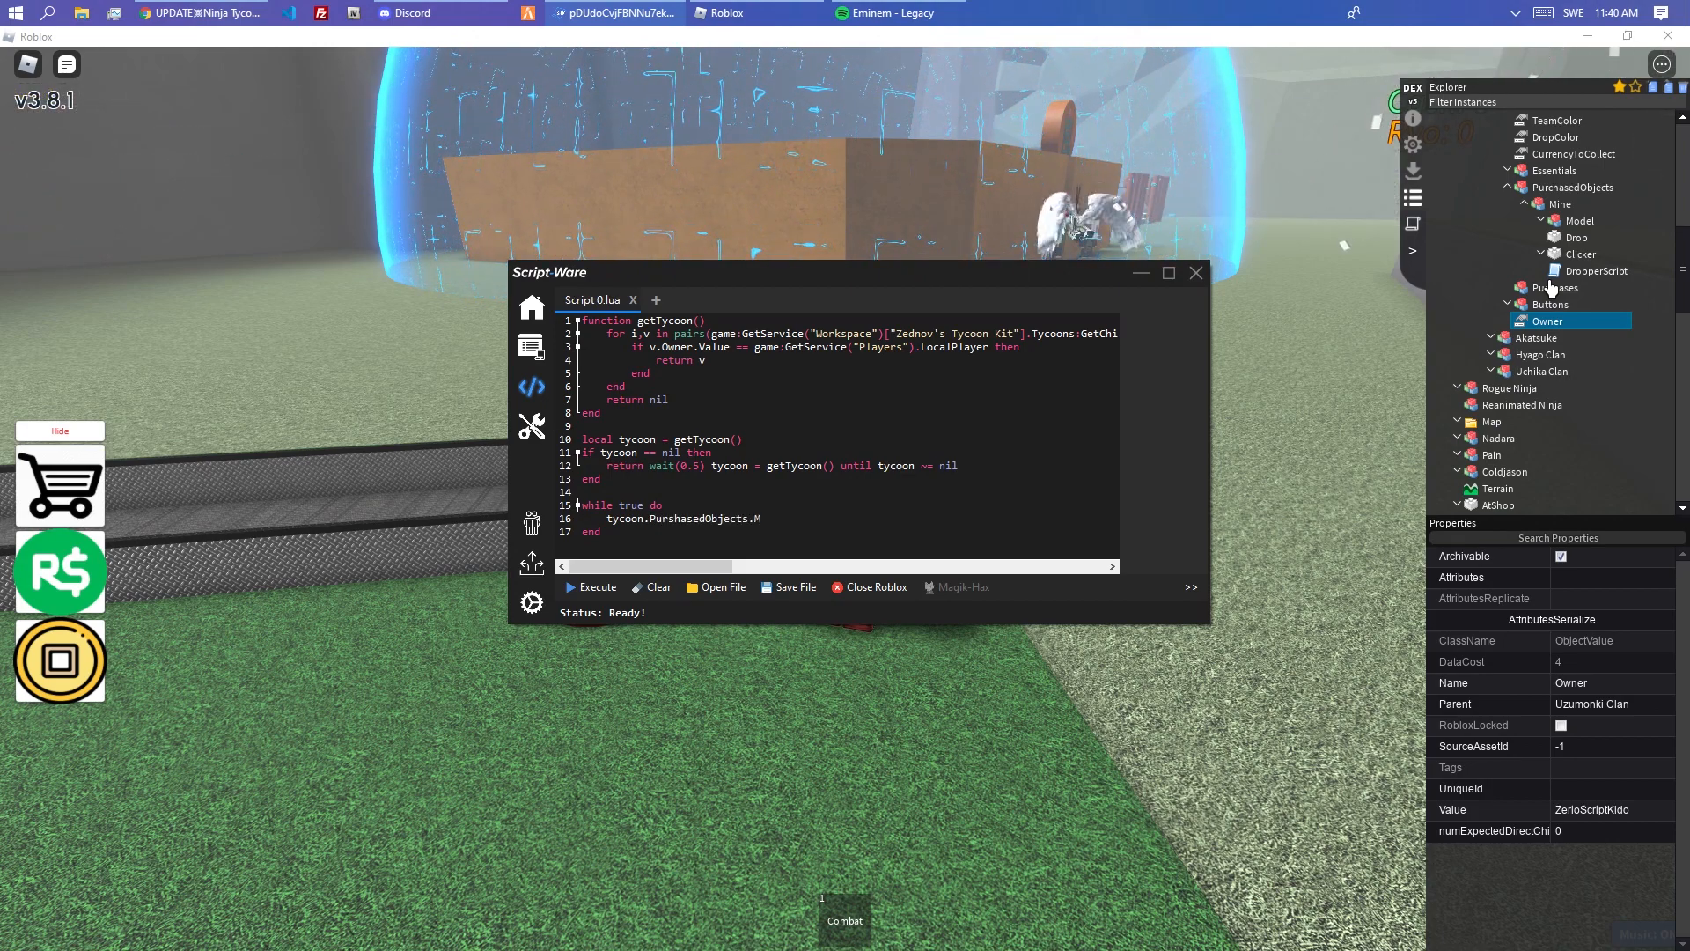
{"action": "type", "text": "ine.Click"}
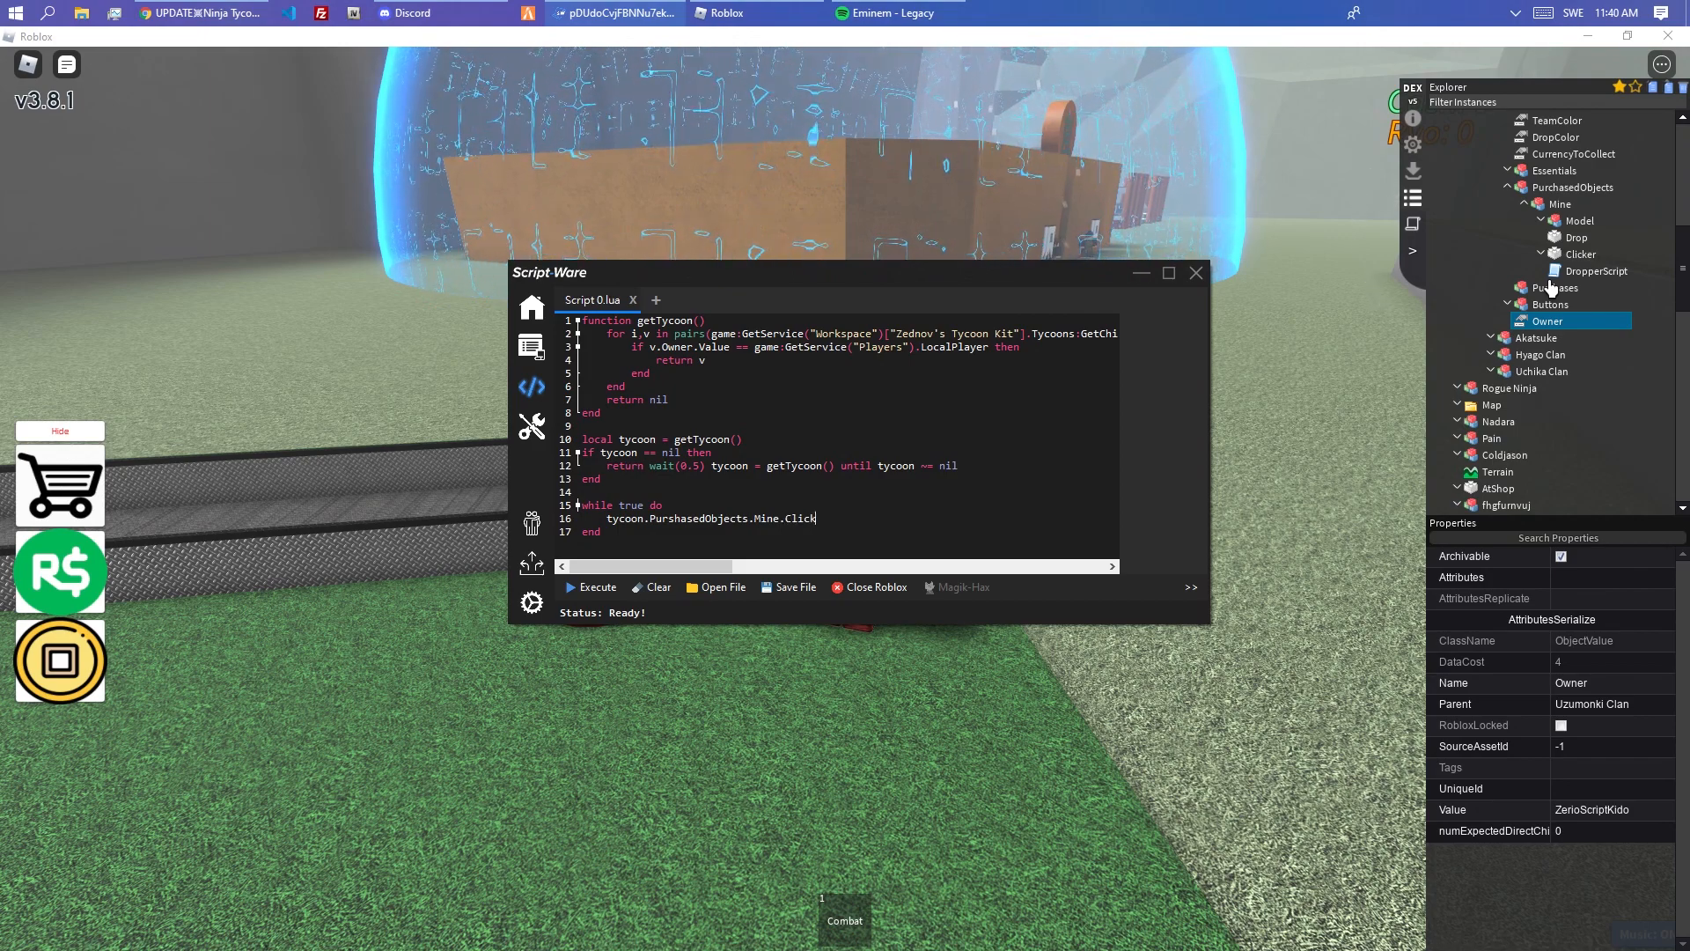
{"action": "left_click", "coordinate": [1581, 254]}
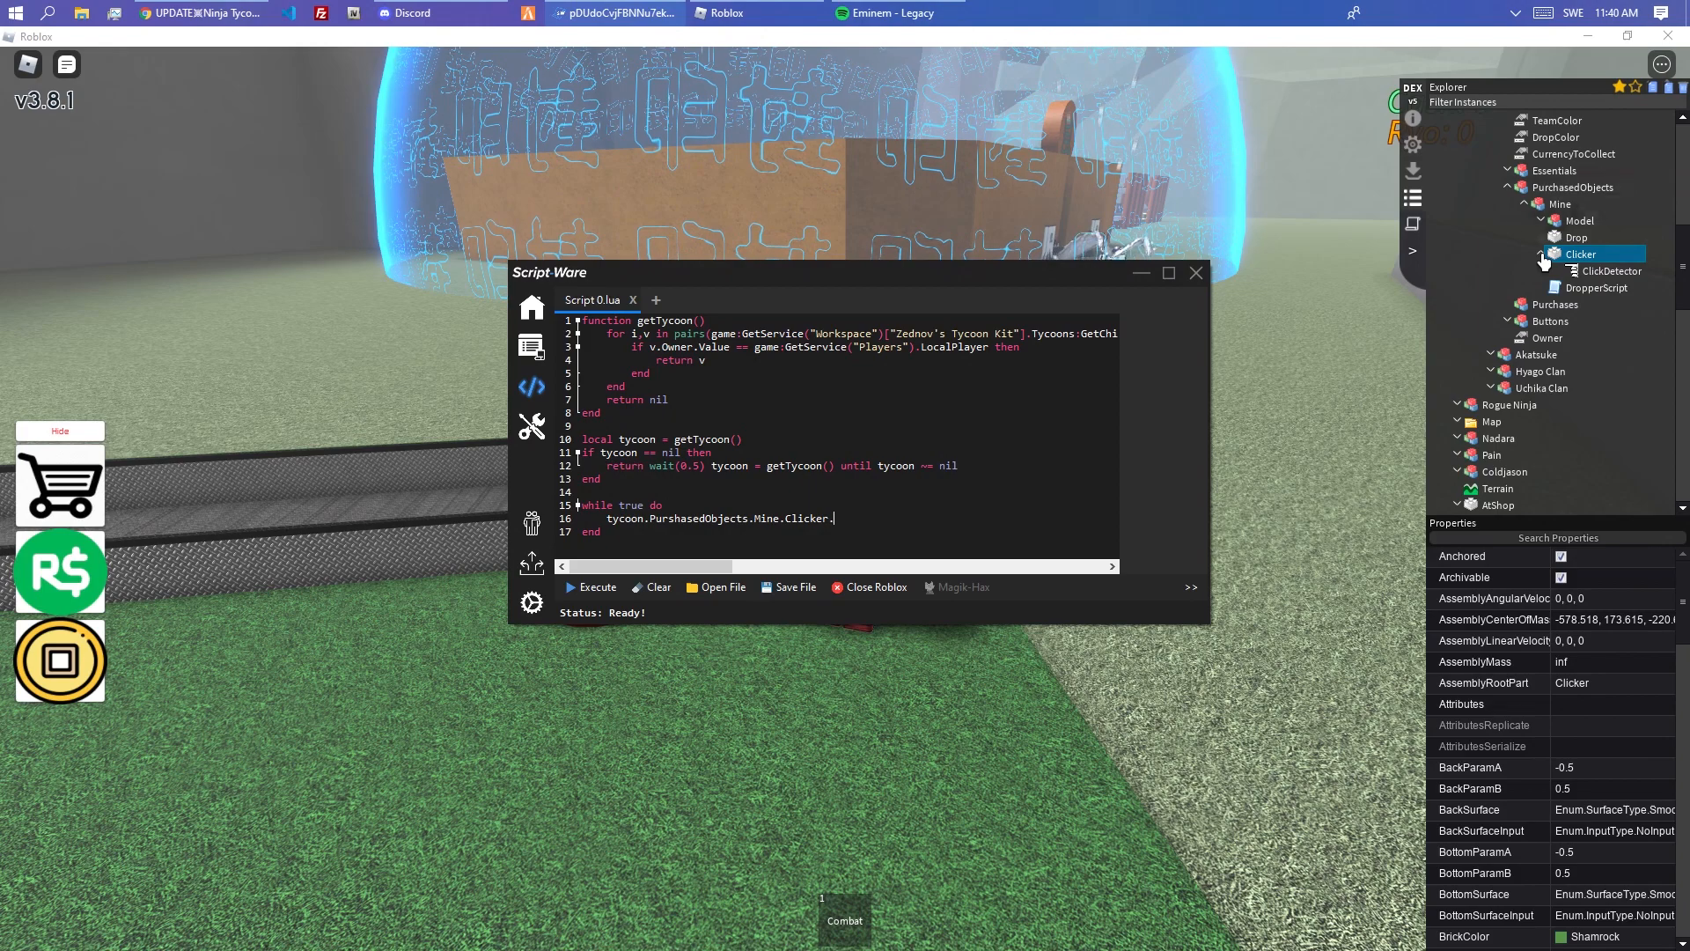
{"action": "type", "text": "ClickDetector)"}
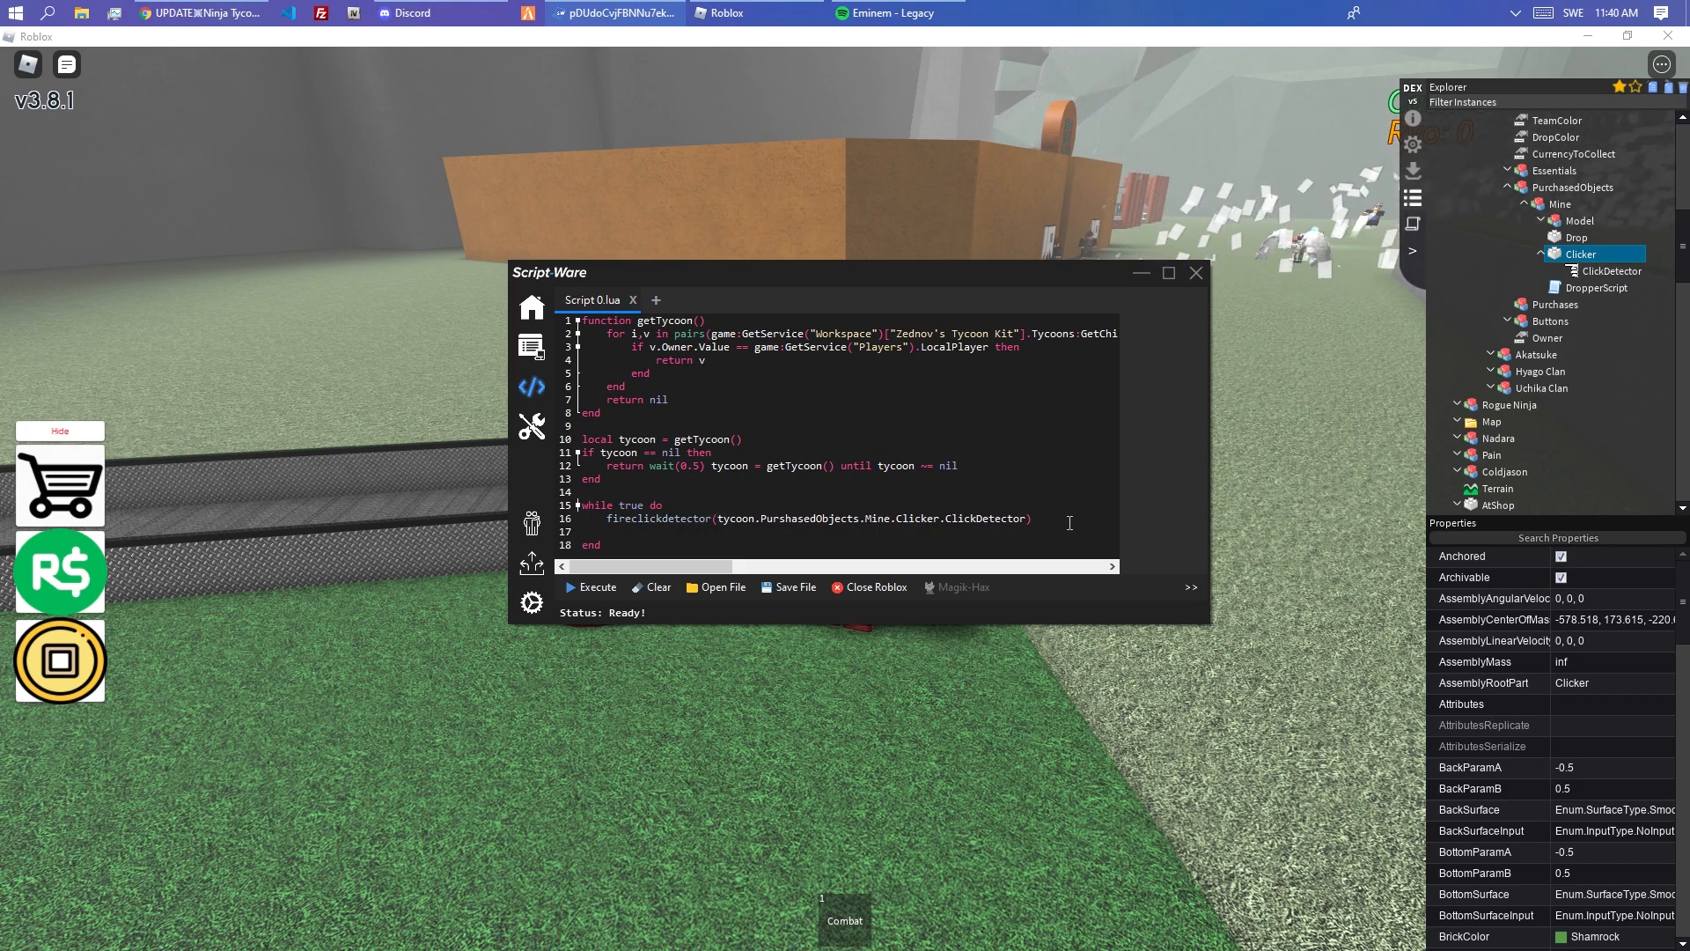
{"action": "type", "text": "wait()"}
{"action": "type", "text": "print(tycoon)"}
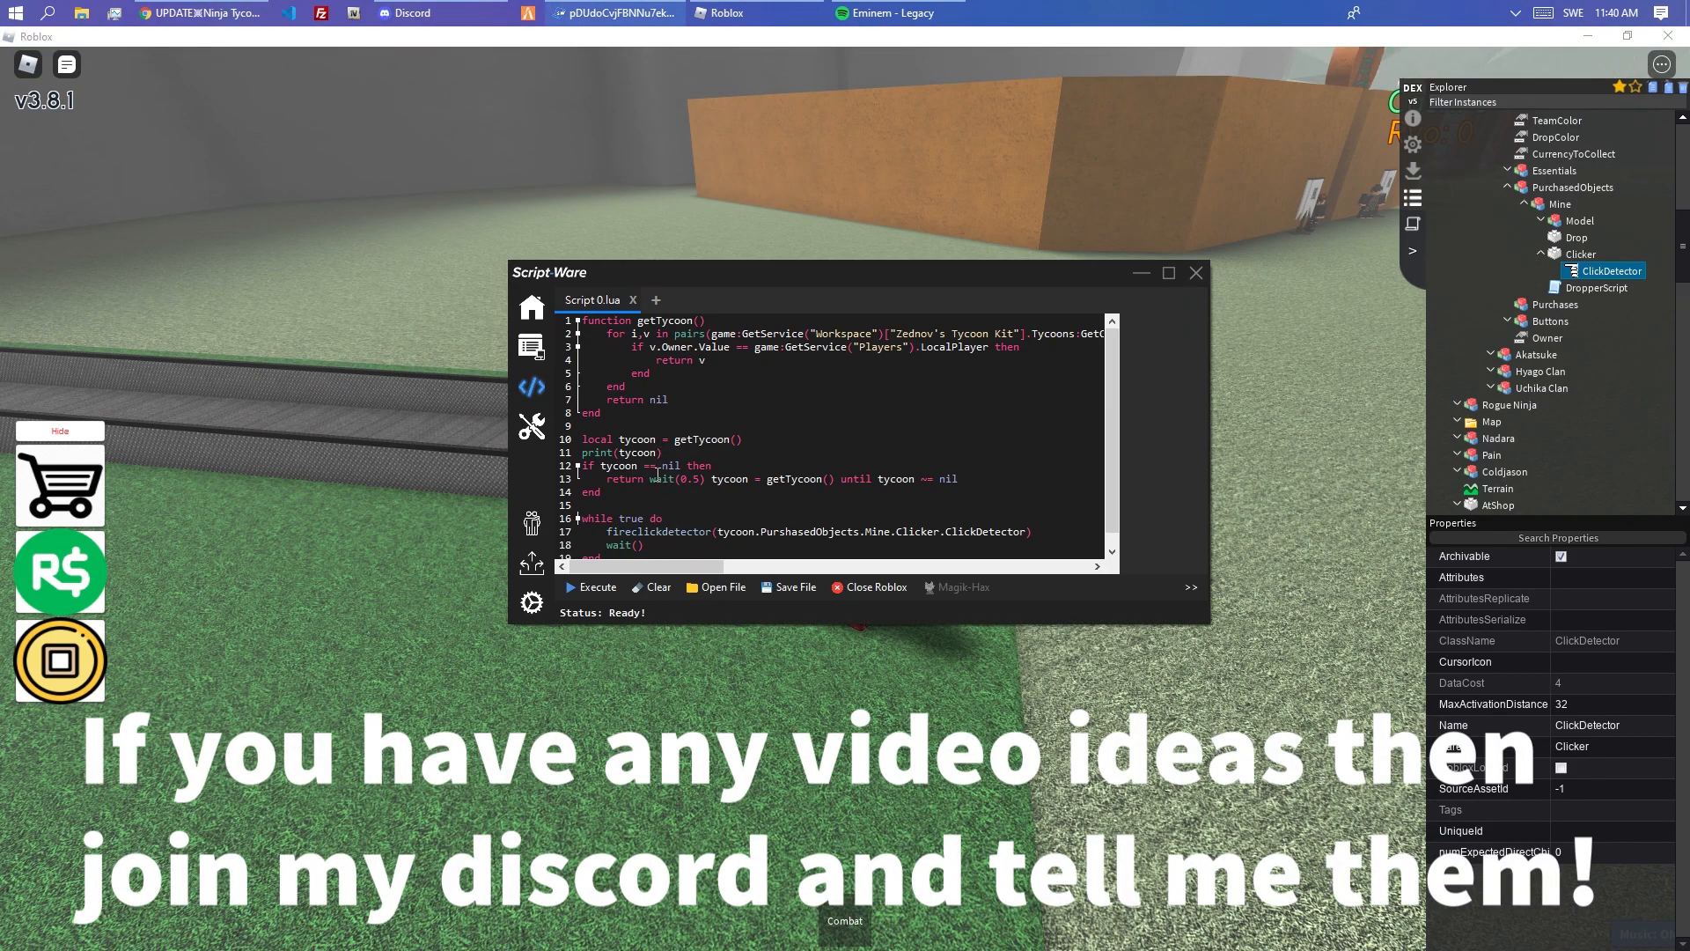
- Add print(tycoon) after getTycoon() and bring up the Roblox Exploits folder
{"action": "double_click", "coordinate": [623, 452]}
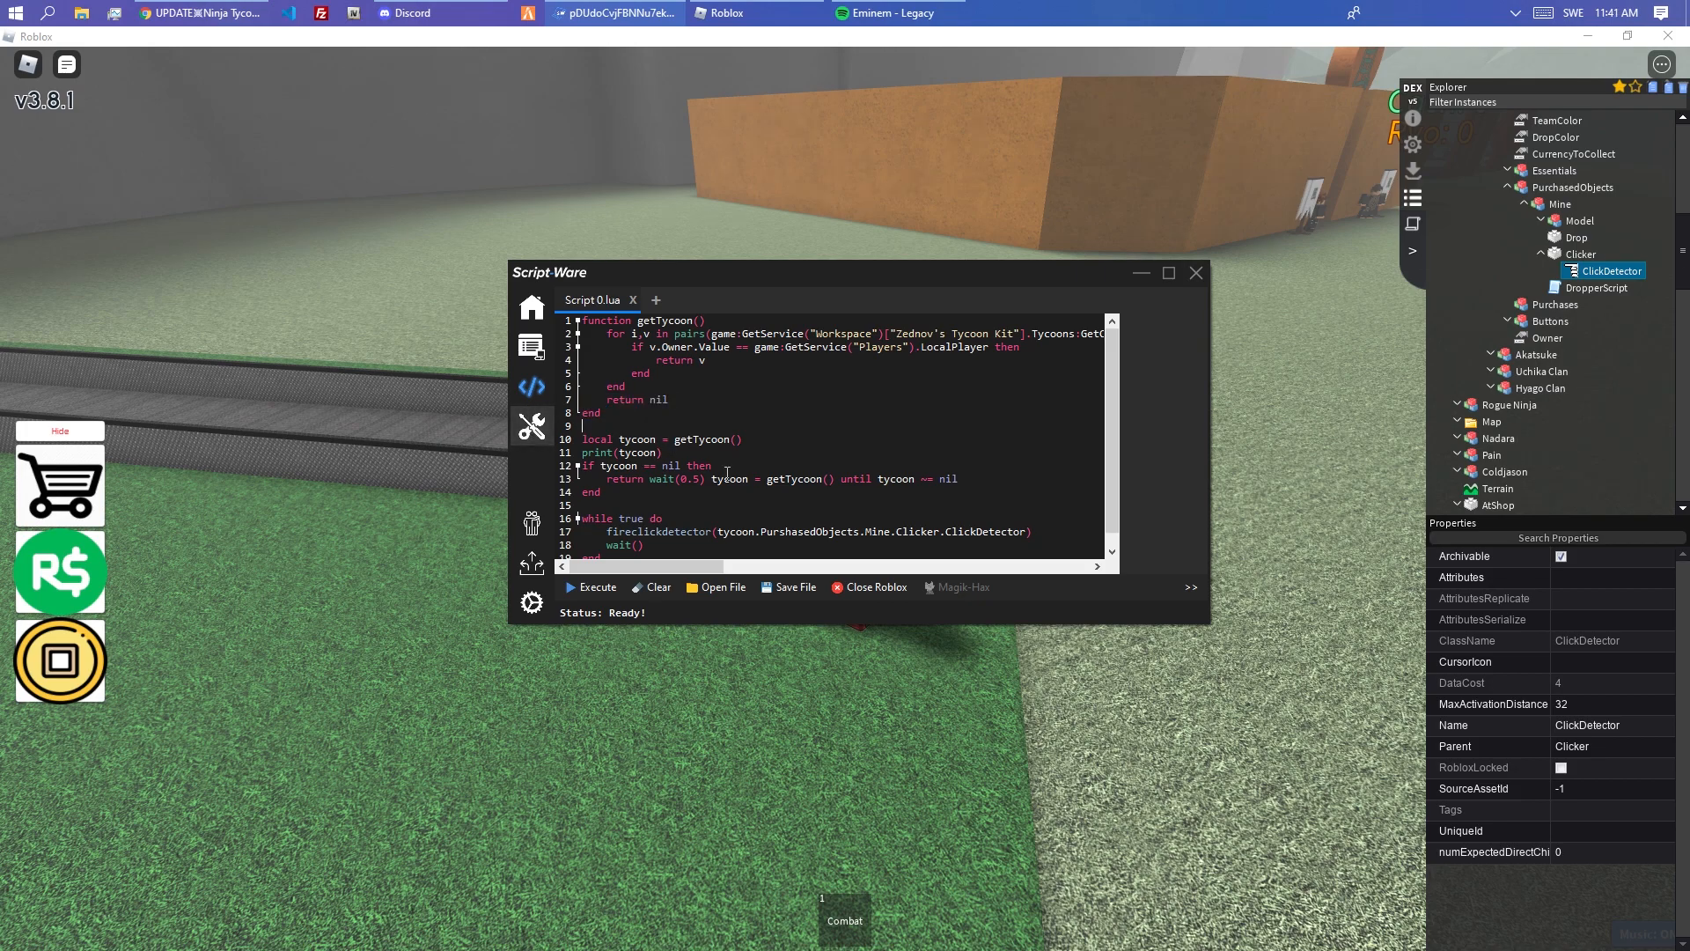
{"action": "double_click", "coordinate": [622, 452]}
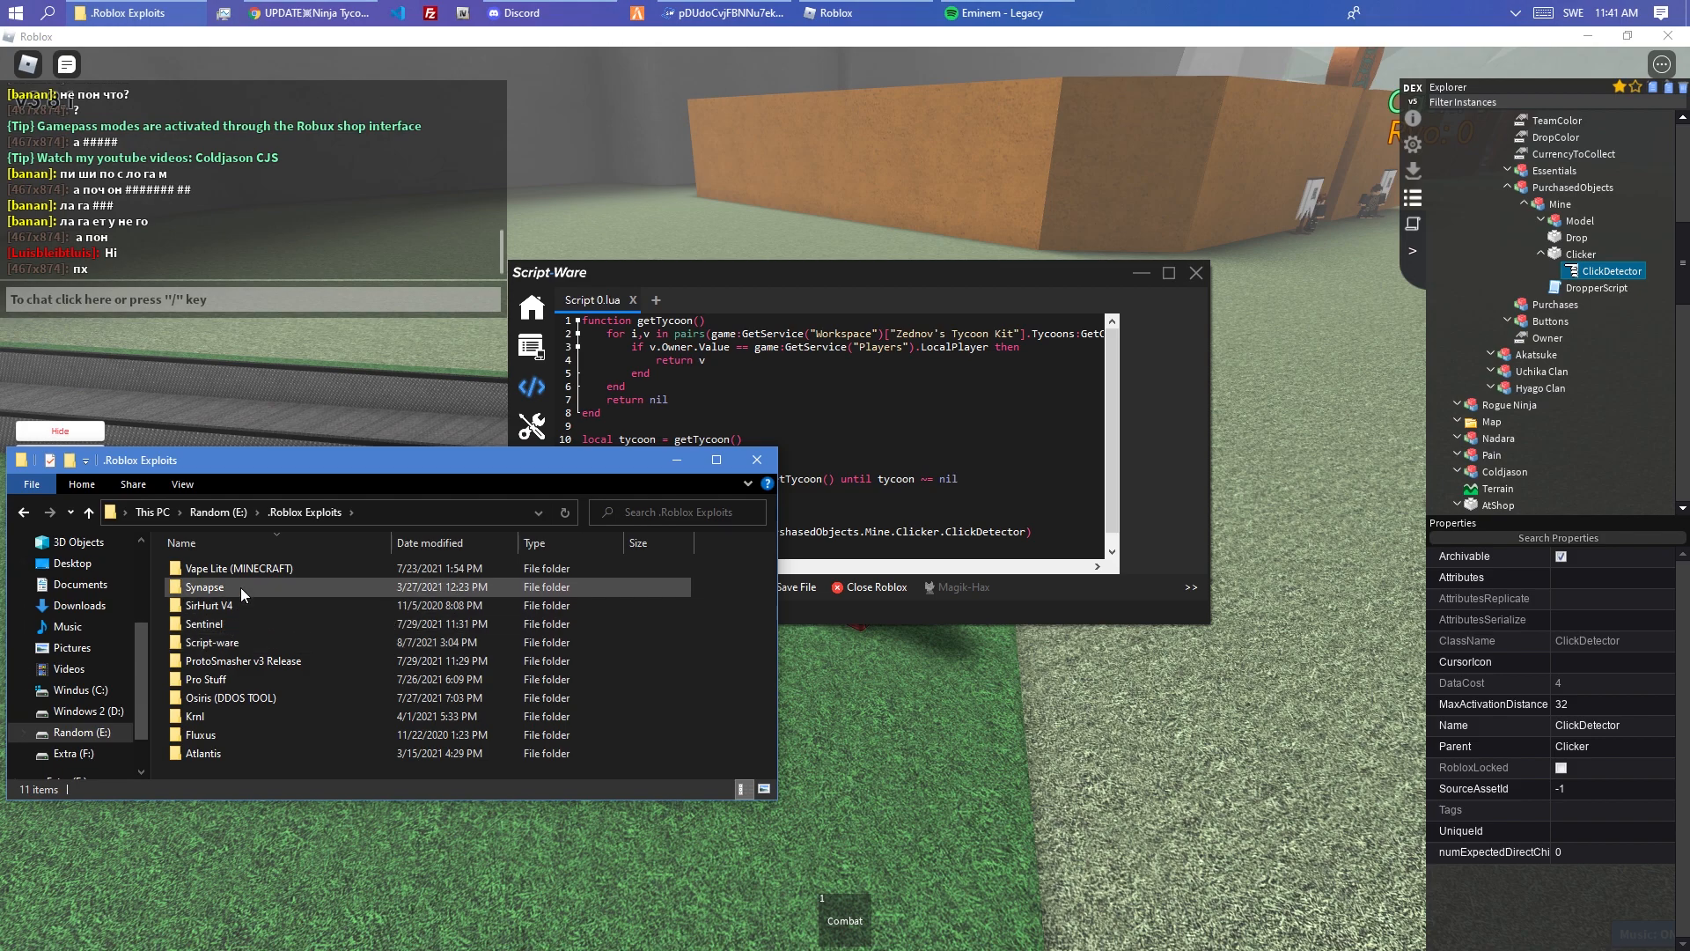
- Launch the Synapse X executor from its folder so it opens beside Script-Ware
{"action": "double_click", "coordinate": [204, 586]}
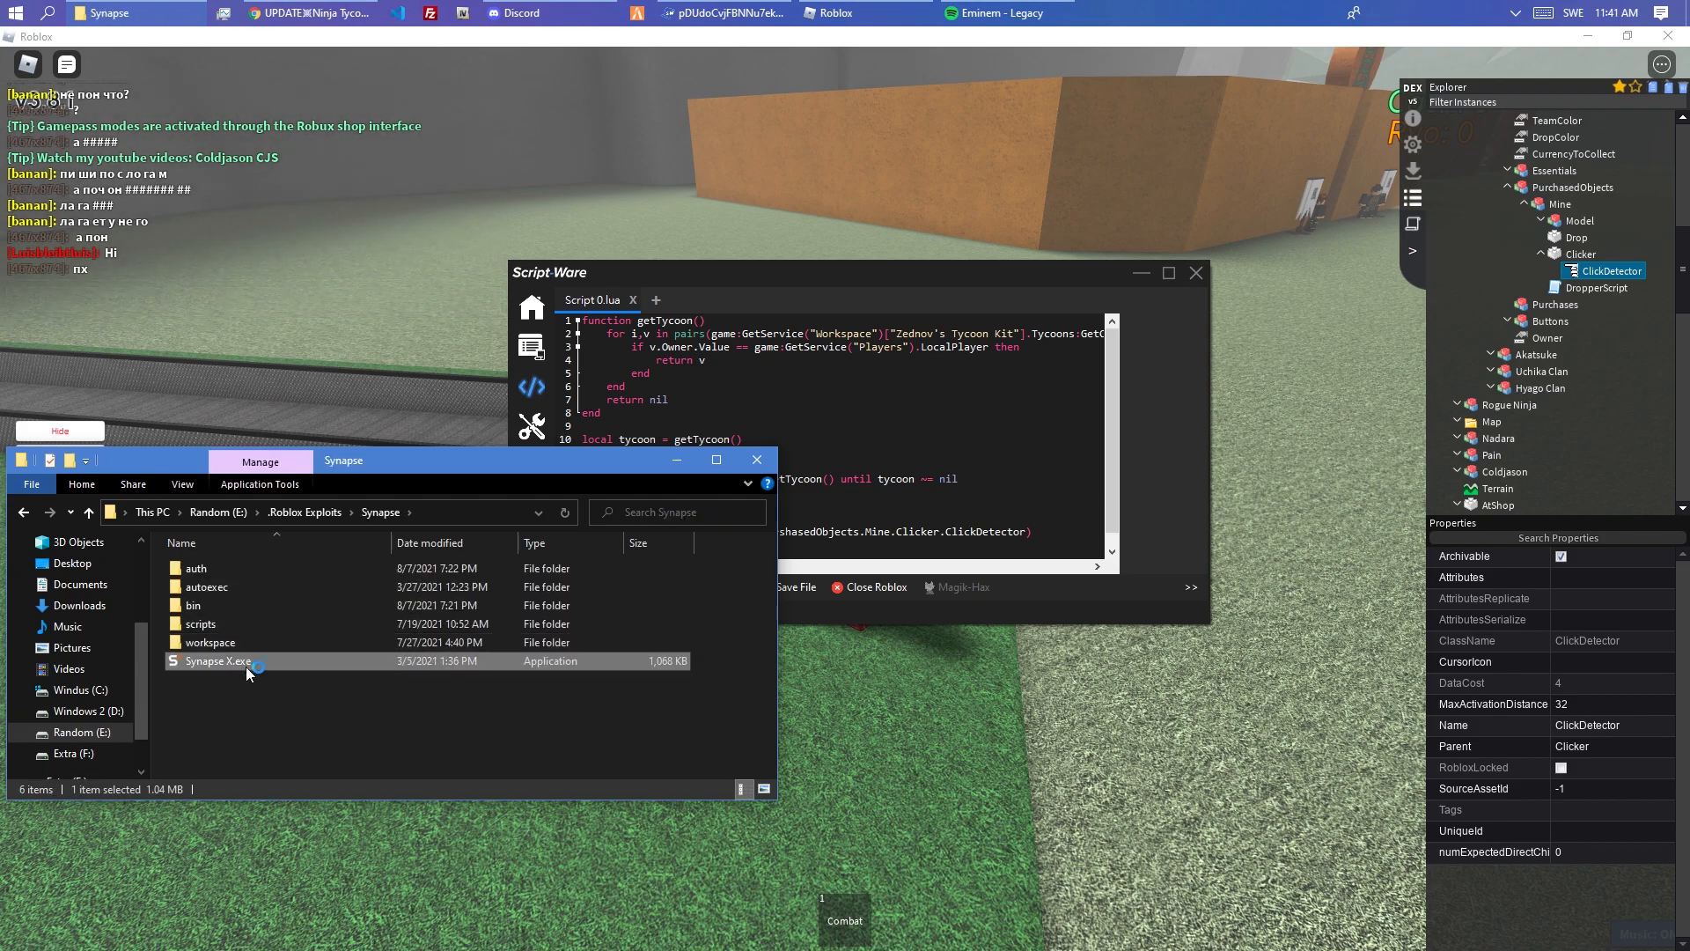
{"action": "mouse_move", "coordinate": [757, 459]}
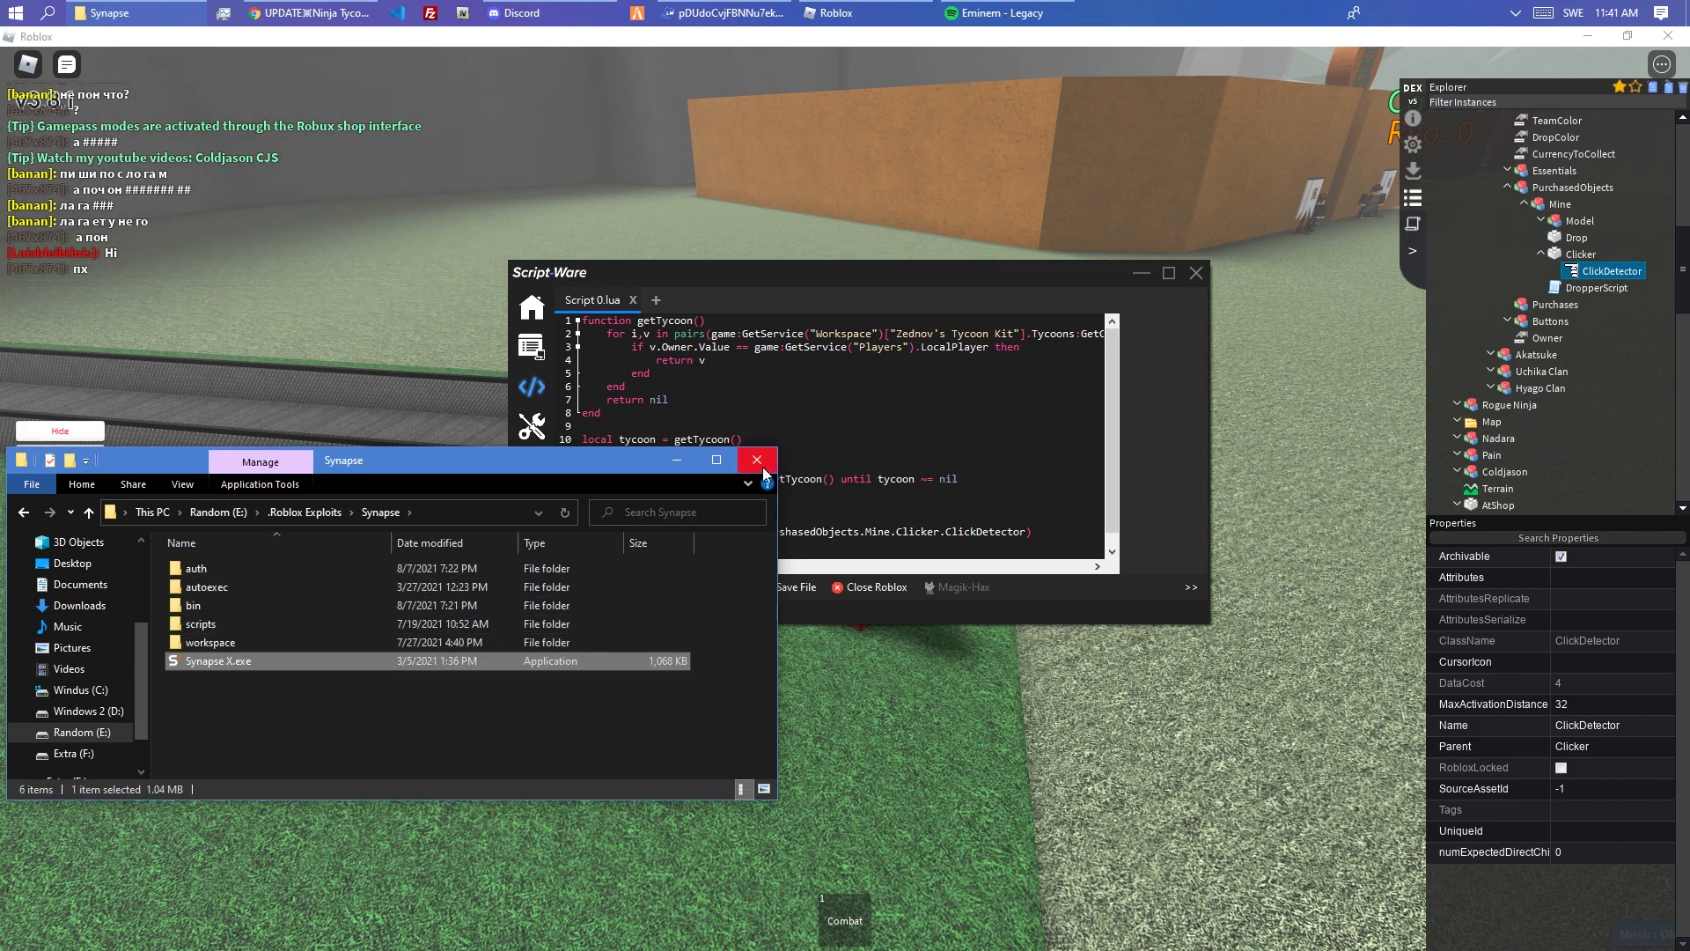
{"action": "left_click", "coordinate": [757, 459]}
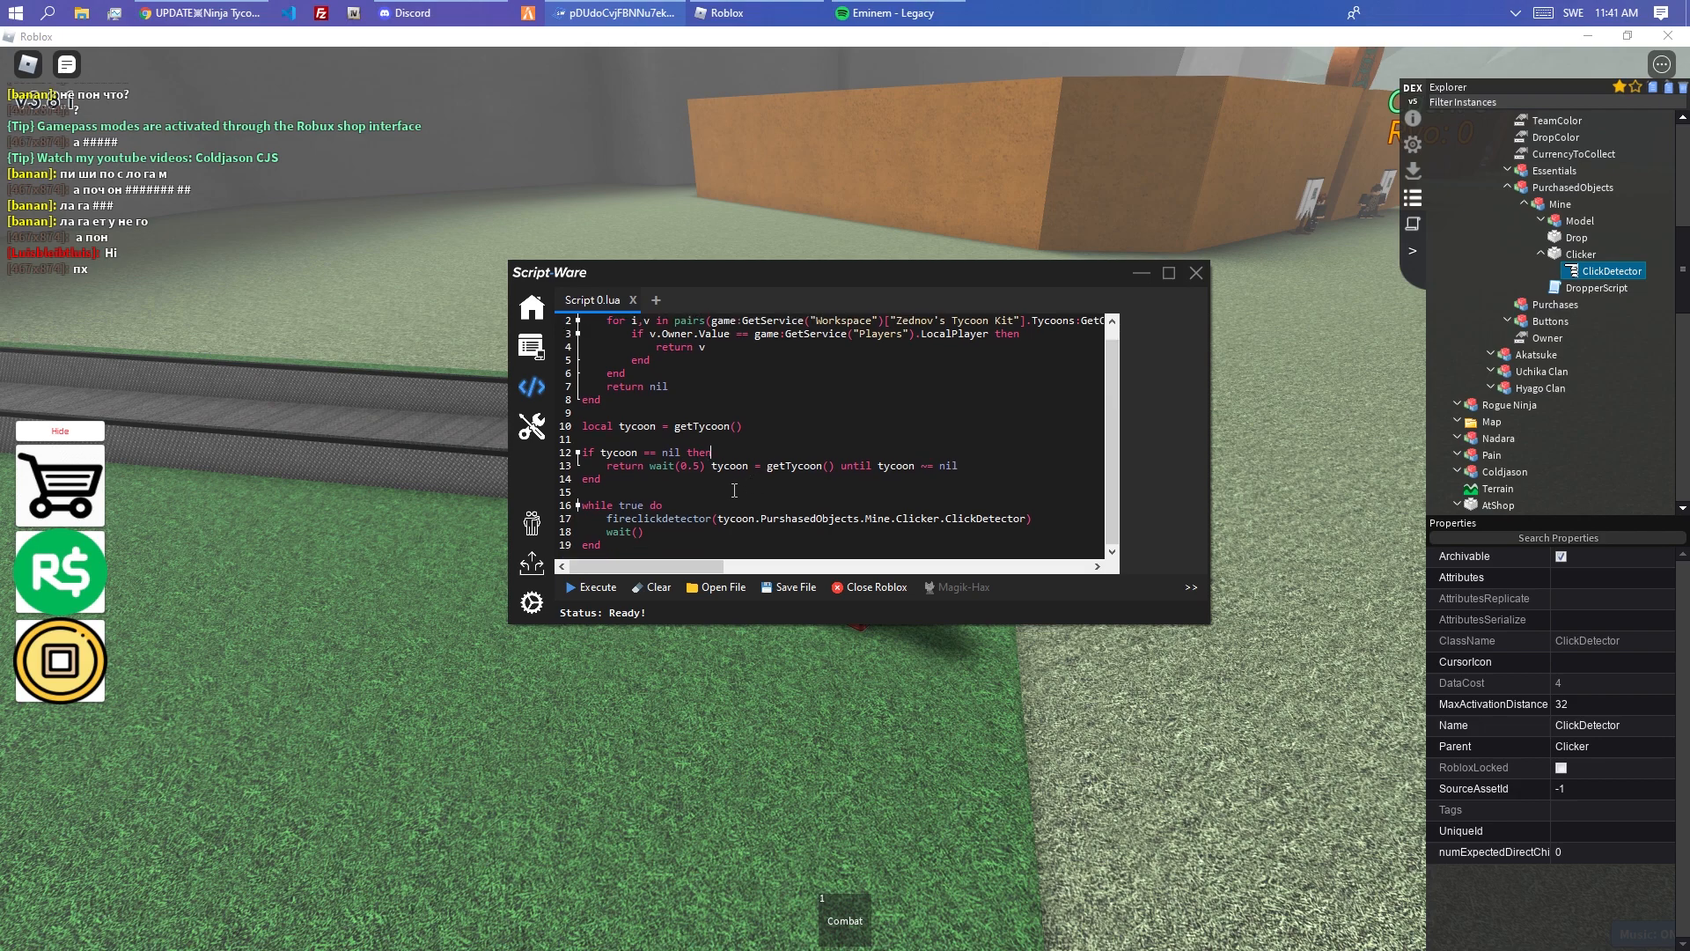
{"action": "left_click", "coordinate": [597, 586]}
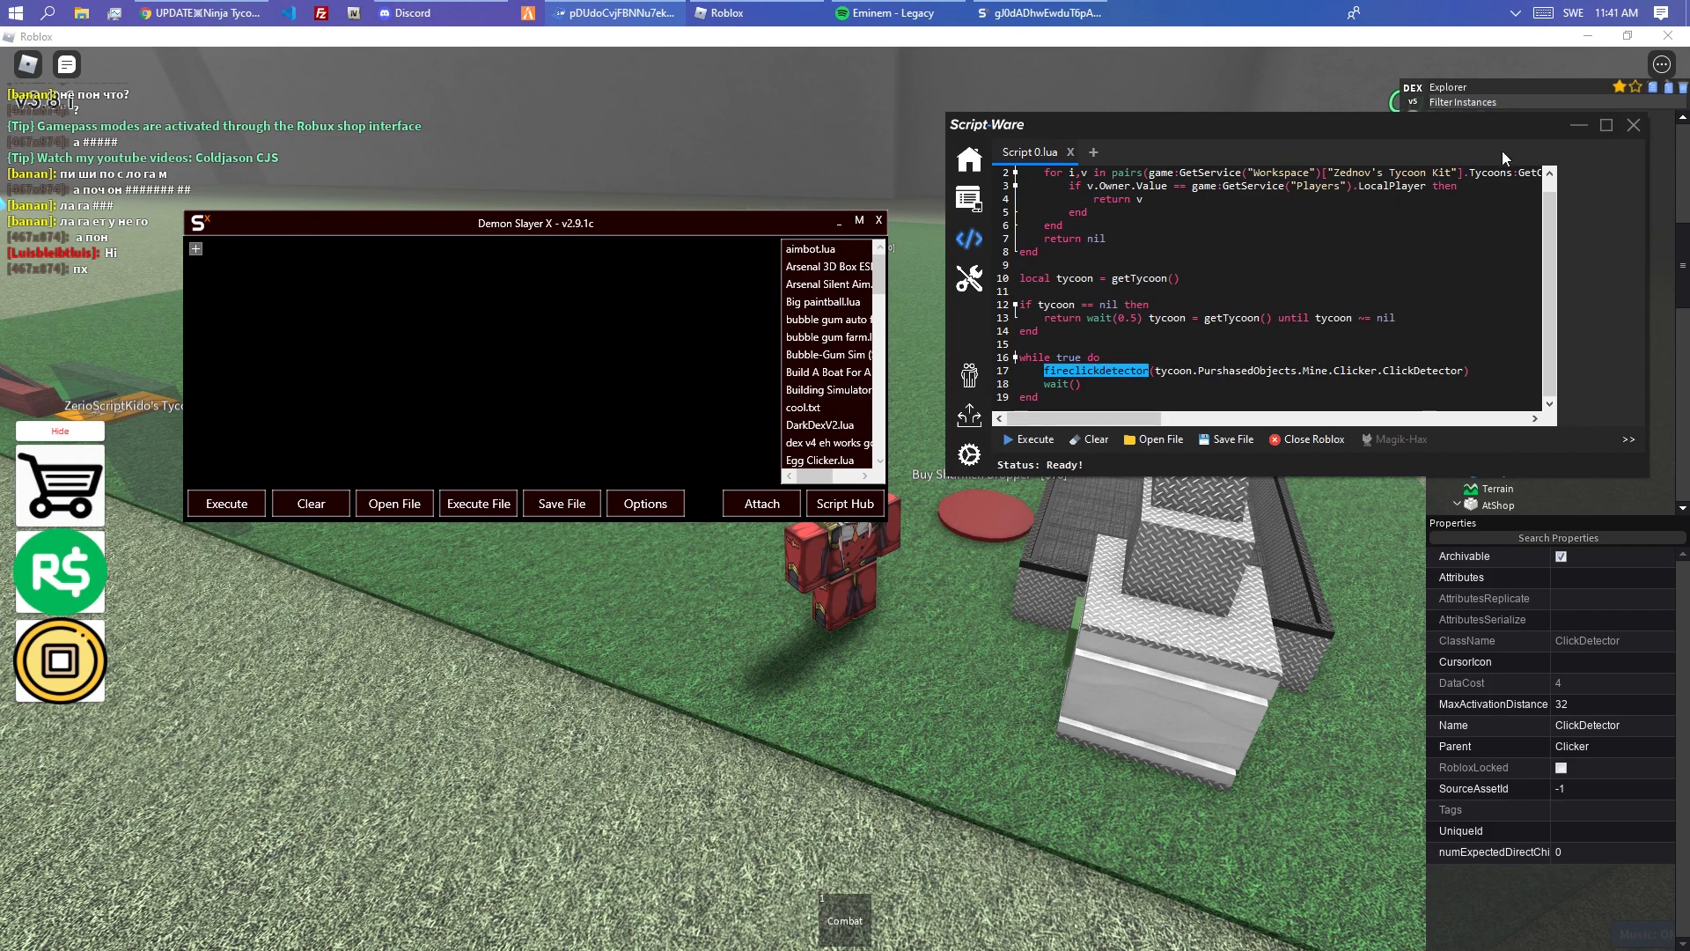
- Attach the executor to the game and dismiss the resulting fatal error
{"action": "left_click", "coordinate": [761, 503]}
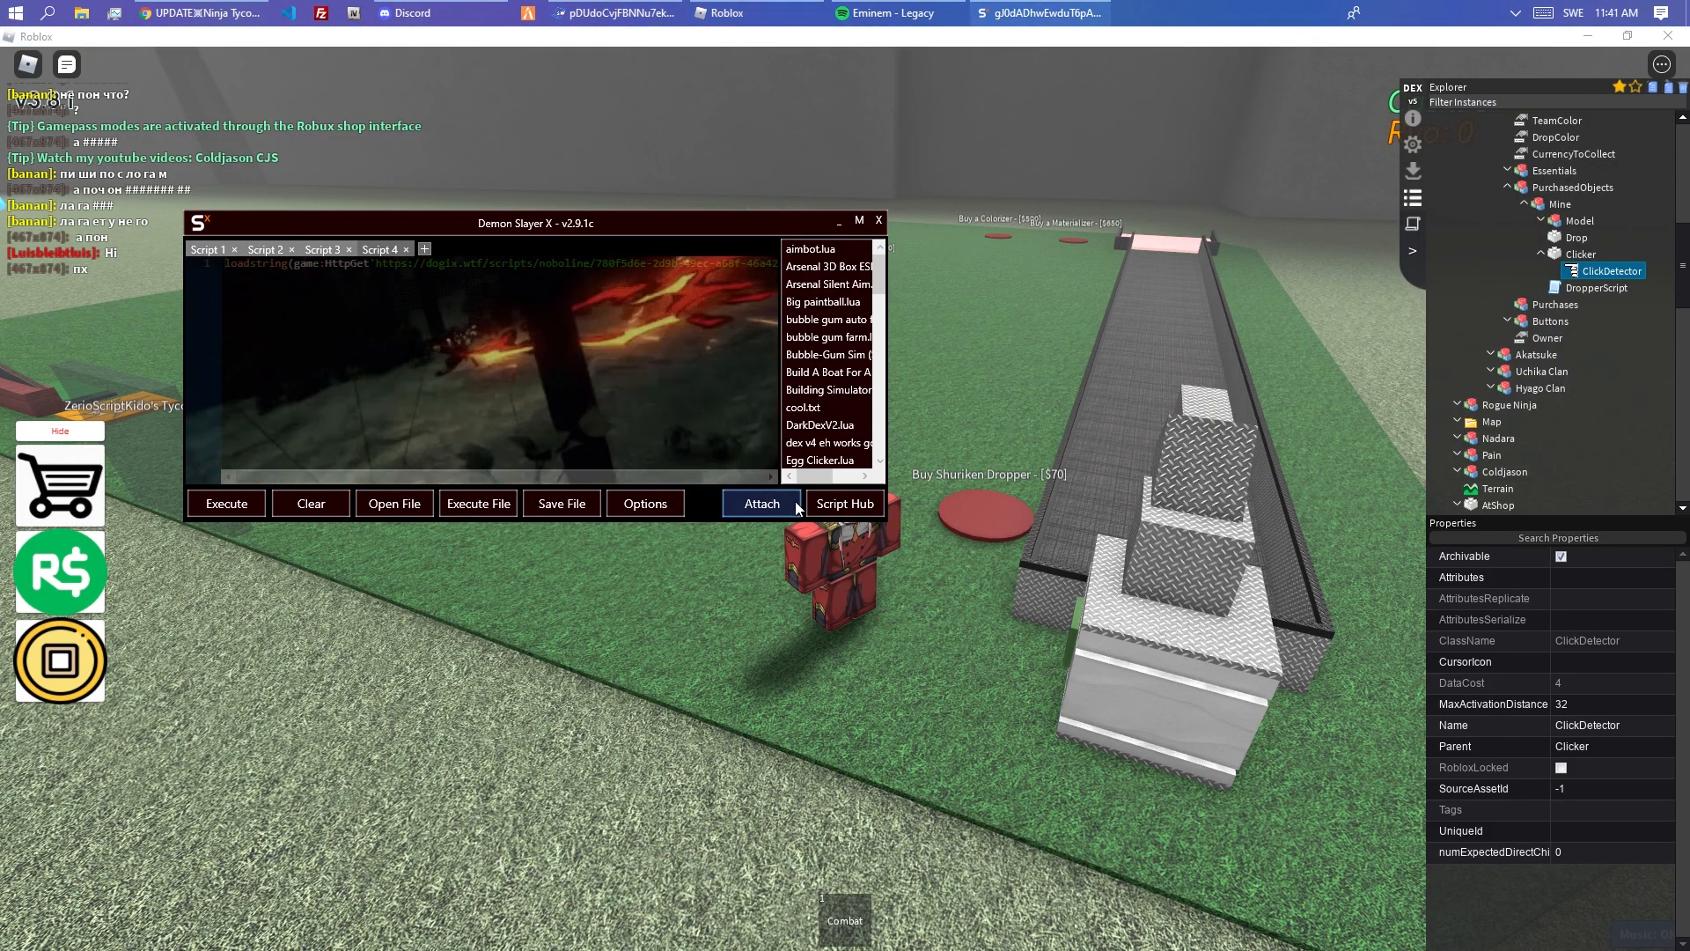
{"action": "left_click", "coordinate": [761, 504]}
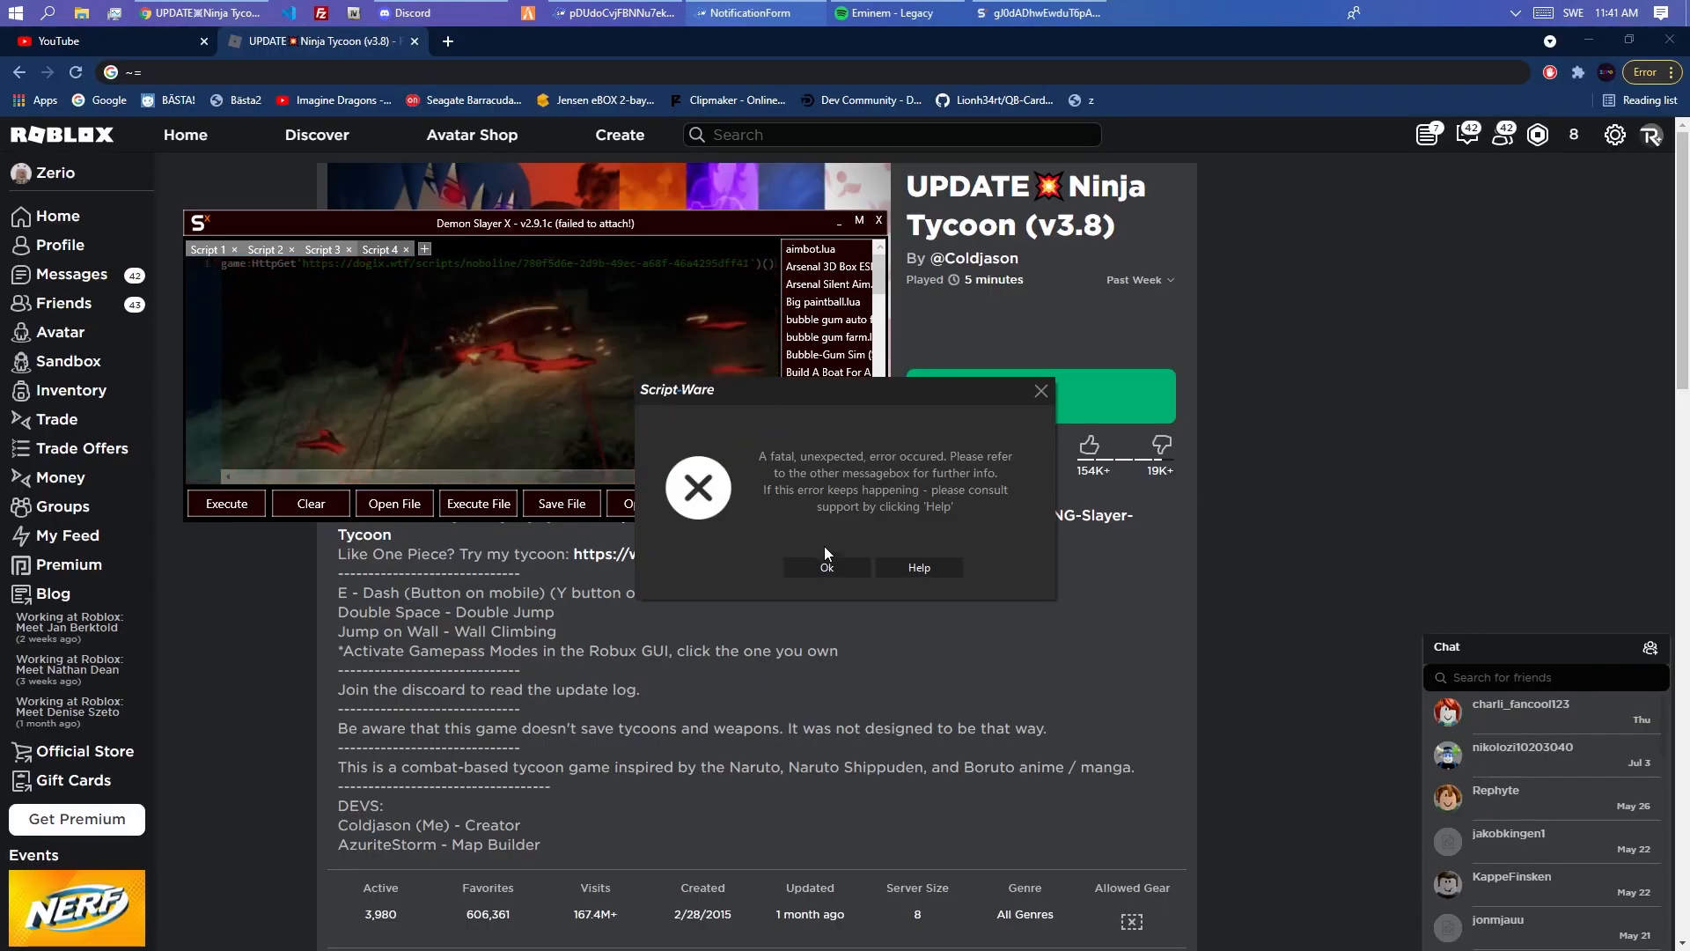
{"action": "left_click", "coordinate": [826, 567]}
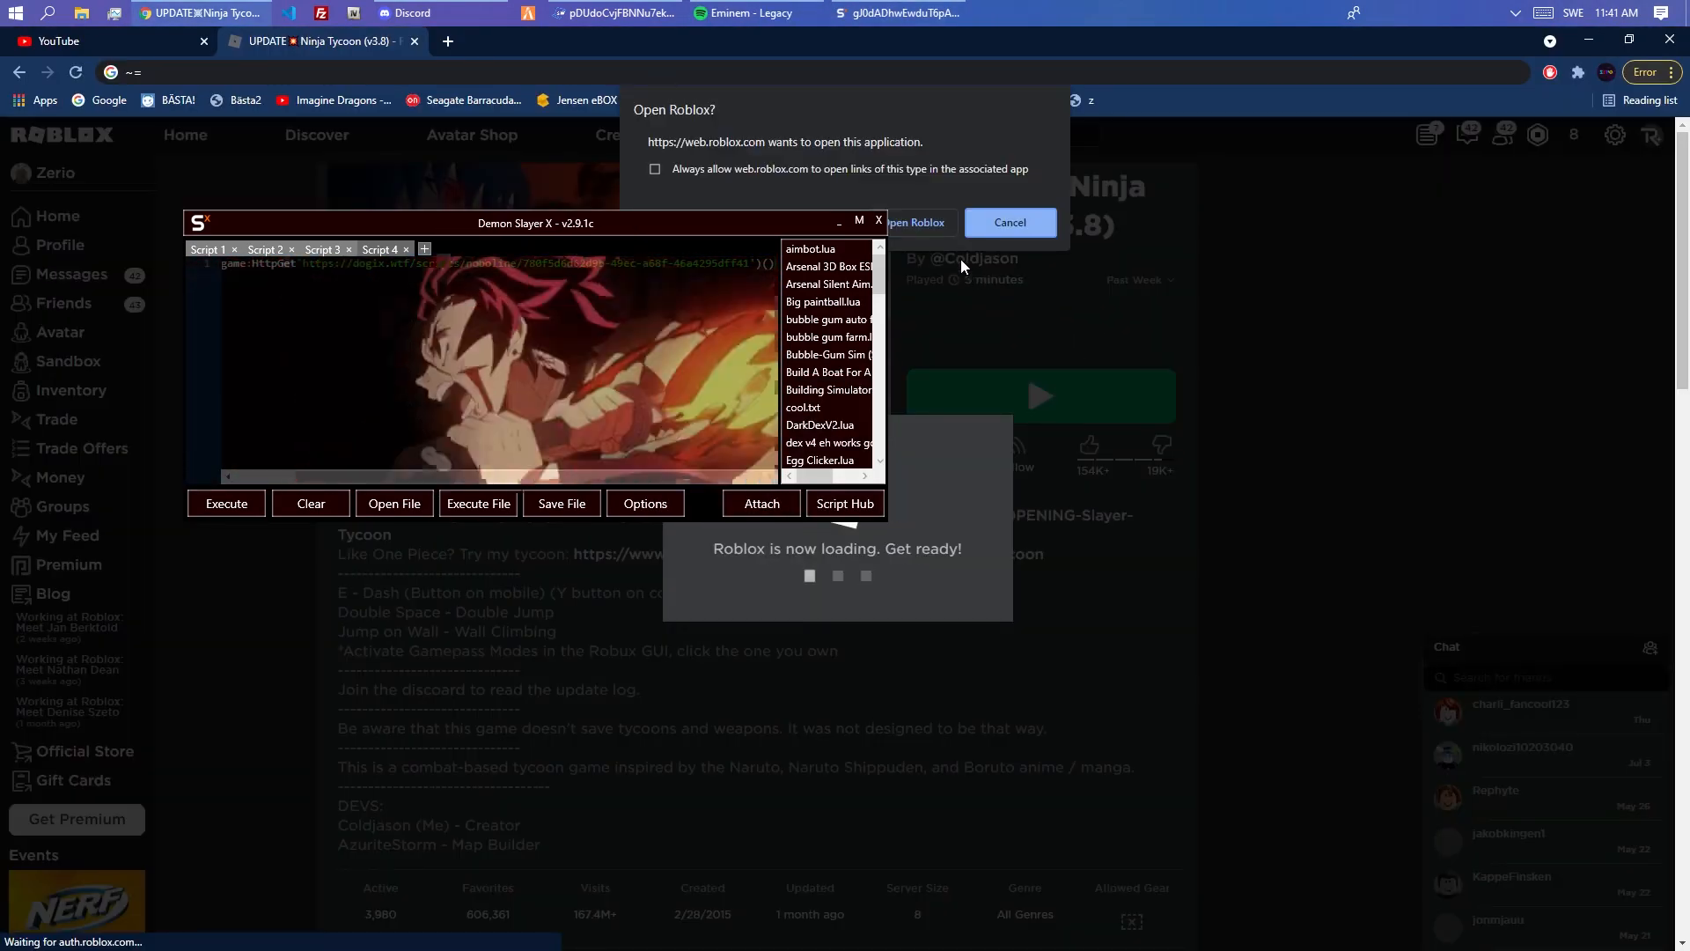
- Relaunch Roblox into Ninja Tycoon from the browser and attach the executor again
{"action": "left_click", "coordinate": [916, 222]}
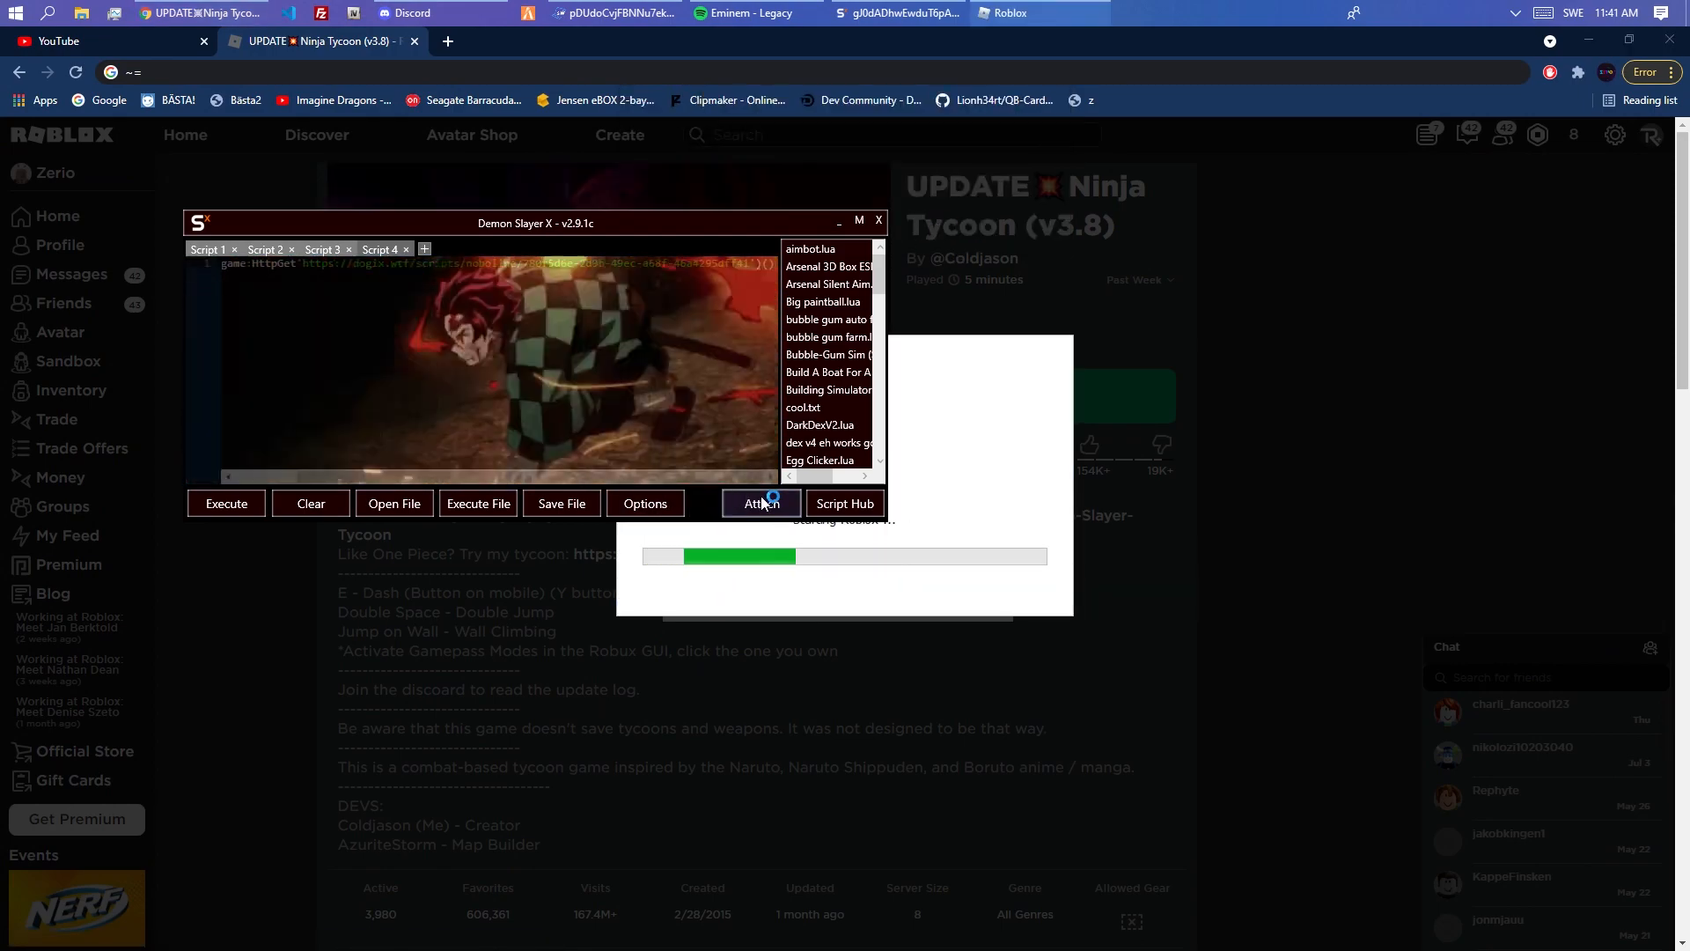
{"action": "left_click", "coordinate": [760, 503]}
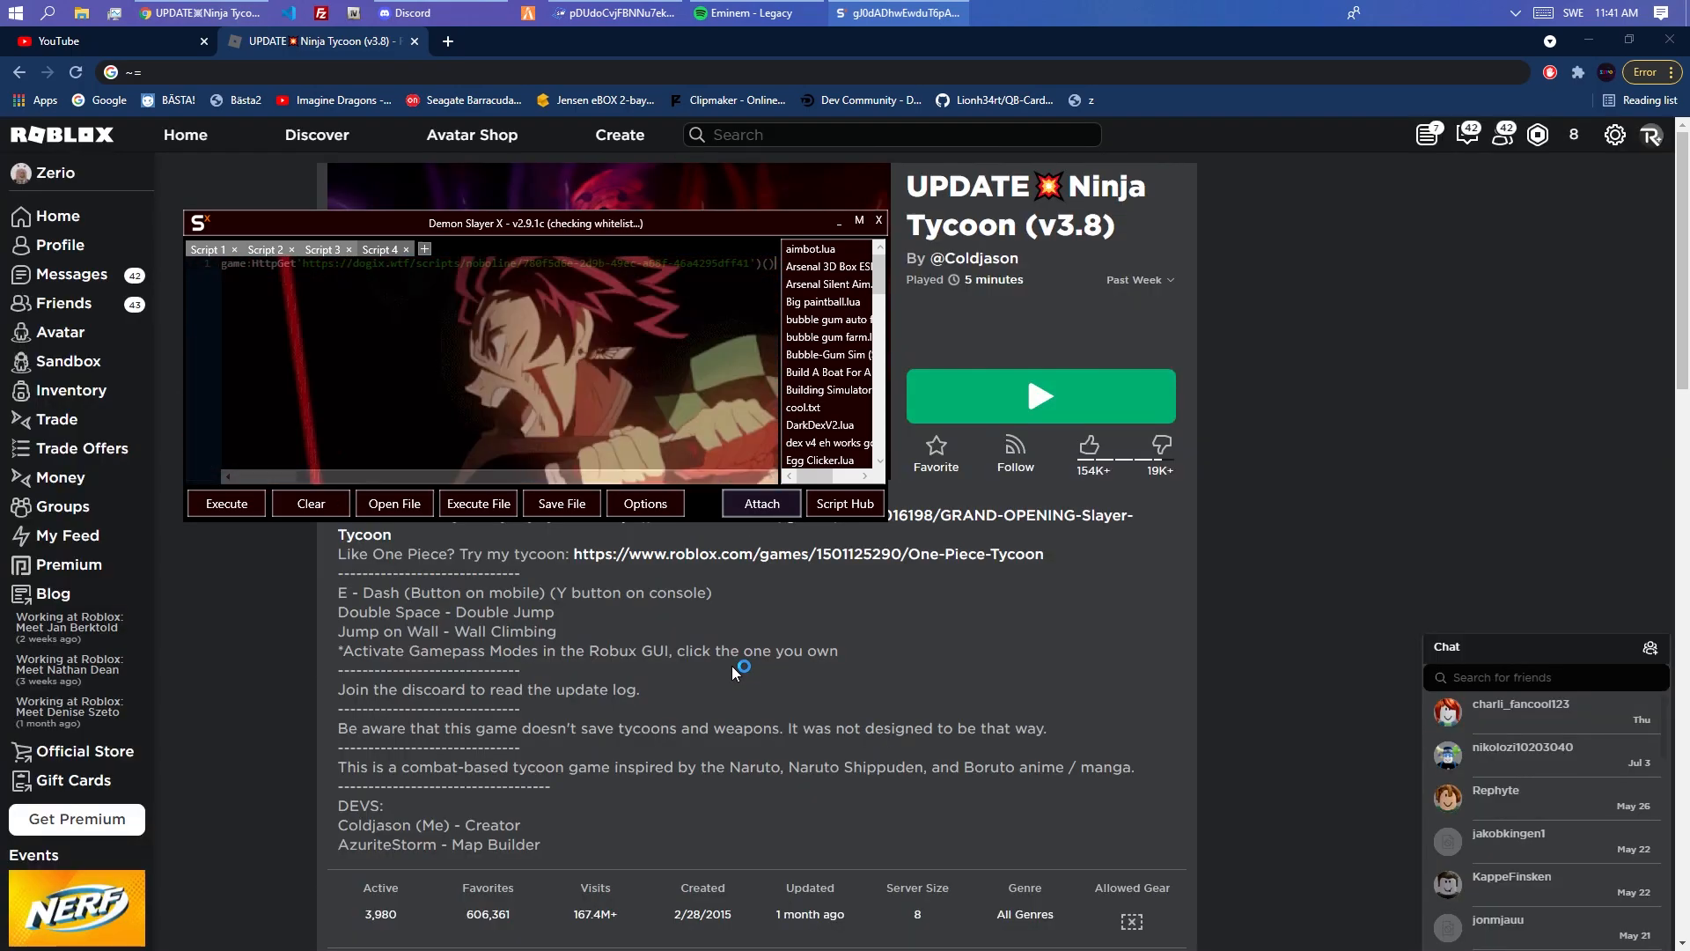
{"action": "left_click", "coordinate": [1039, 394]}
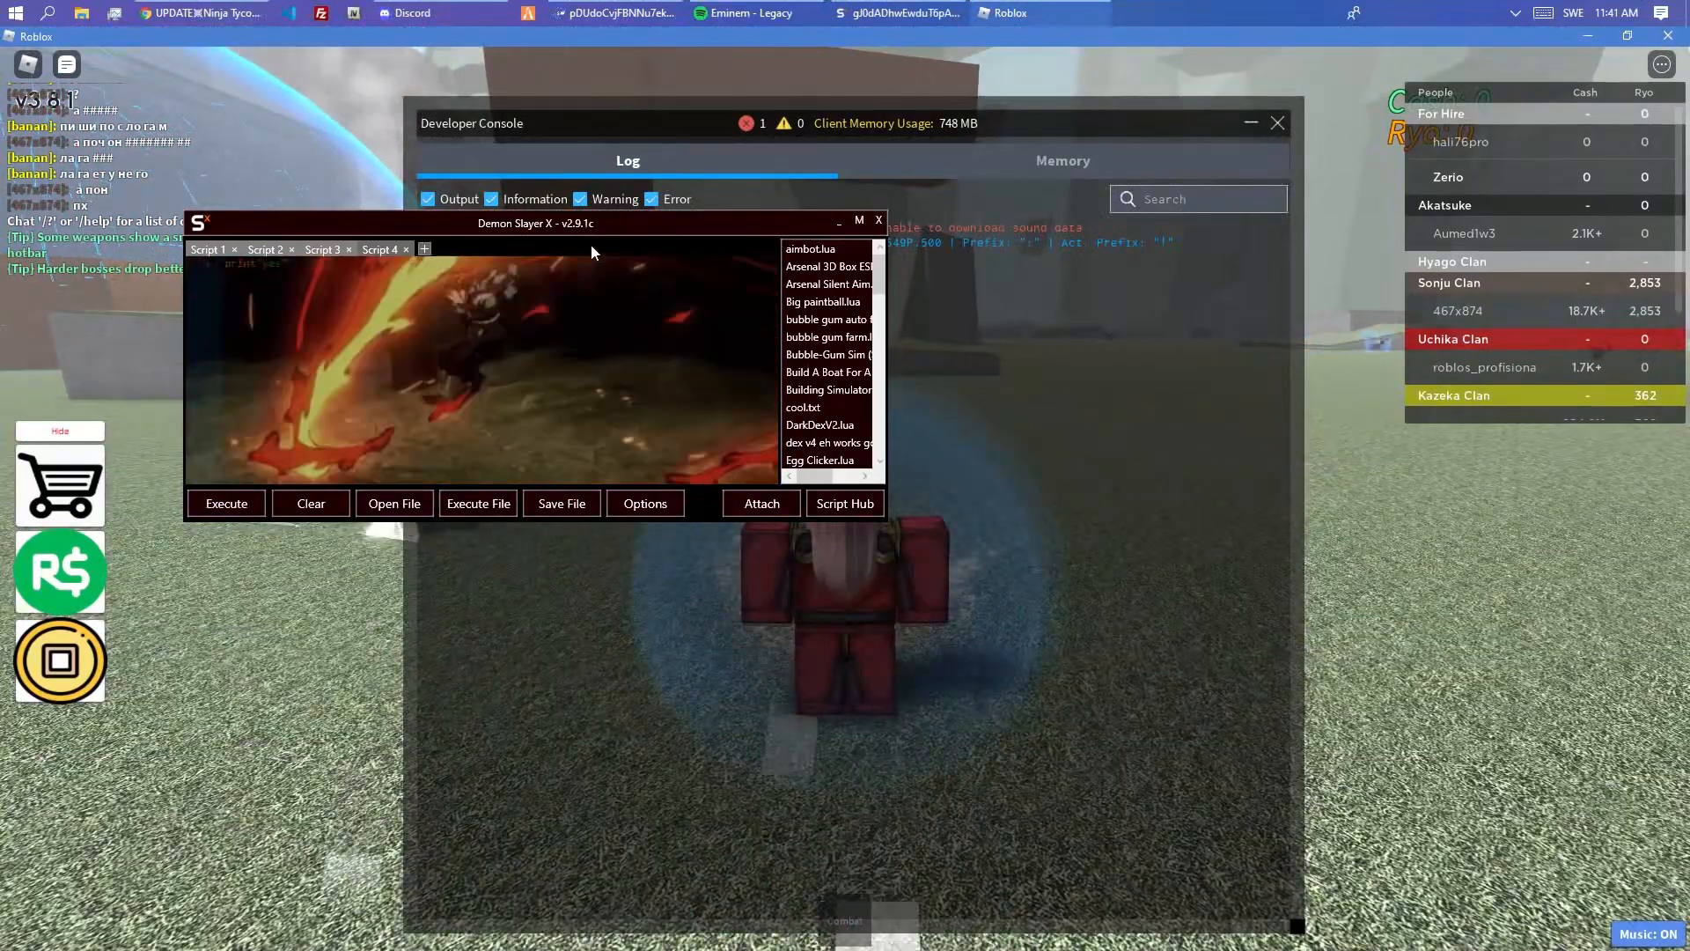
- Change line 13 to repeat, inject Script-Ware into the game and close its Output window
{"action": "left_click_drag", "start_coordinate": [535, 224], "coordinate": [445, 369]}
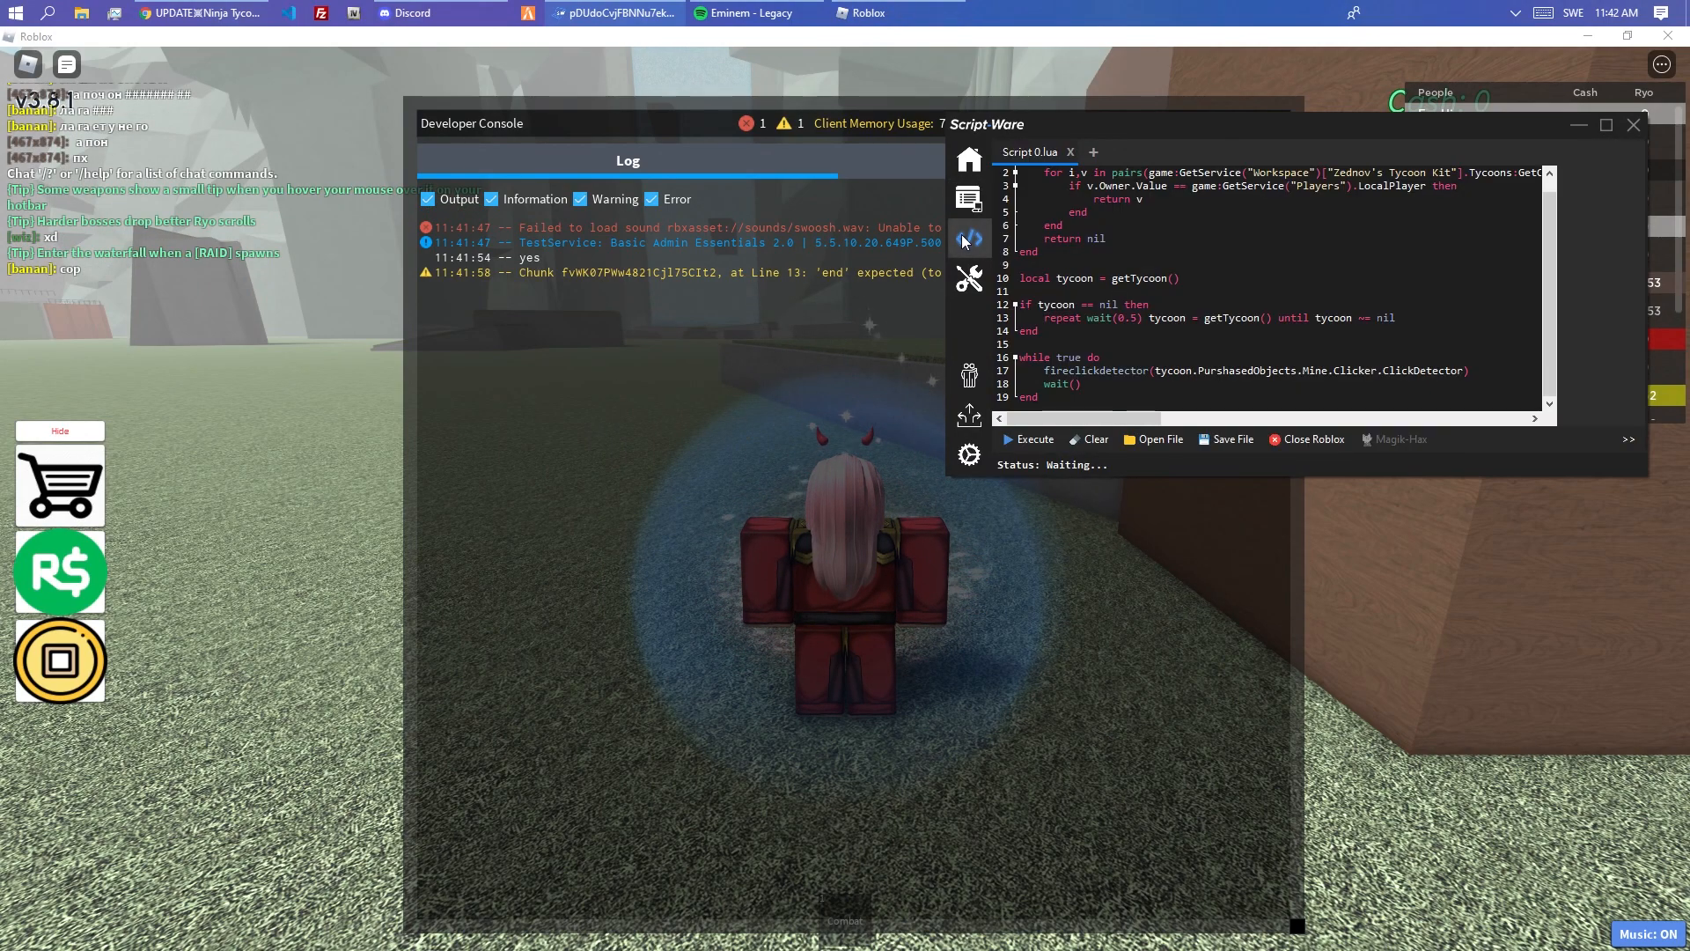
{"action": "mouse_move", "coordinate": [969, 412]}
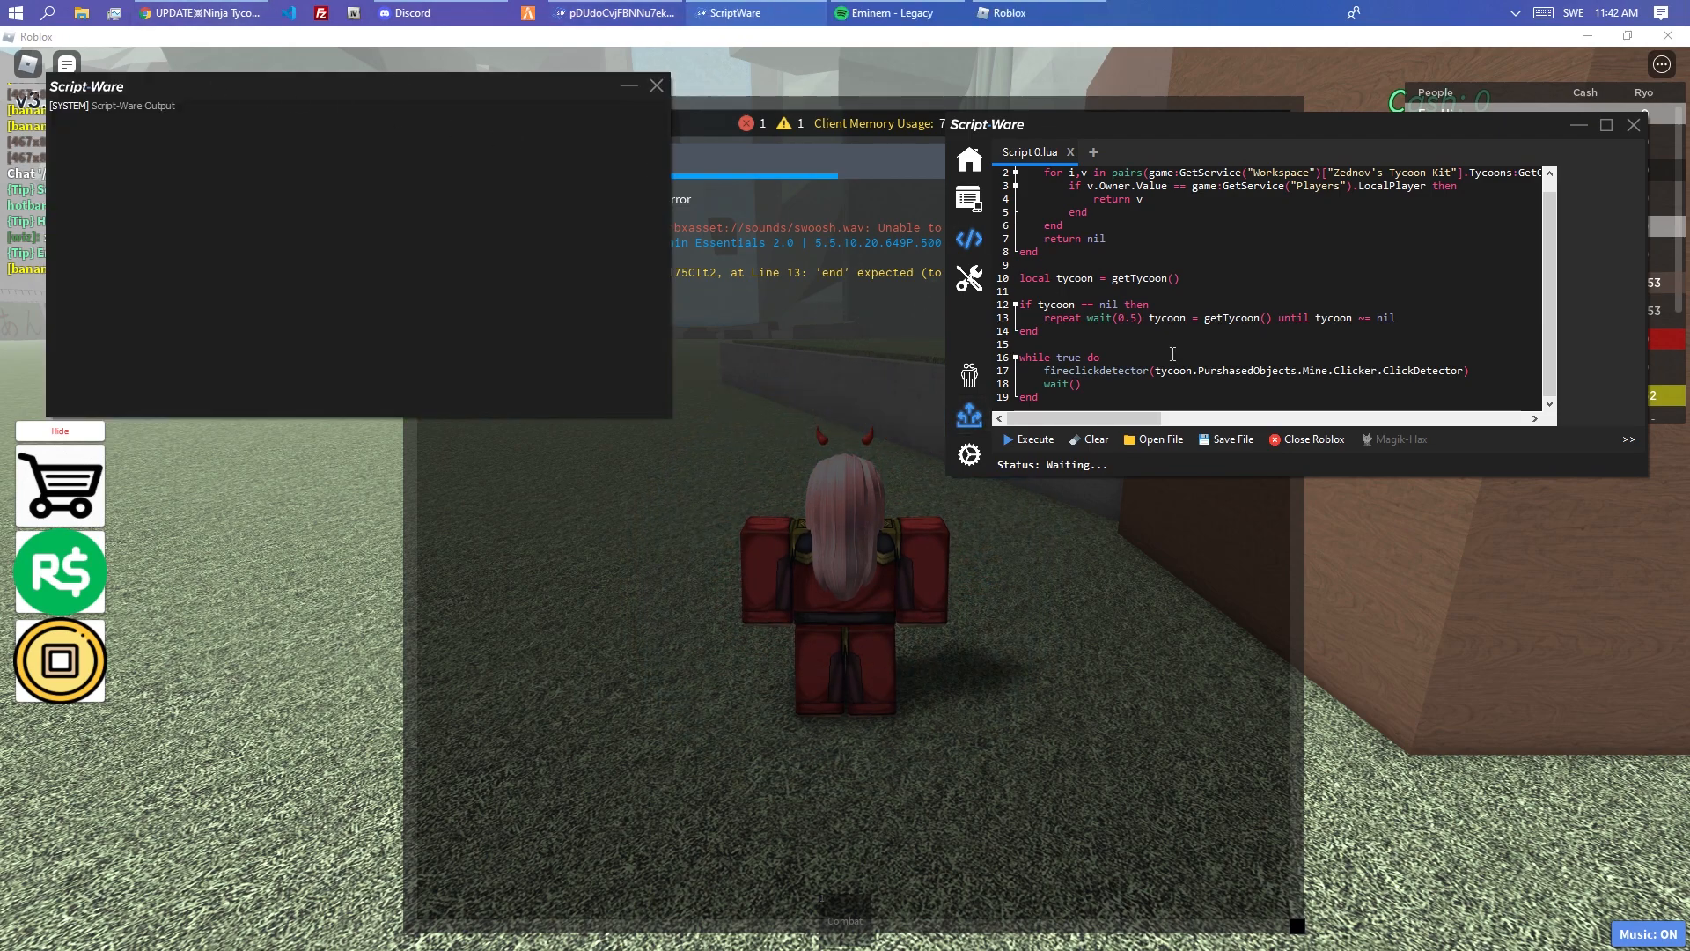
{"action": "left_click", "coordinate": [1033, 438]}
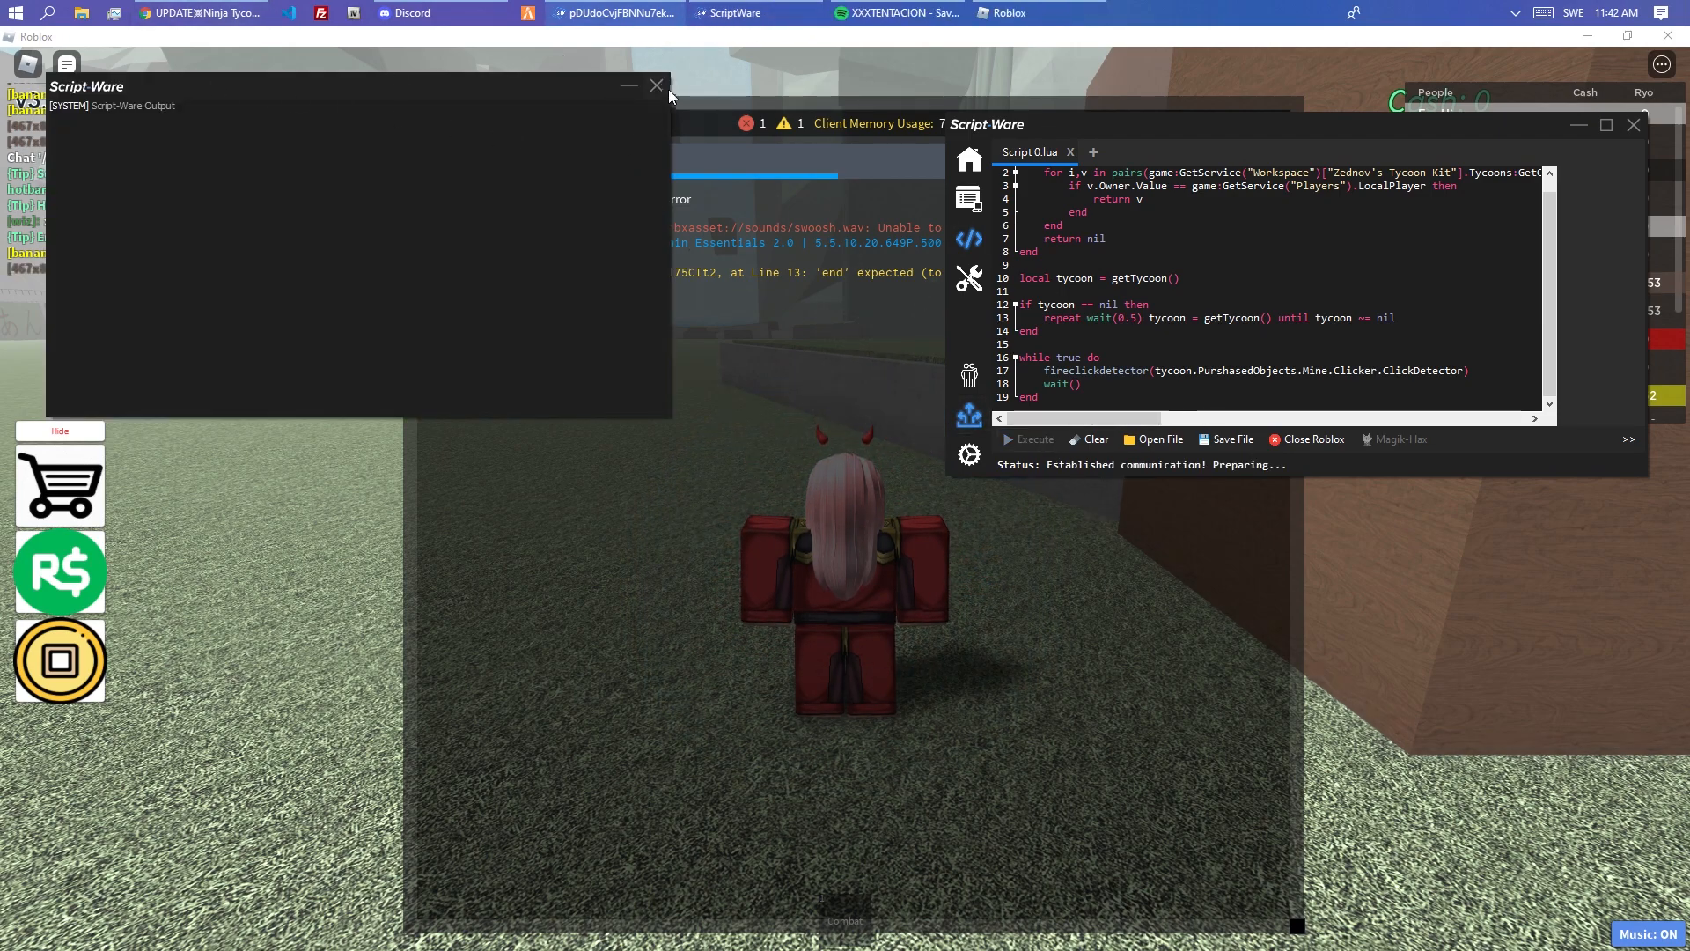
{"action": "left_click", "coordinate": [655, 85]}
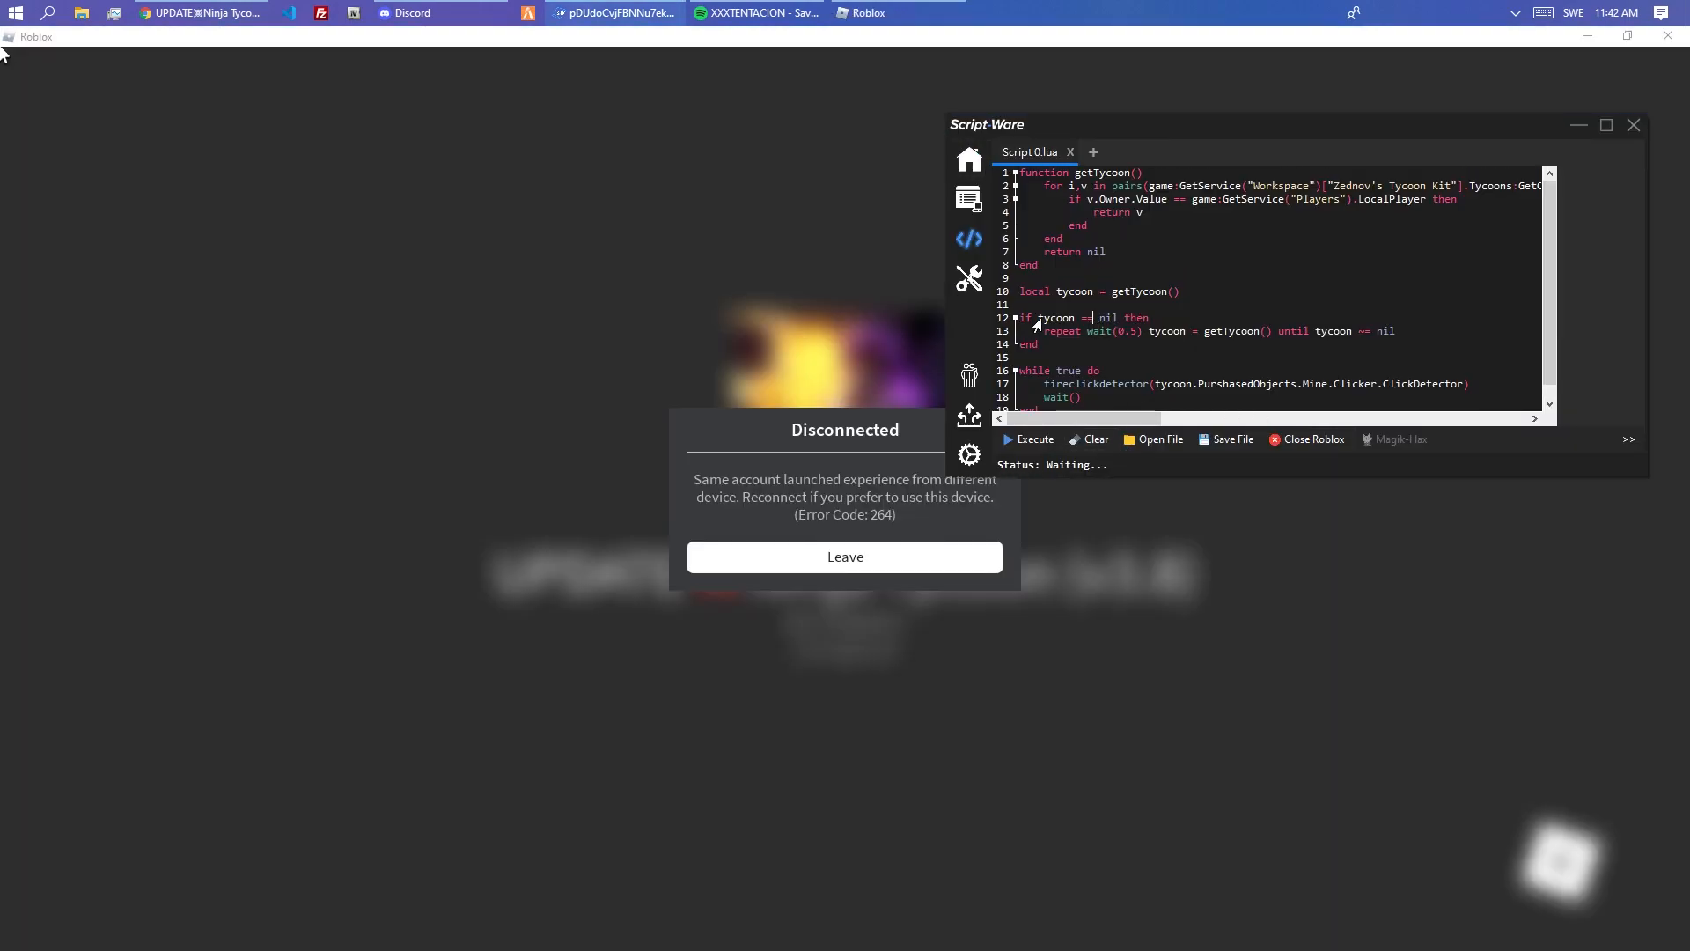
- Leave the disconnected session, rejoin Ninja Tycoon, and walk the character toward the tycoon
{"action": "left_click", "coordinate": [843, 556]}
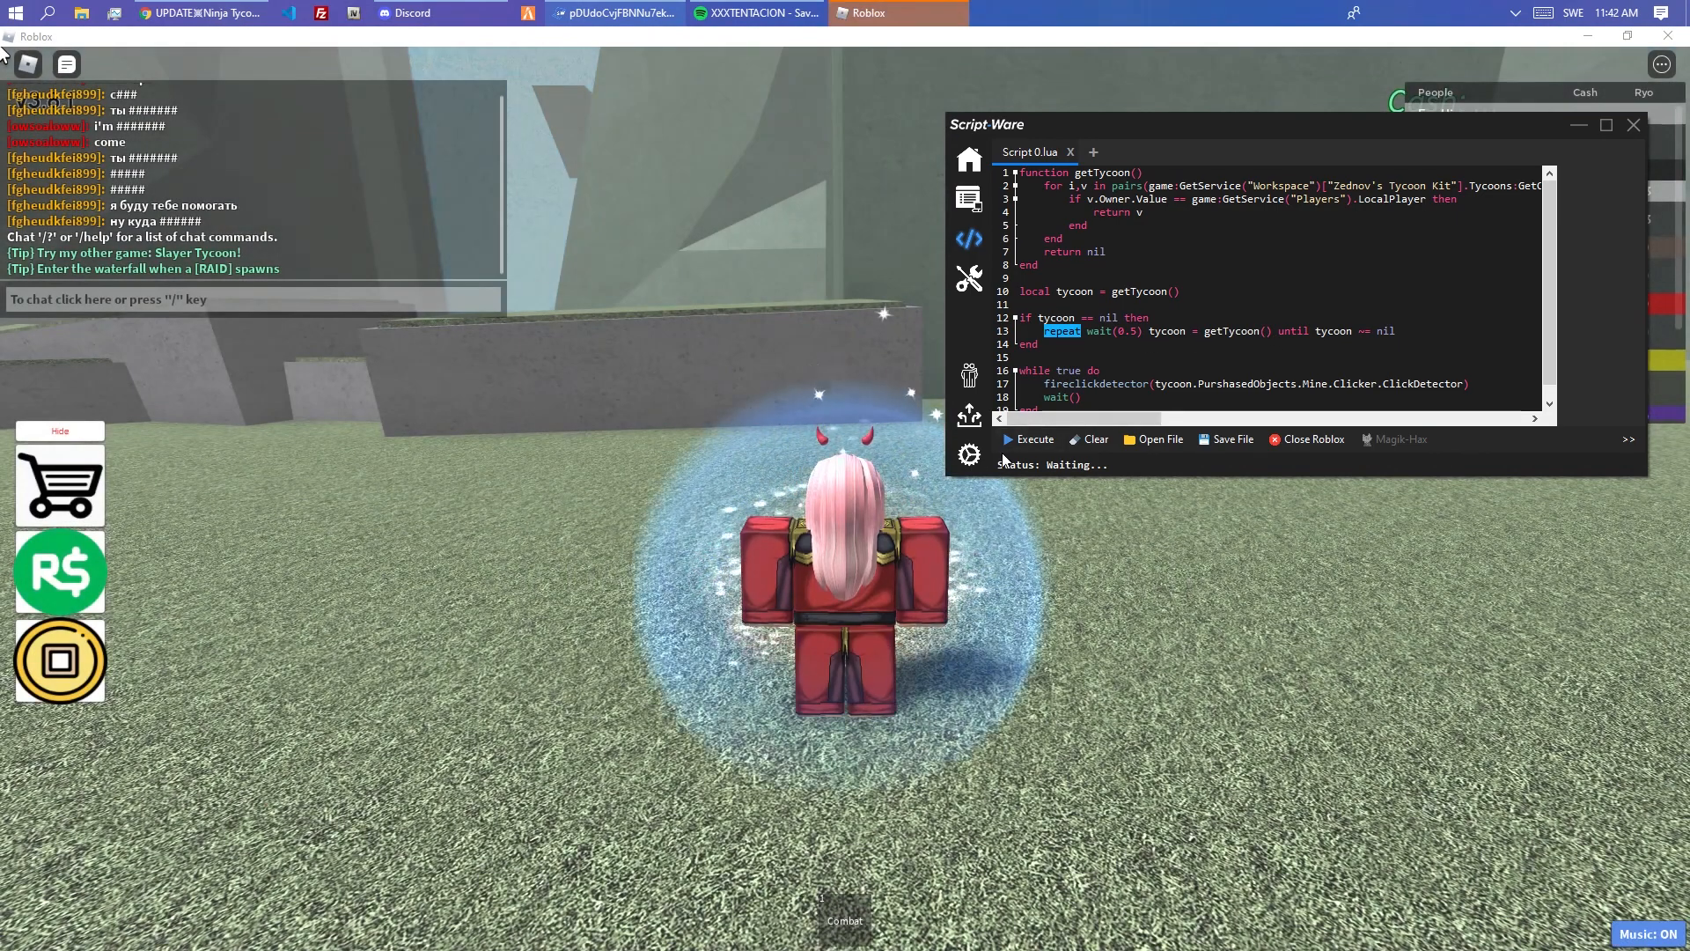
{"action": "key", "text": "alt+tab"}
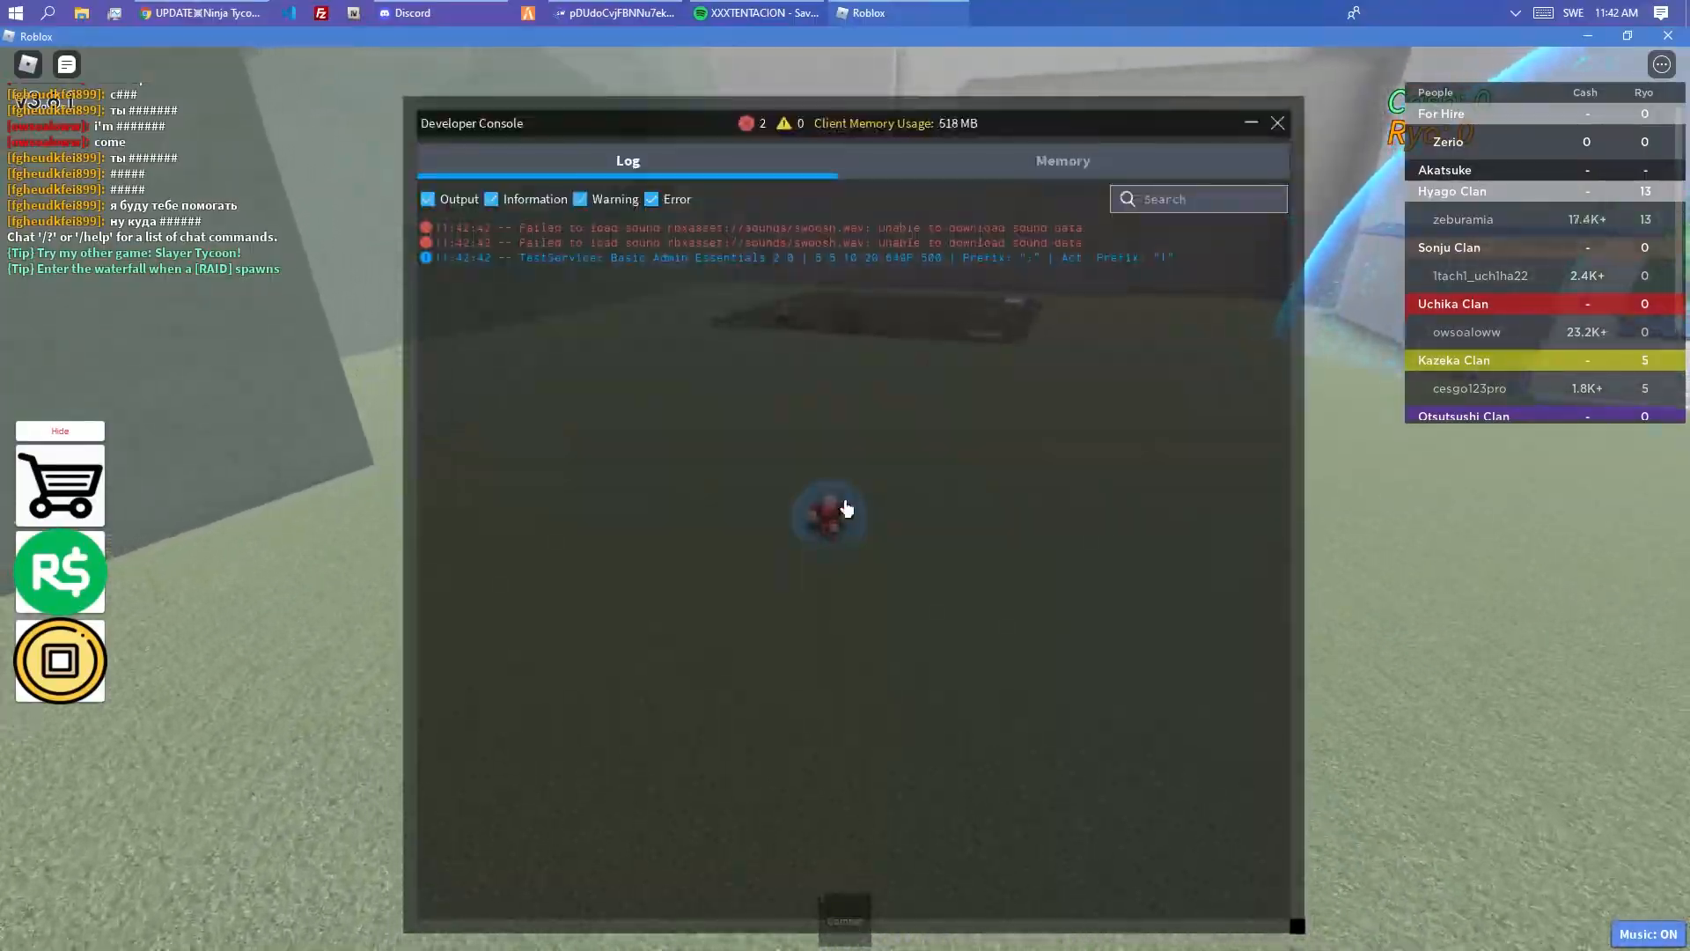
{"action": "left_click", "coordinate": [1278, 121]}
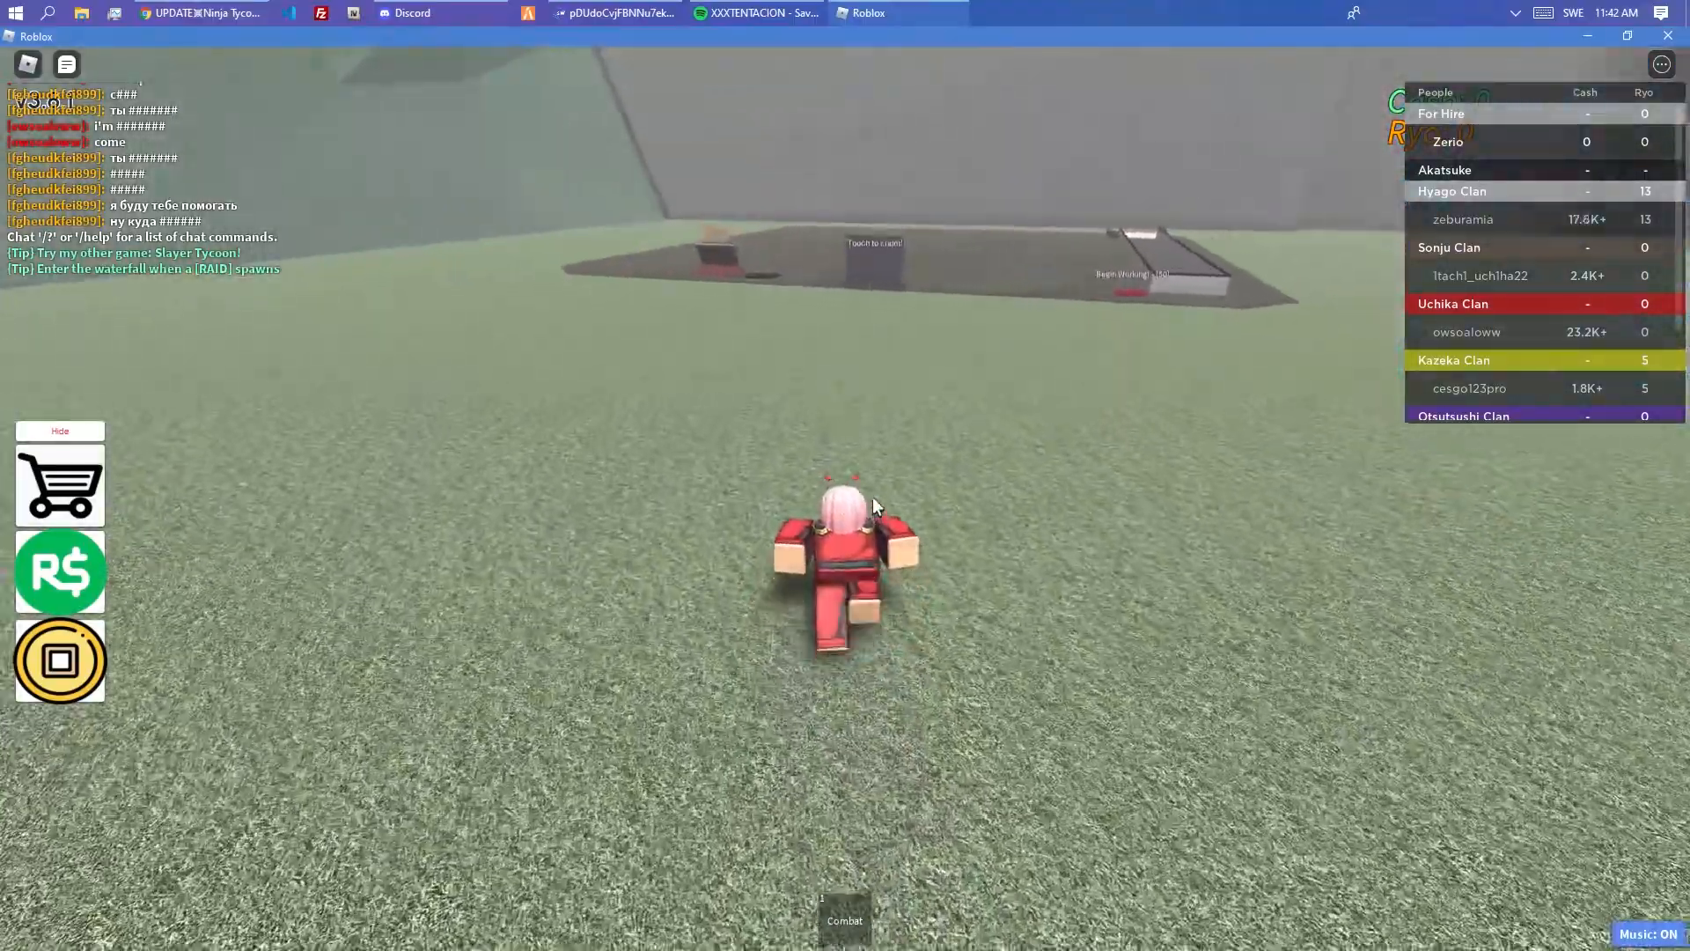
{"action": "key", "text": "w"}
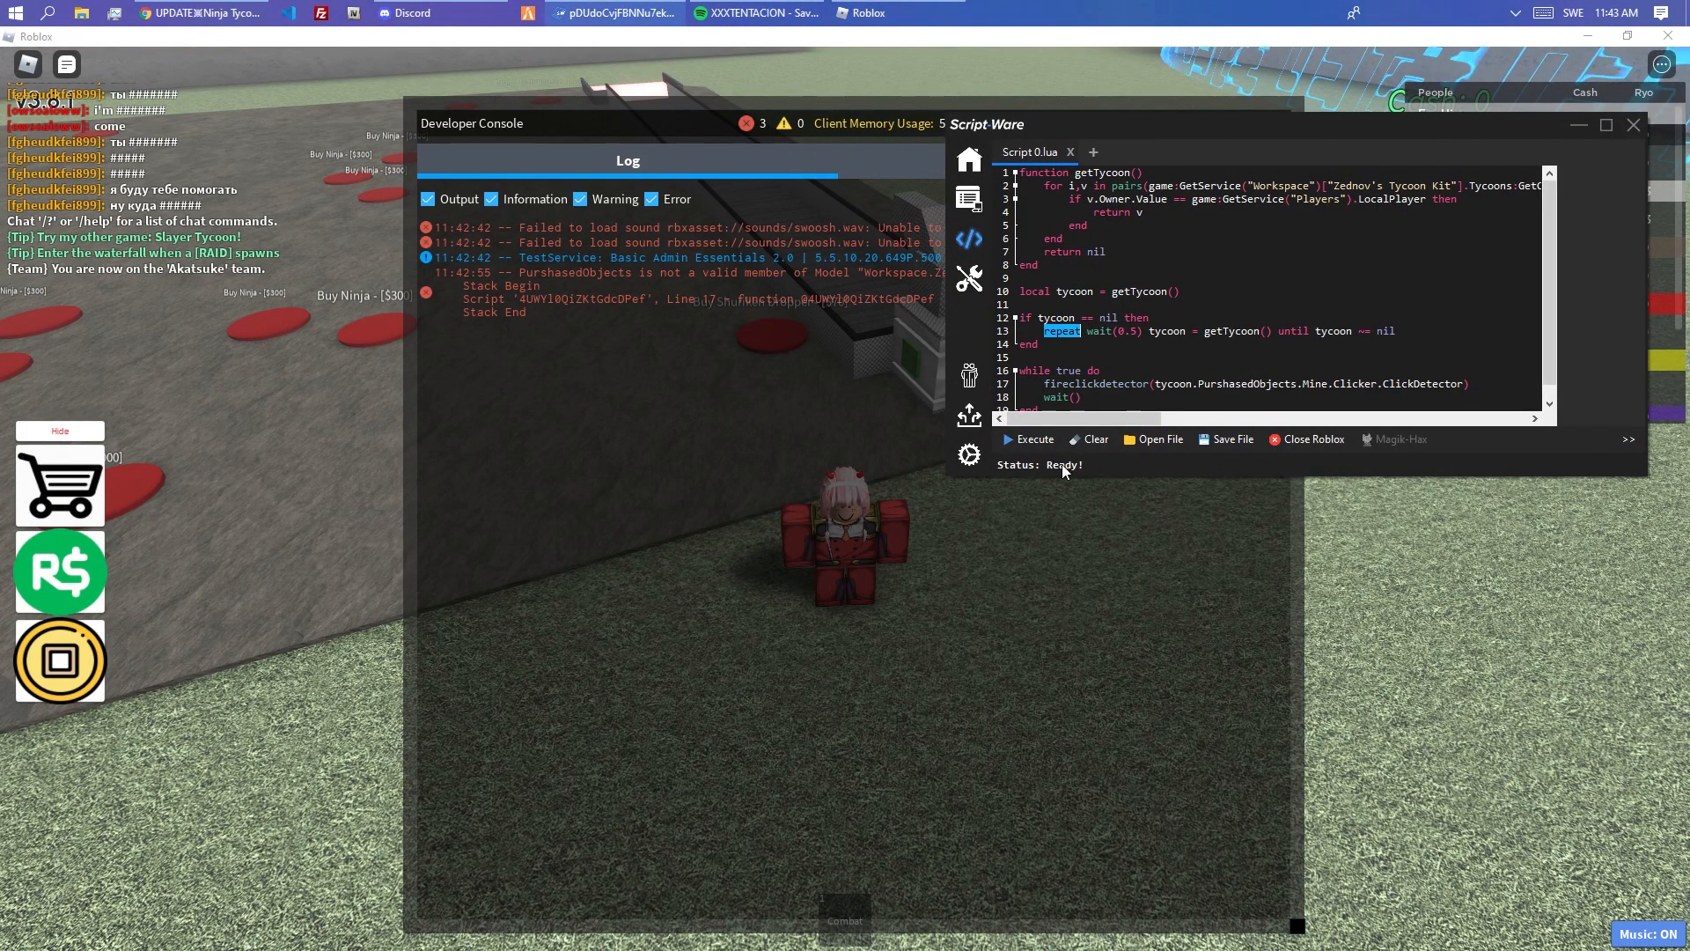
- Execute the auto-click script again, then launch Dex Explorer from the Script Hub library
{"action": "left_click", "coordinate": [1033, 442]}
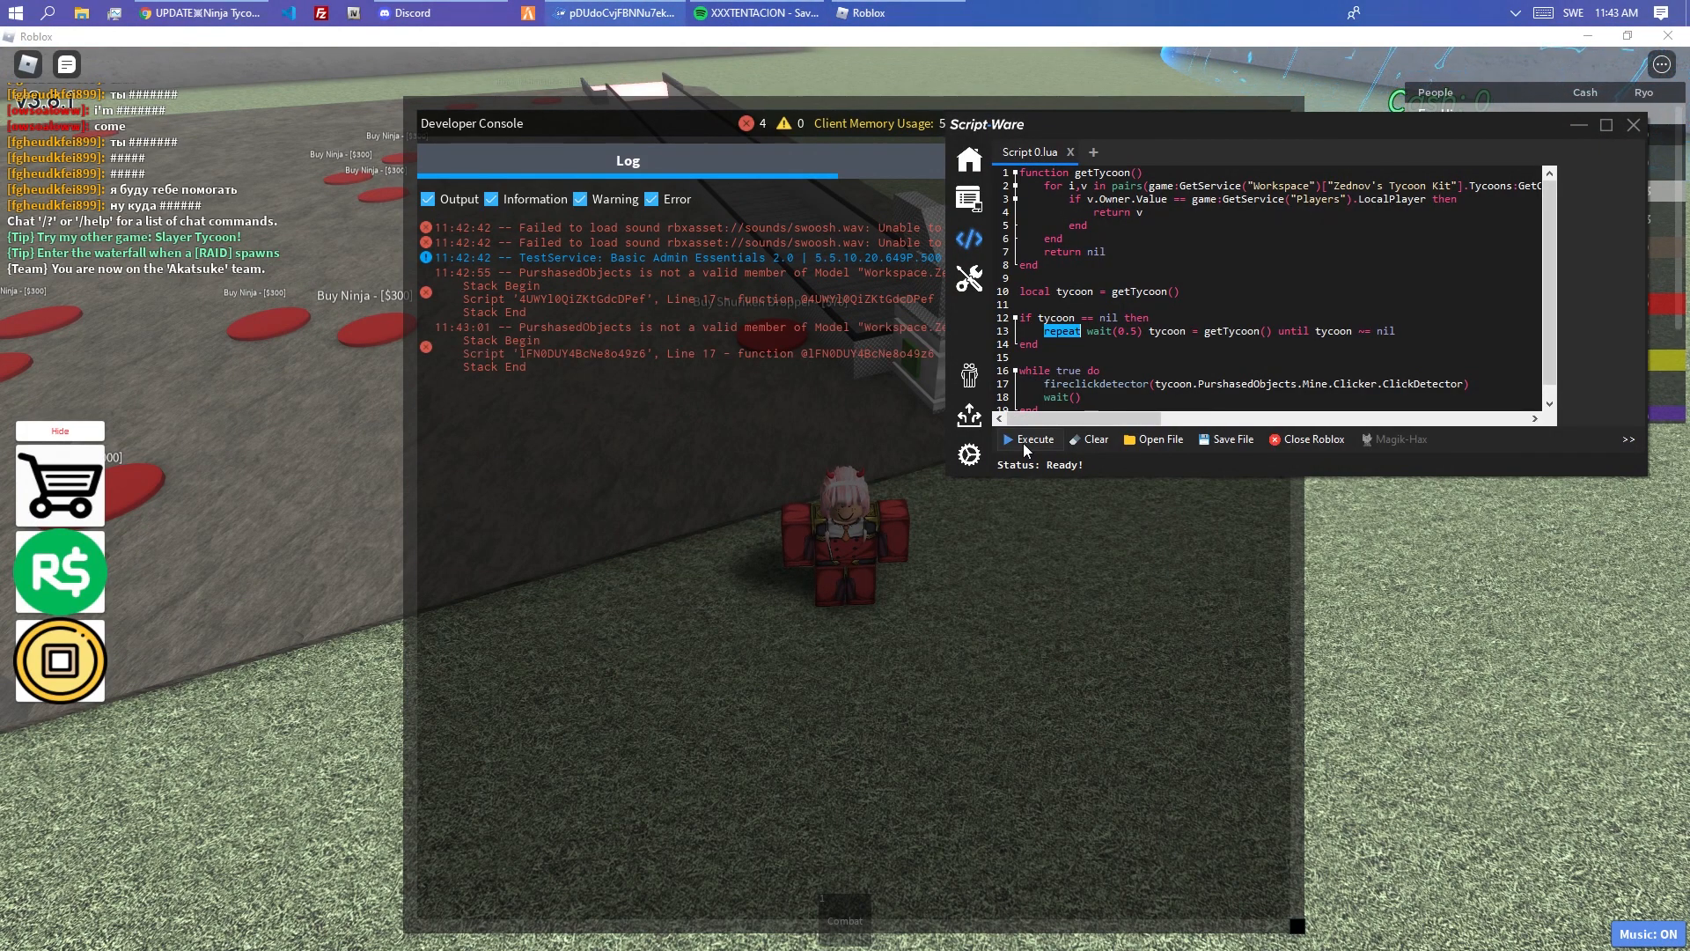
{"action": "left_click", "coordinate": [1634, 123]}
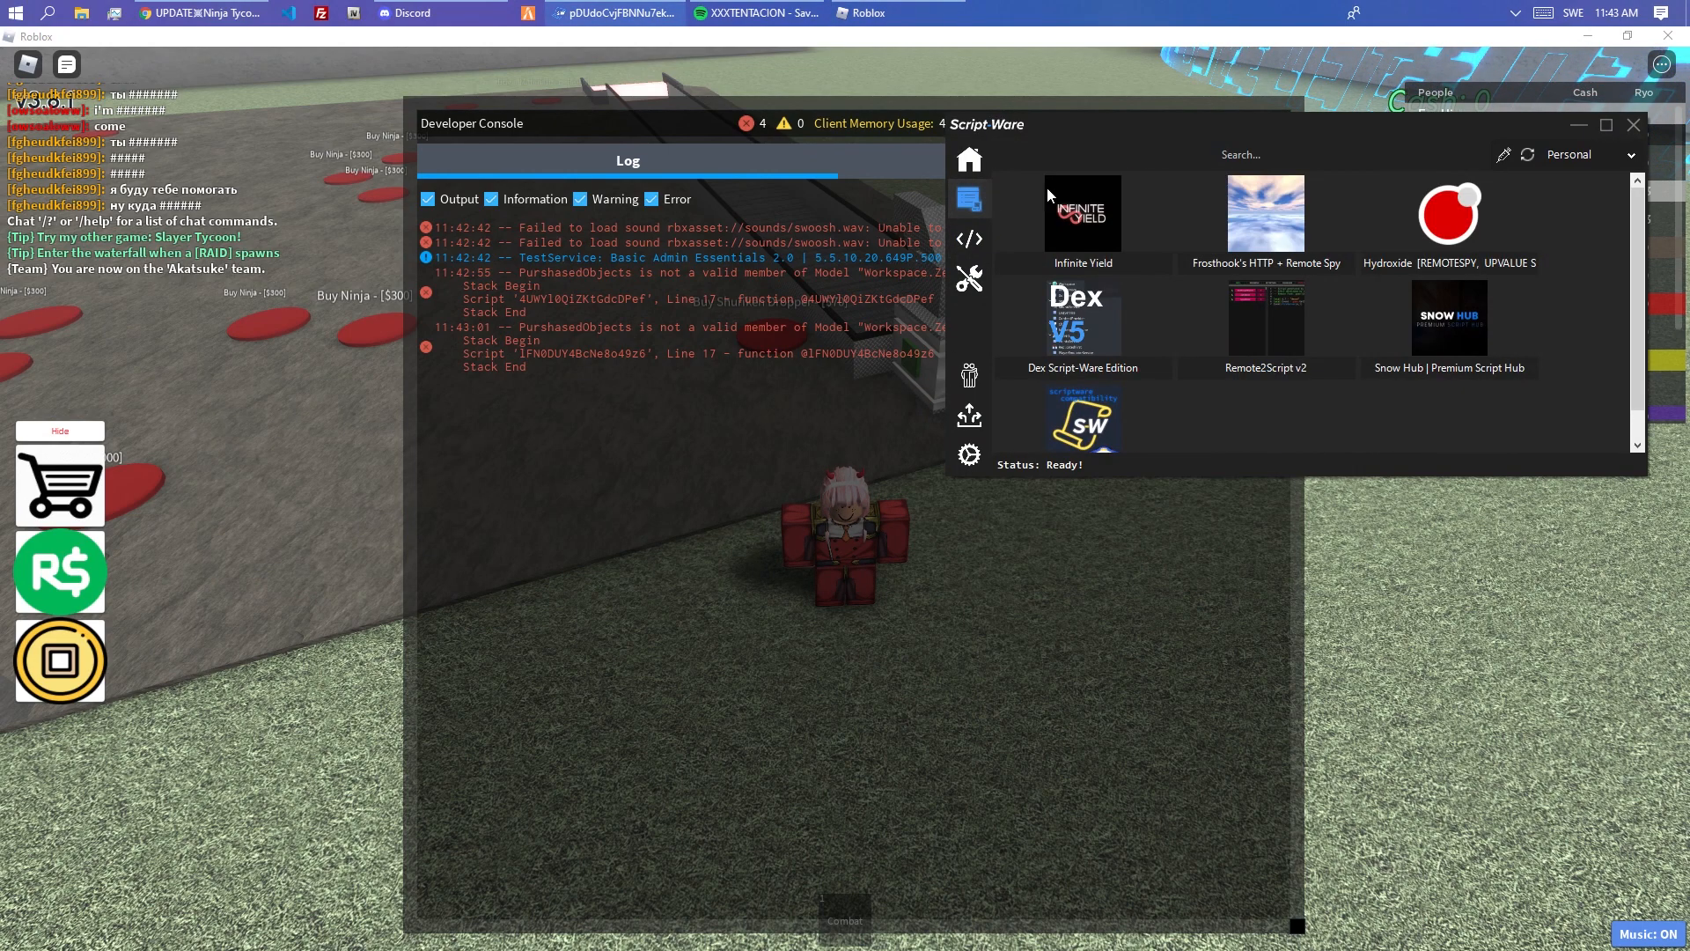
{"action": "left_click", "coordinate": [968, 238]}
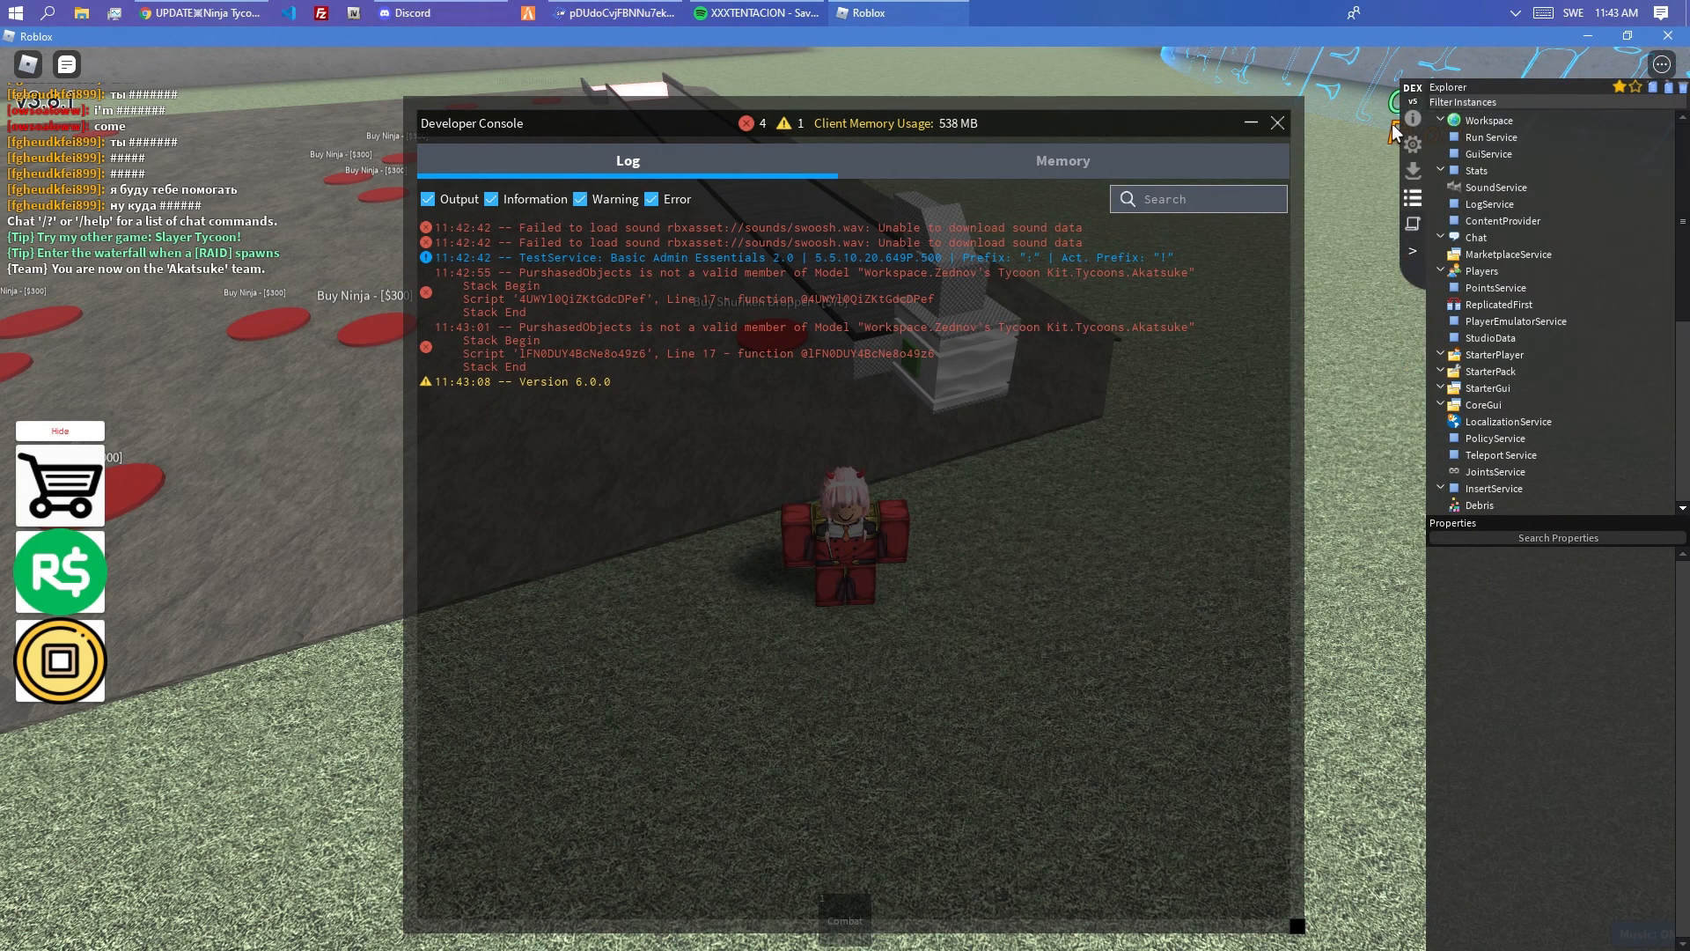
- Expand Workspace down through Zednov's Tycoon Kit to the Tycoons folder listing the clans
{"action": "left_click", "coordinate": [1442, 119]}
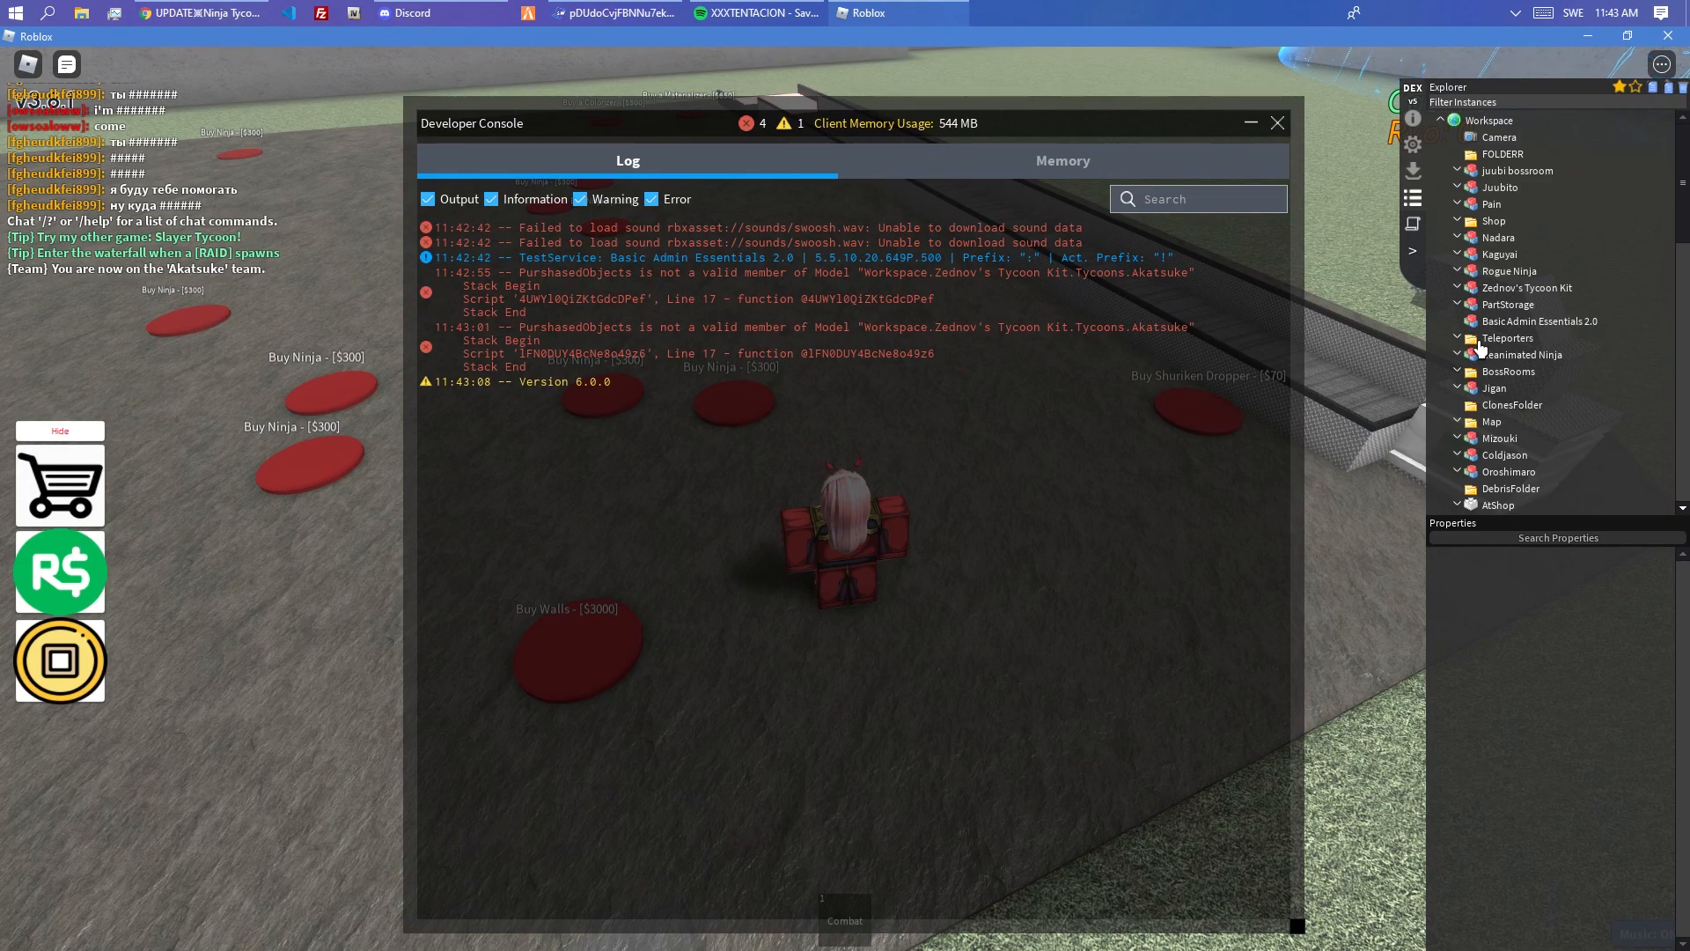
{"action": "left_click", "coordinate": [1527, 287]}
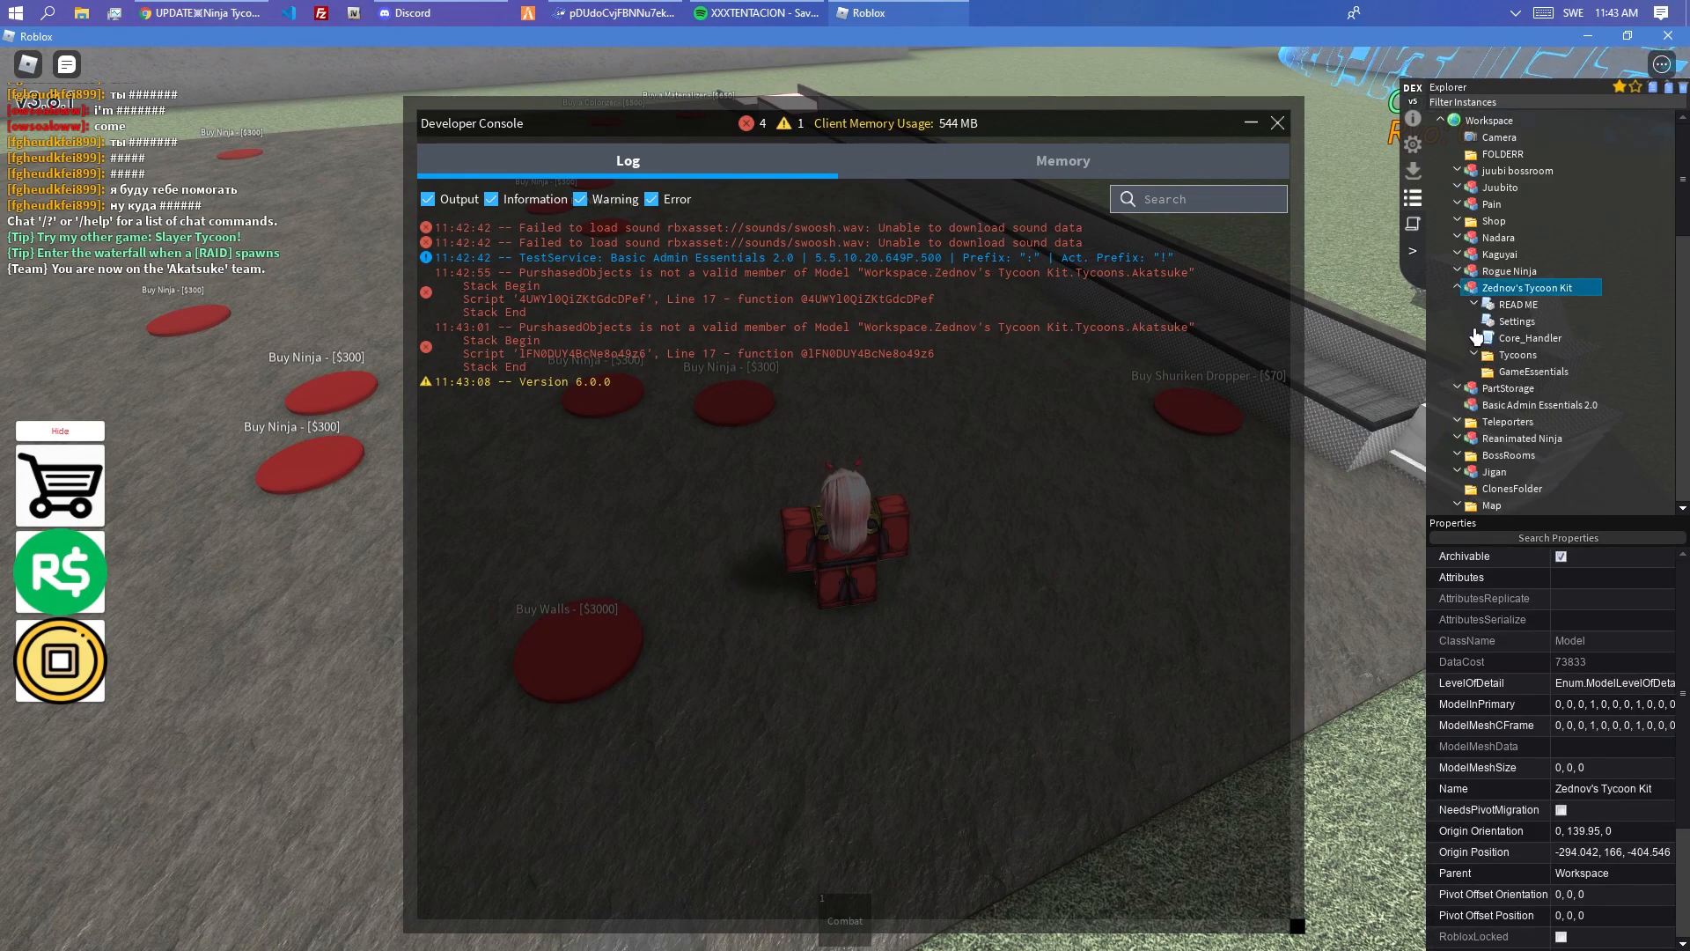
{"action": "left_click", "coordinate": [1476, 355]}
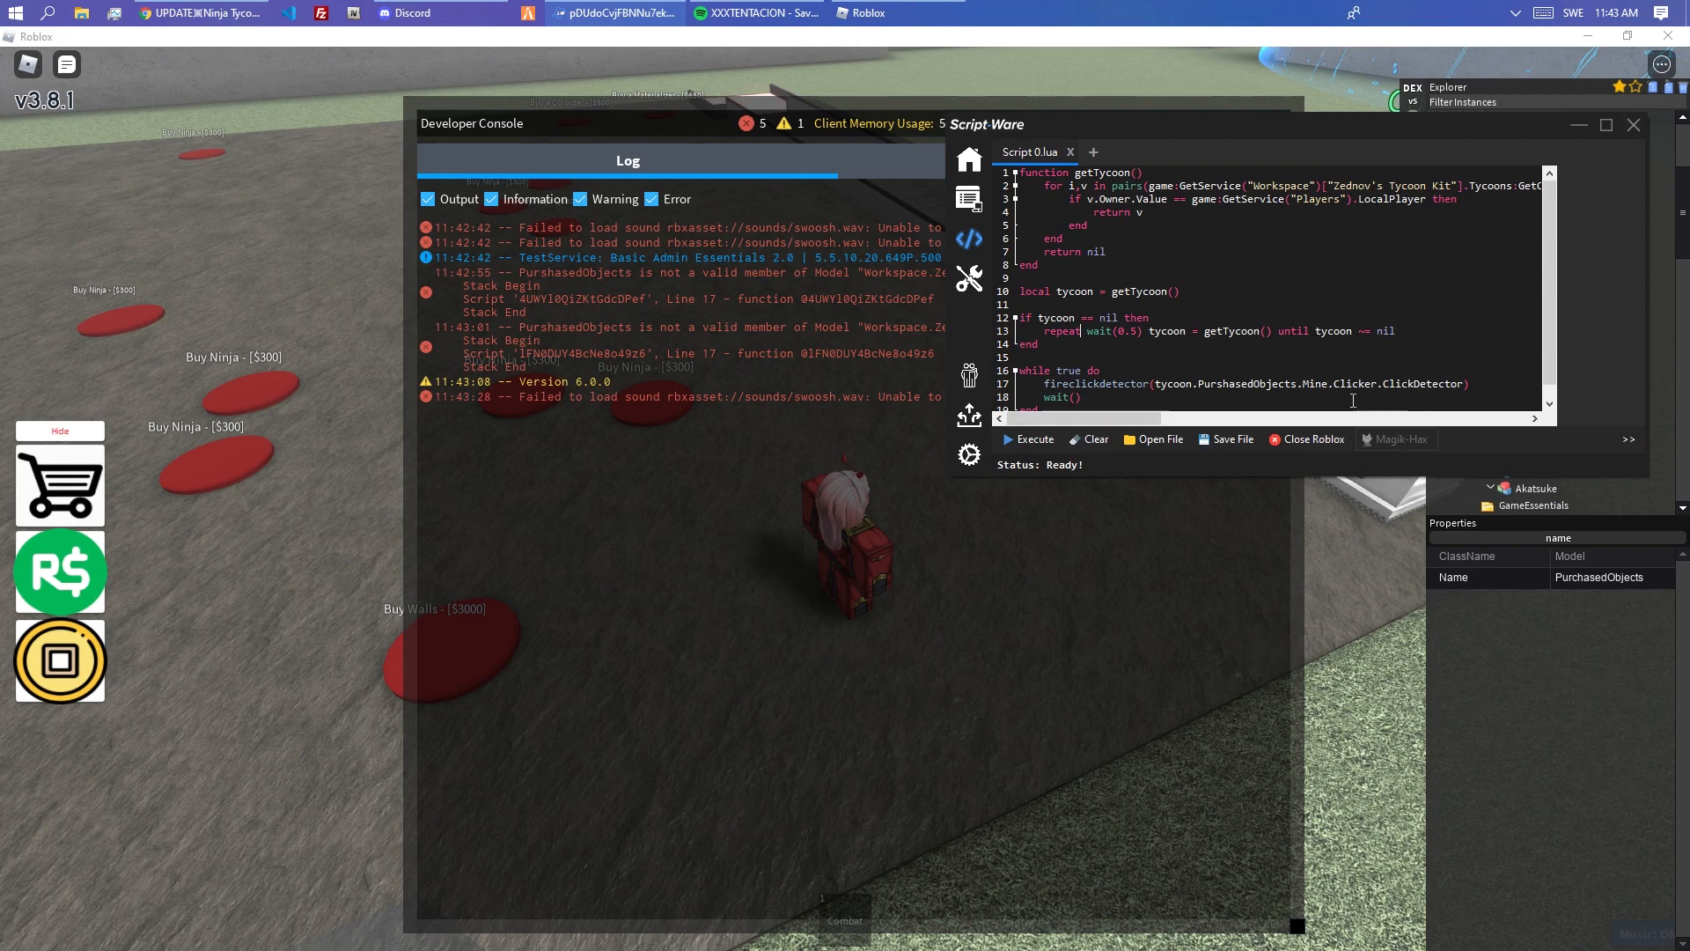
{"action": "scroll", "scroll_direction": "up", "scroll_amount": 3}
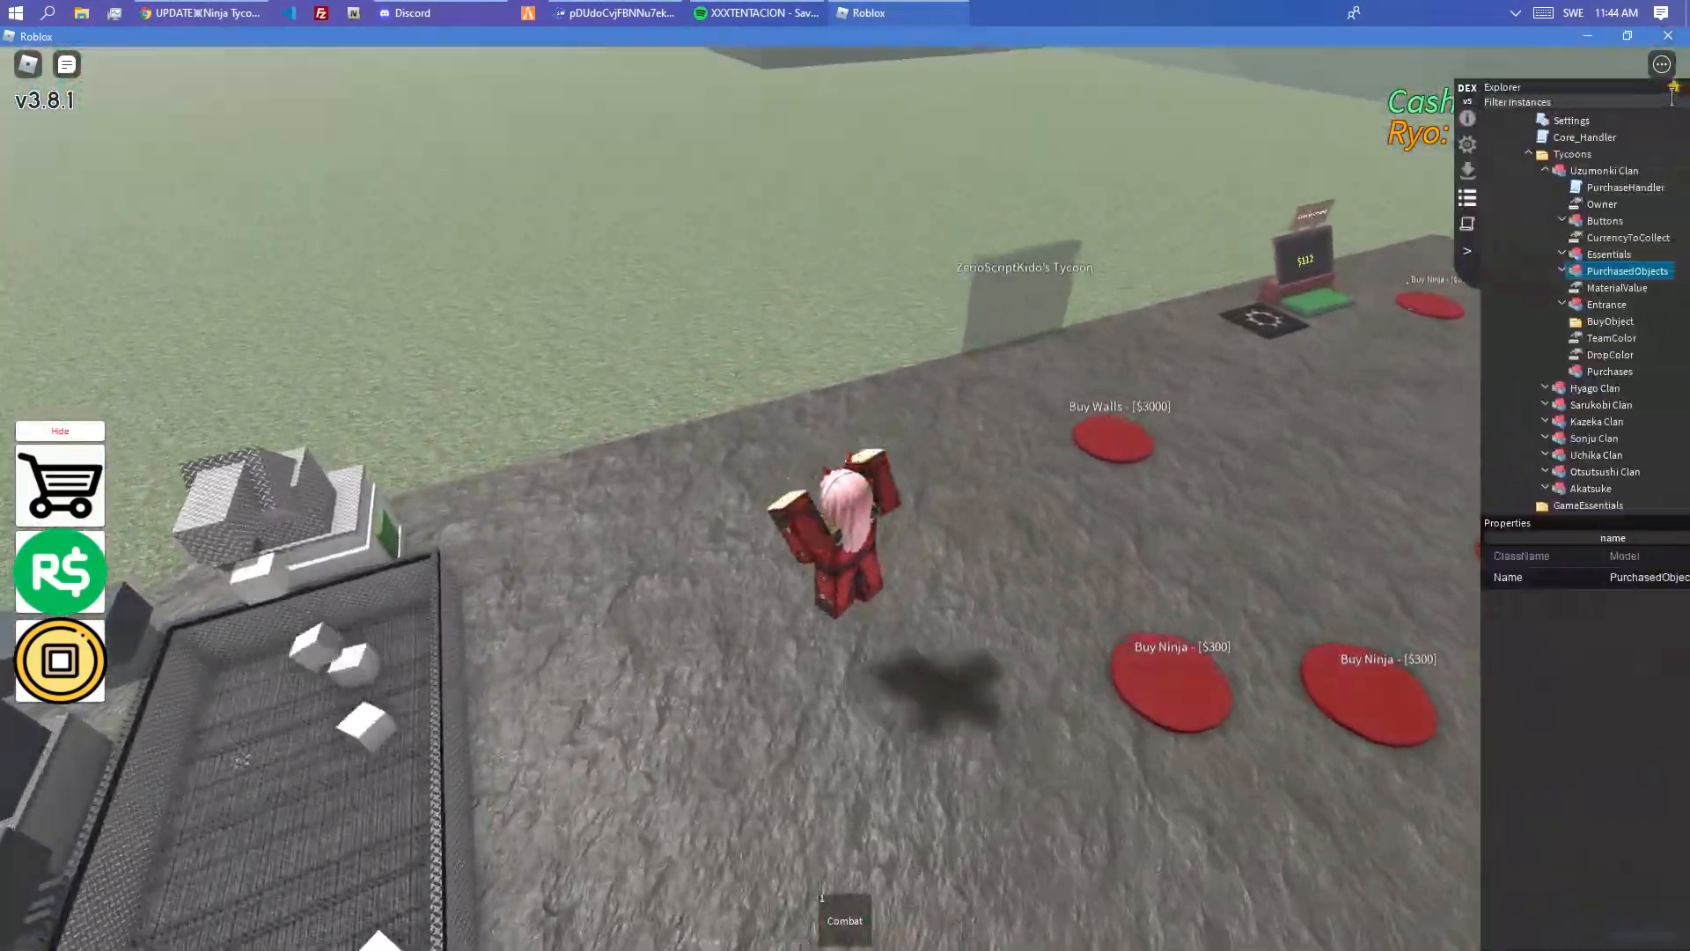
- Select the clan tycoon's PurchaseHandler to inspect it as a Script in the properties panel
{"action": "left_click", "coordinate": [1572, 186]}
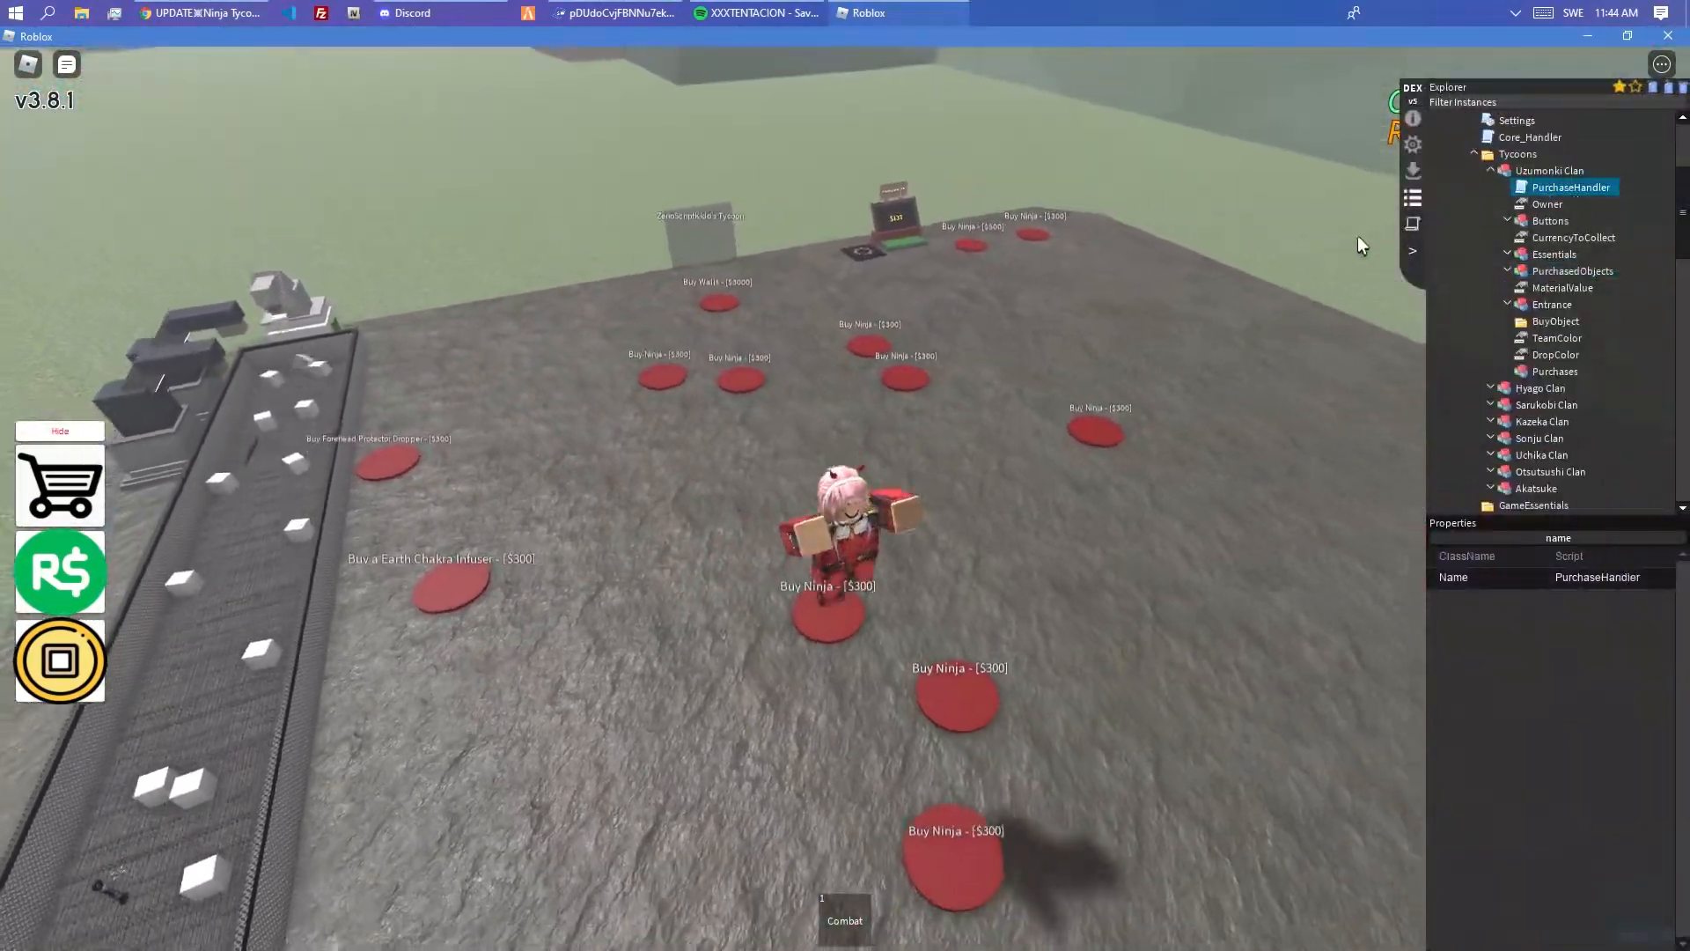
{"action": "mouse_move", "coordinate": [1278, 275]}
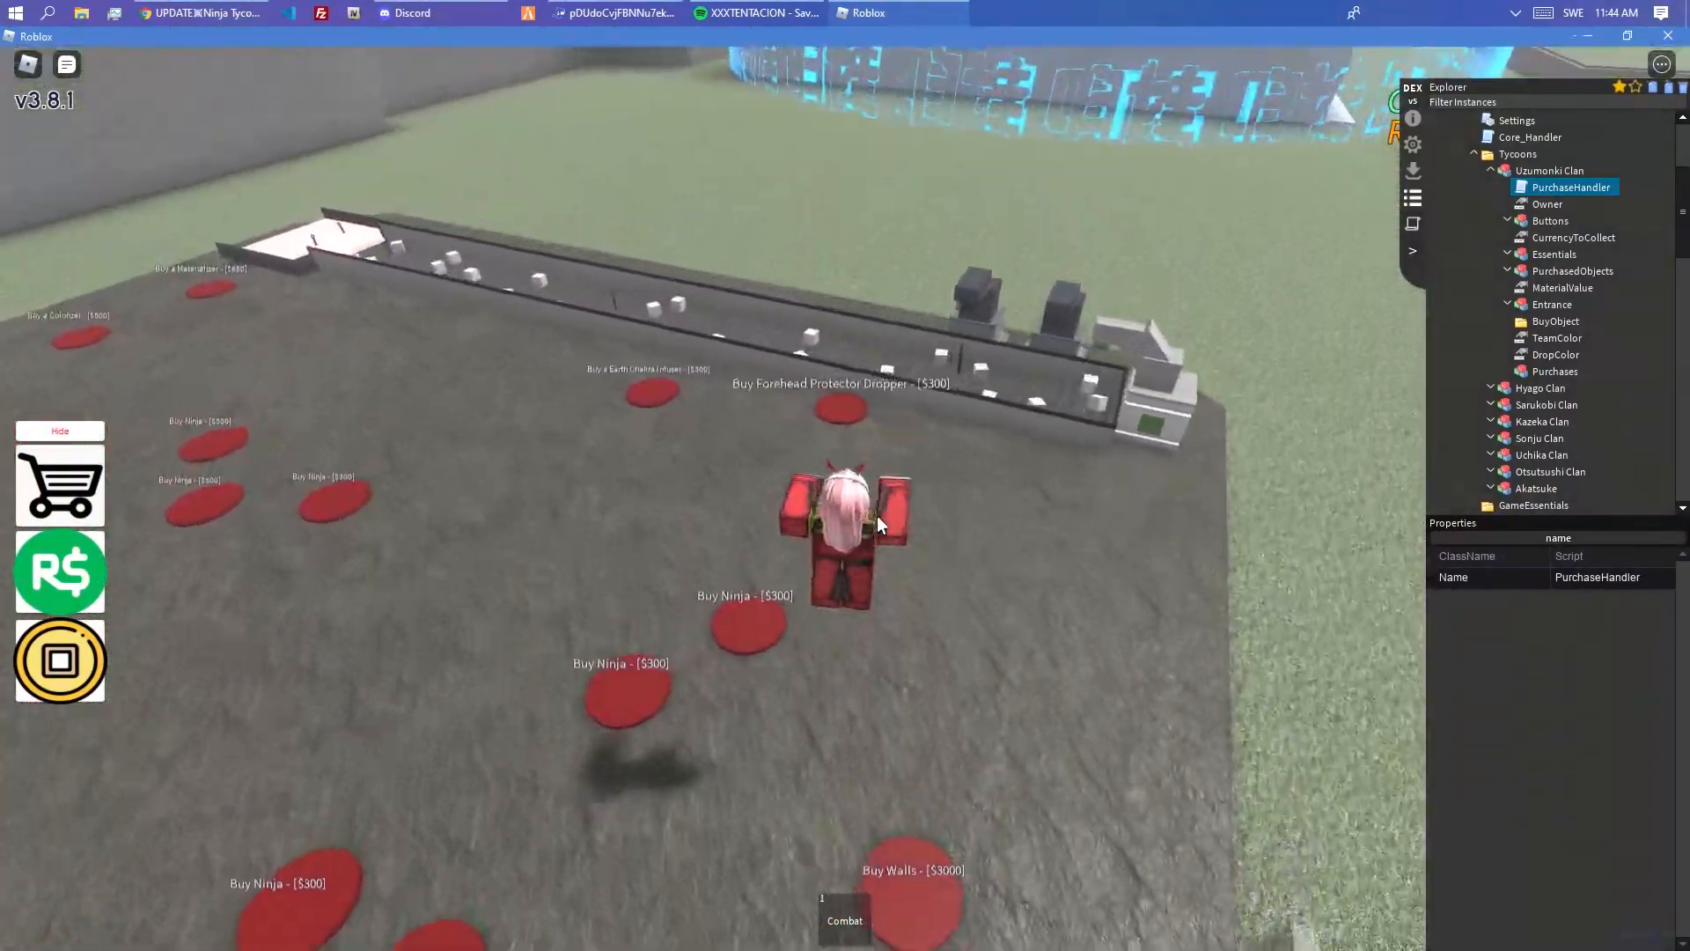
{"action": "mouse_move", "coordinate": [845, 528]}
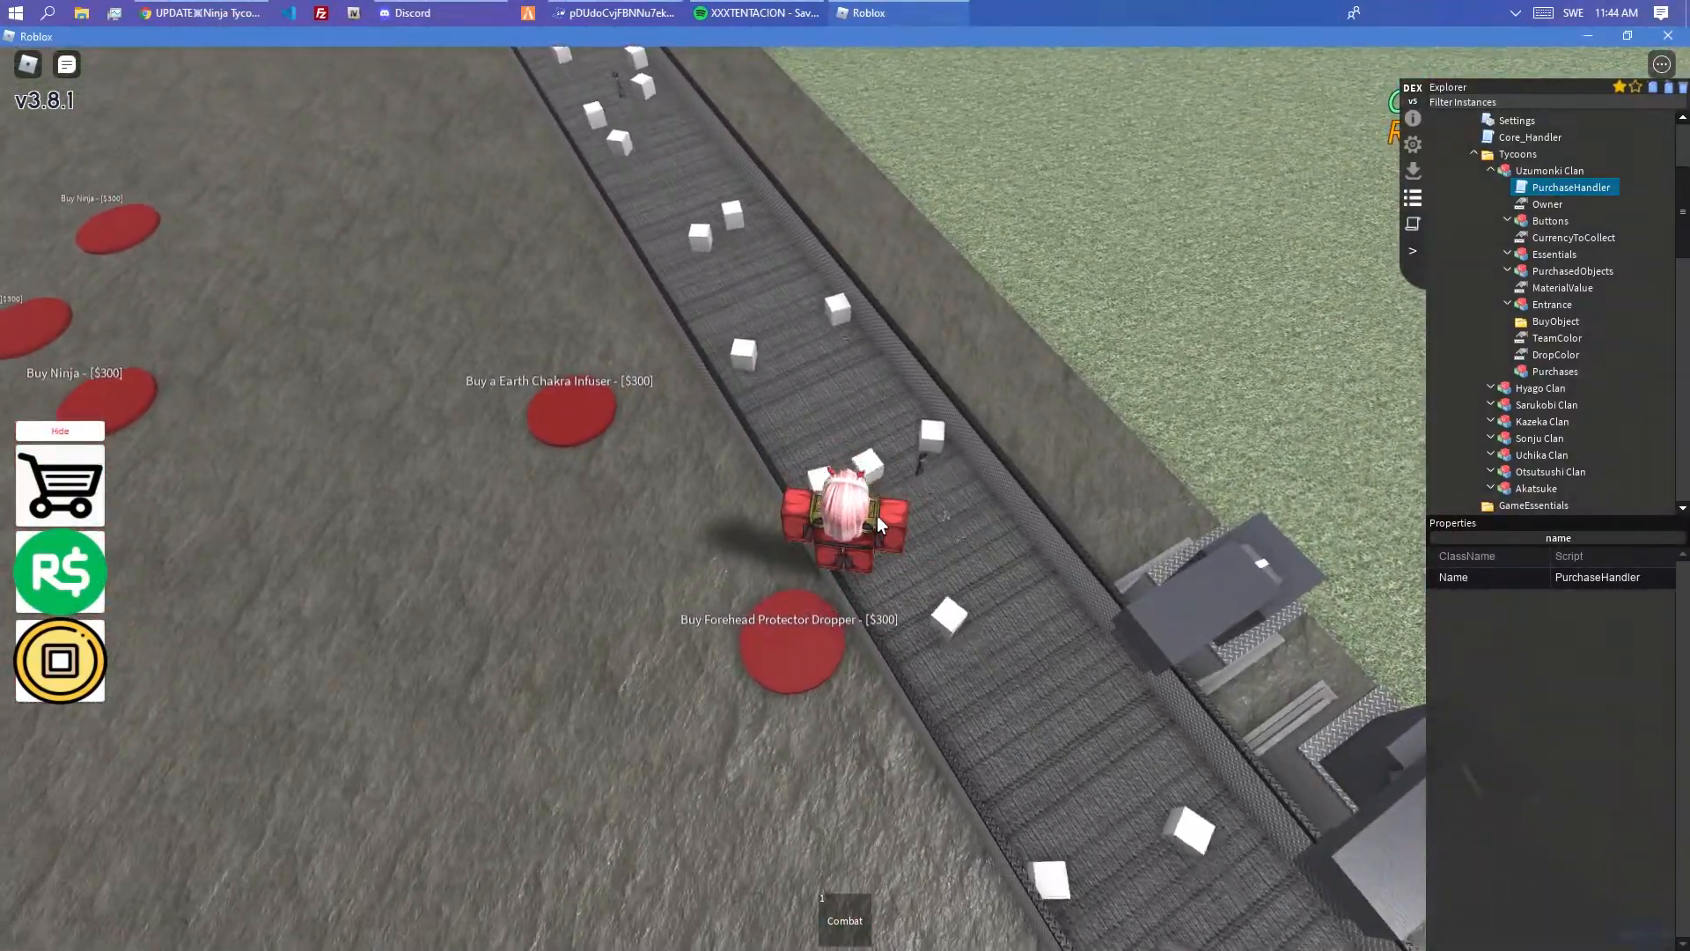